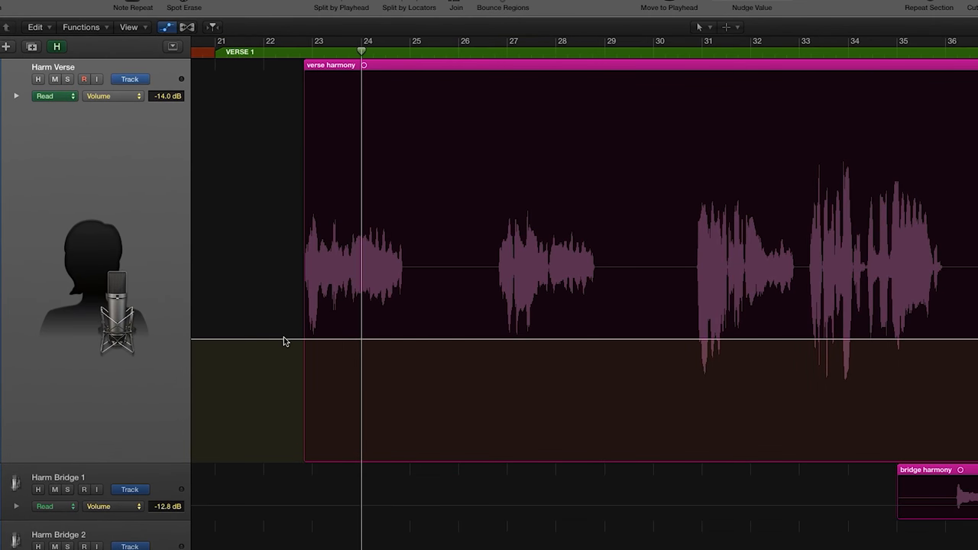
Add Harm Verse volume points around bars 22–25 and raise that phrase to -8.6 dB.
click(298, 338)
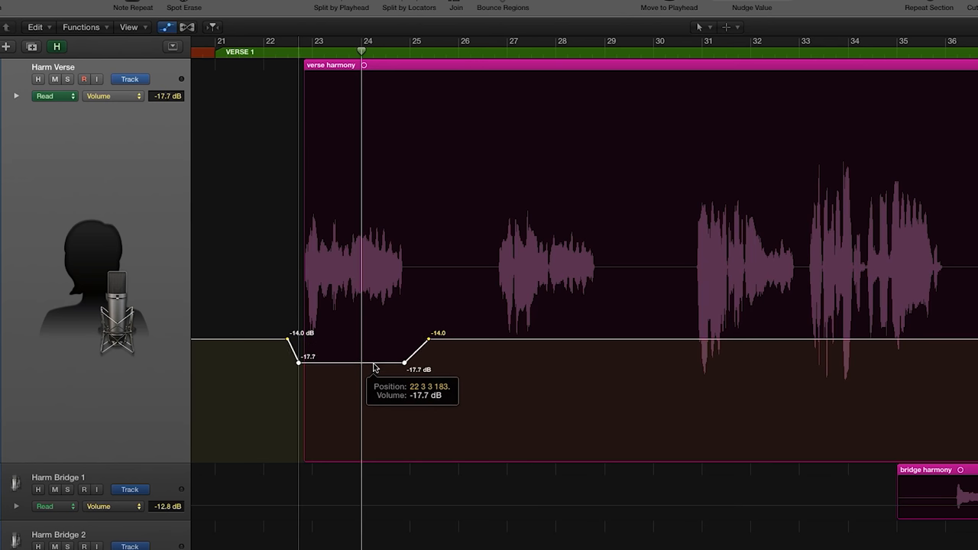
drag(375, 366, 374, 370)
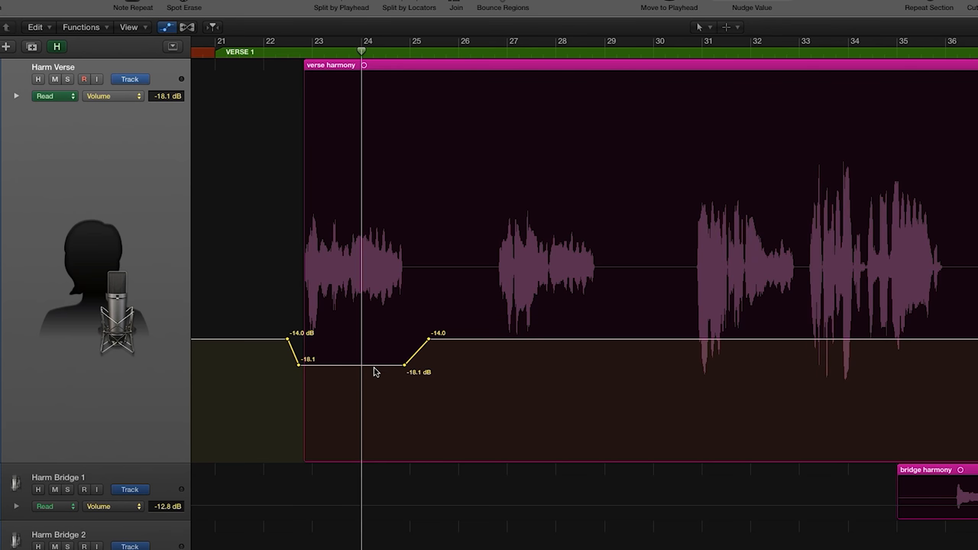
mouse_move(364, 369)
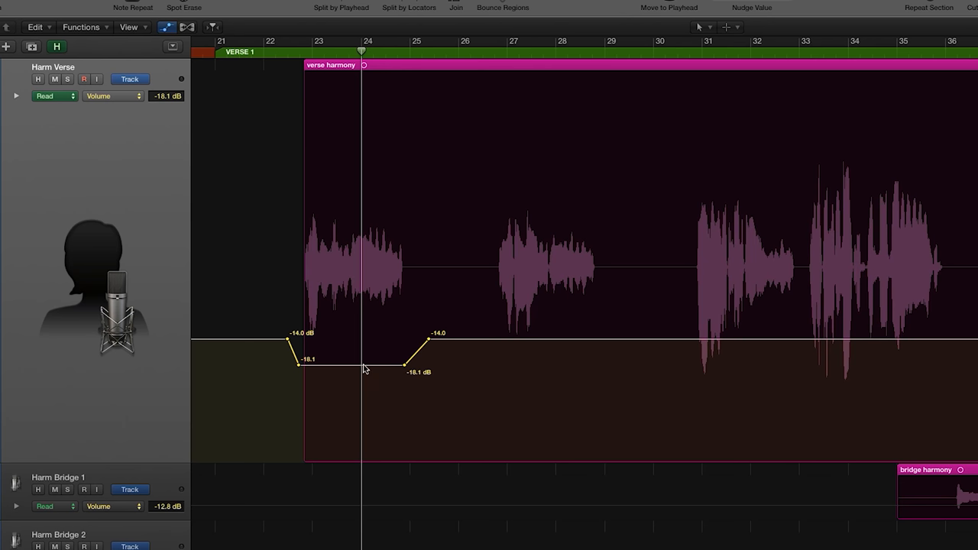
drag(298, 365, 287, 296)
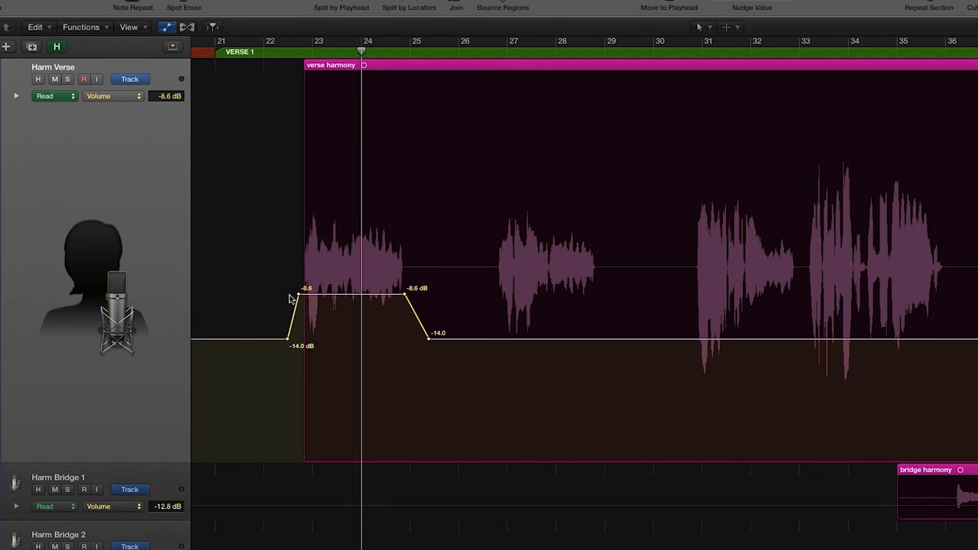
mouse_move(390, 456)
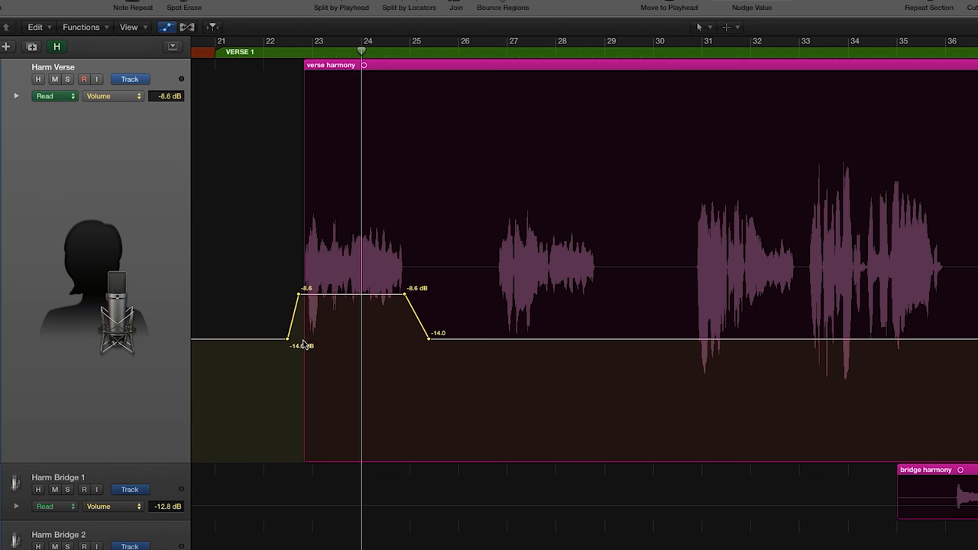
mouse_move(437, 285)
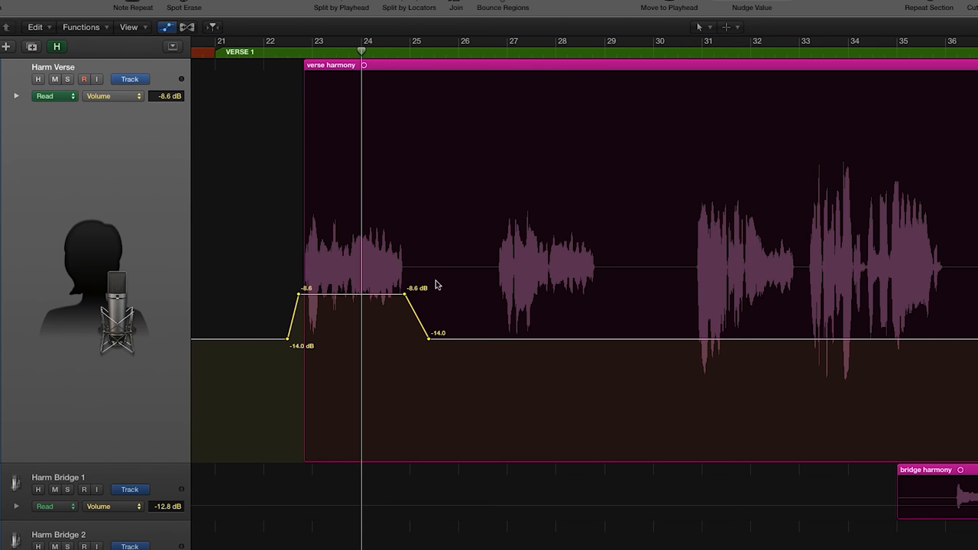
mouse_move(428, 325)
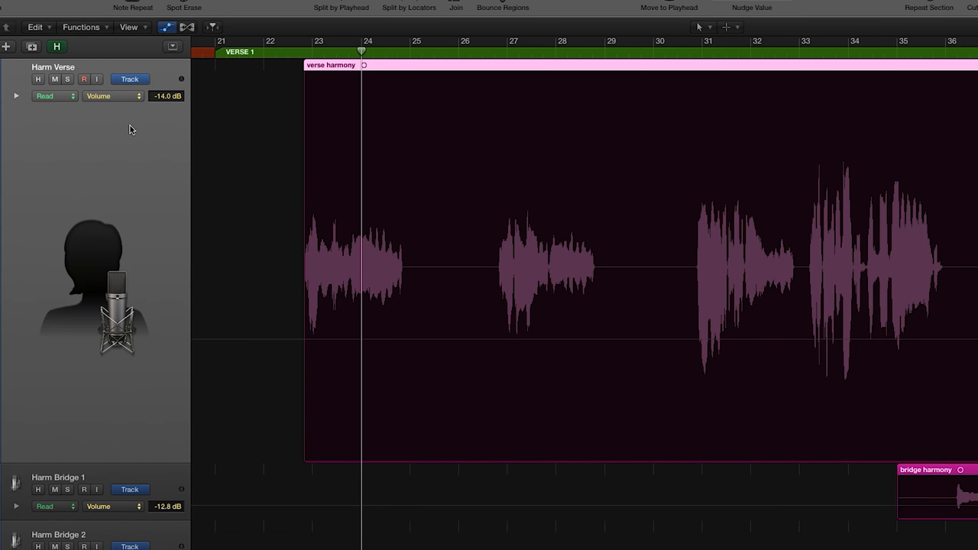
mouse_move(134, 117)
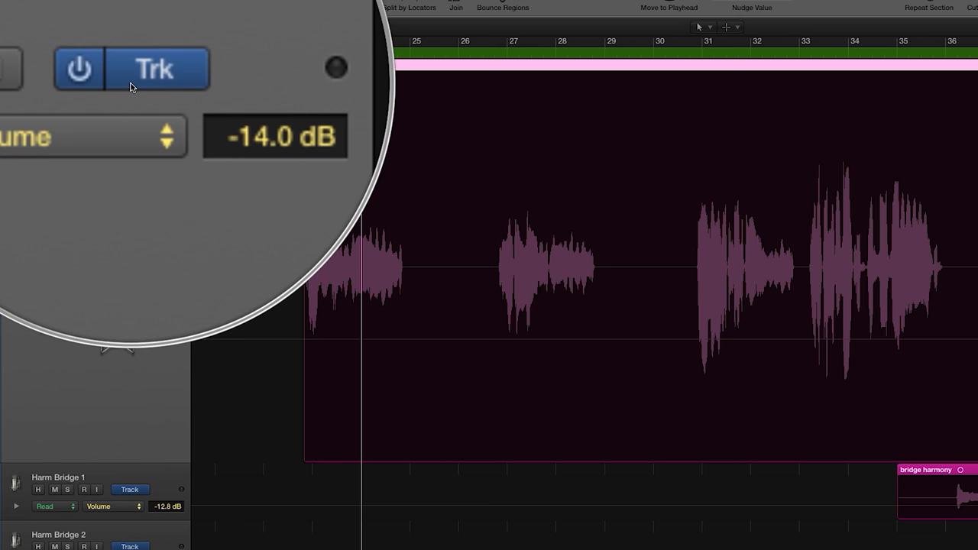
mouse_move(102, 69)
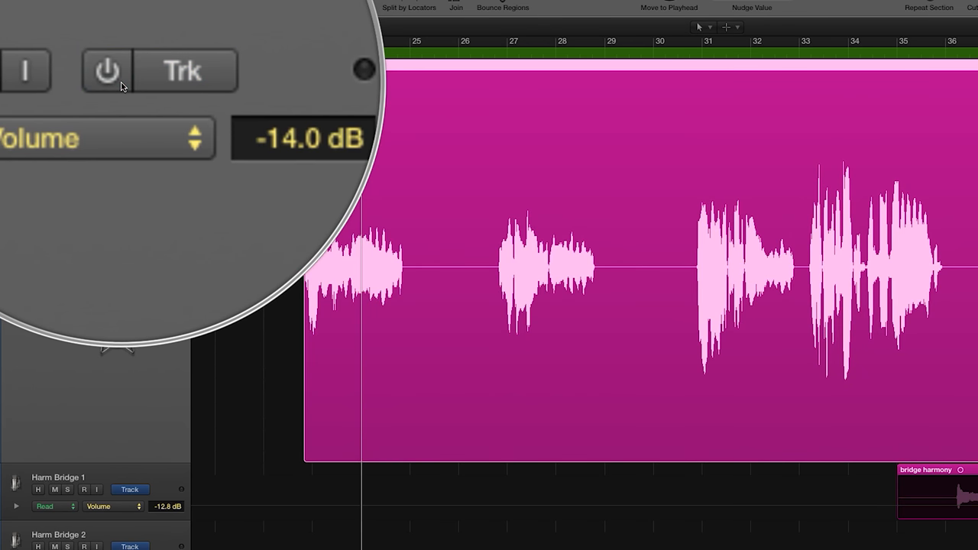
Re-enable Harm Verse automation and toggle Trk/Rgn between region-based and track-based automation.
click(106, 70)
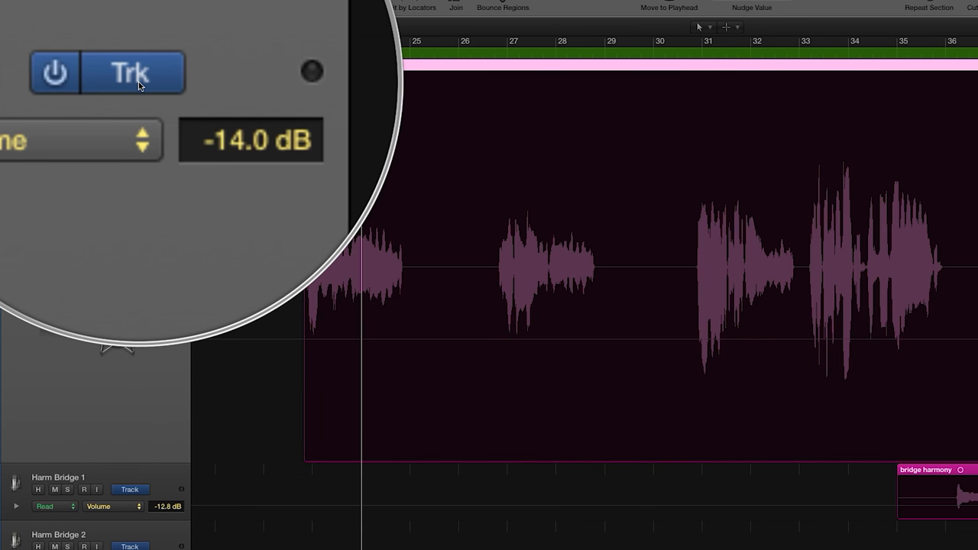
click(131, 71)
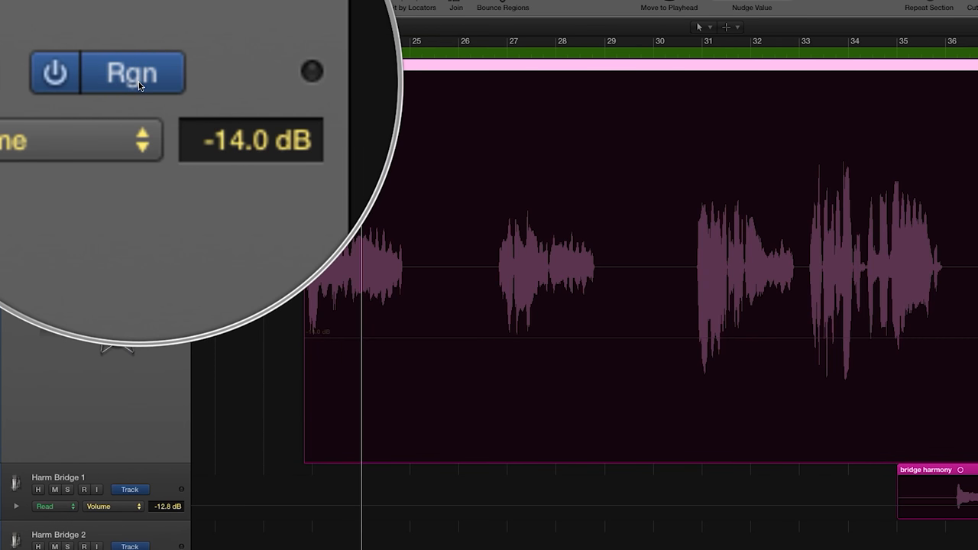
click(131, 71)
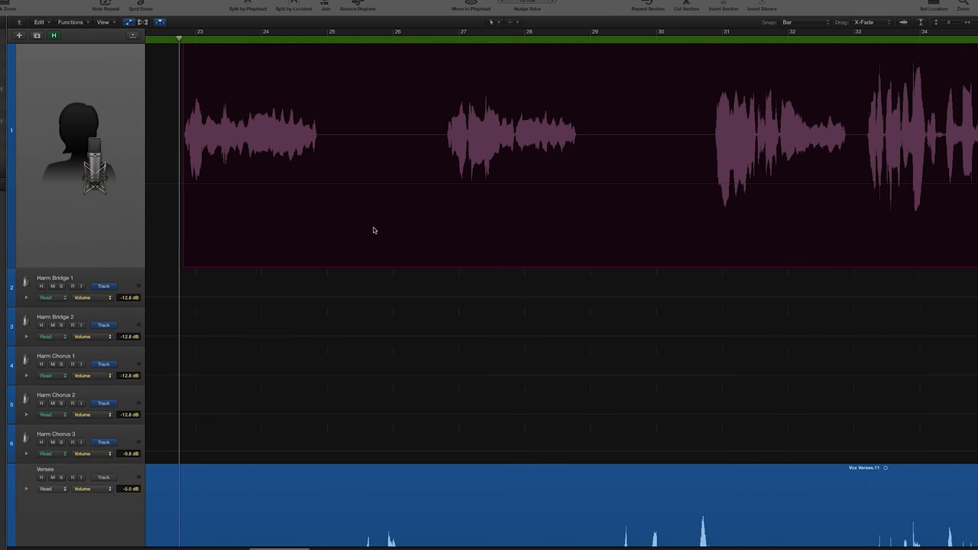
Scroll down to the Verses track and solo it alongside Harm Verse.
scroll(down, 3)
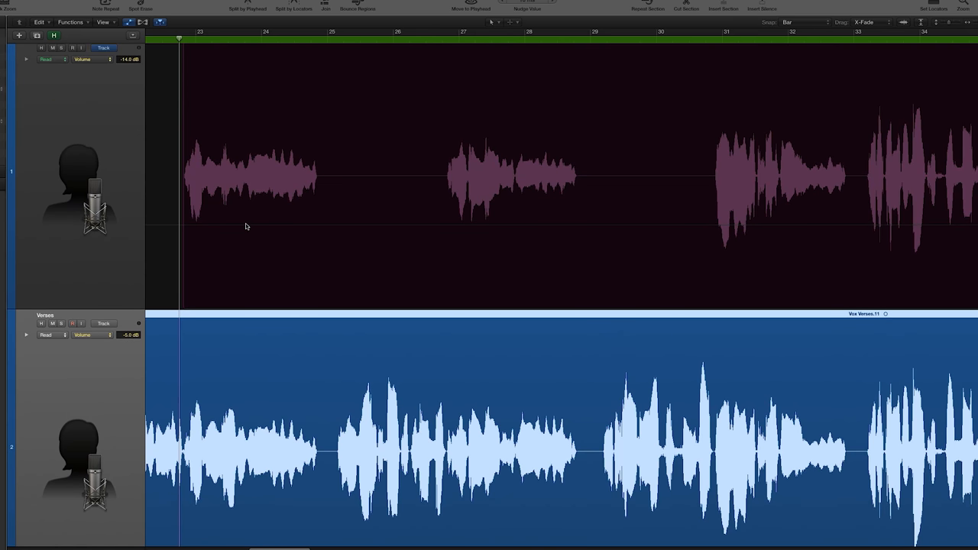
mouse_move(262, 177)
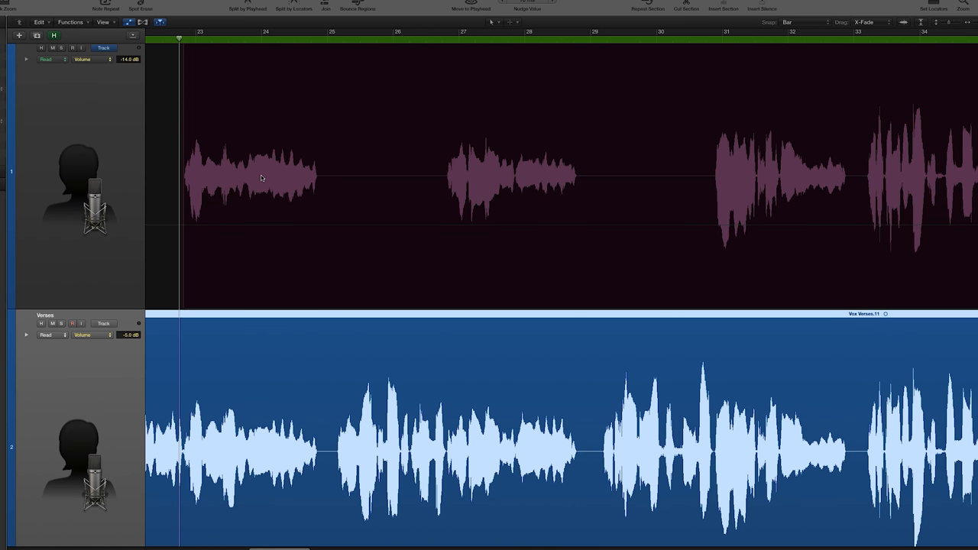
mouse_move(845, 217)
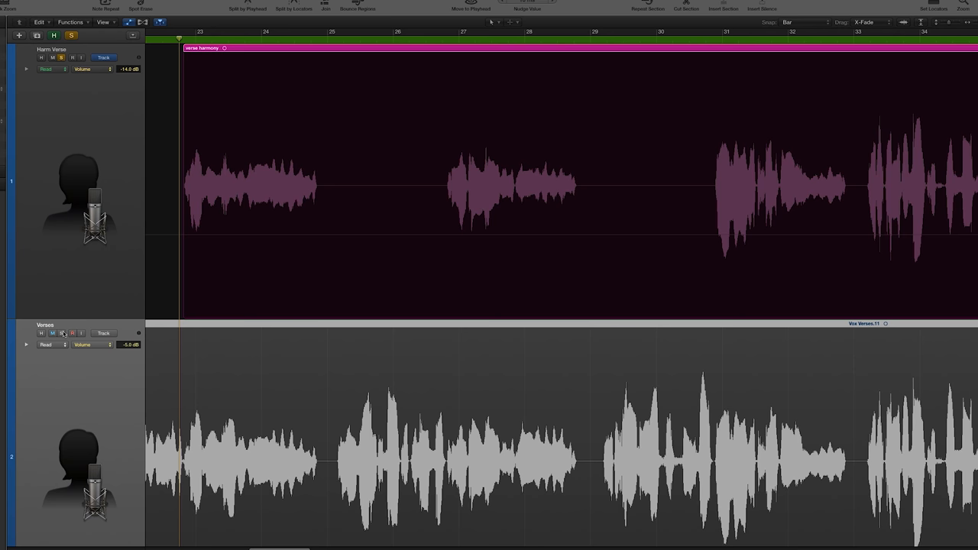
click(61, 333)
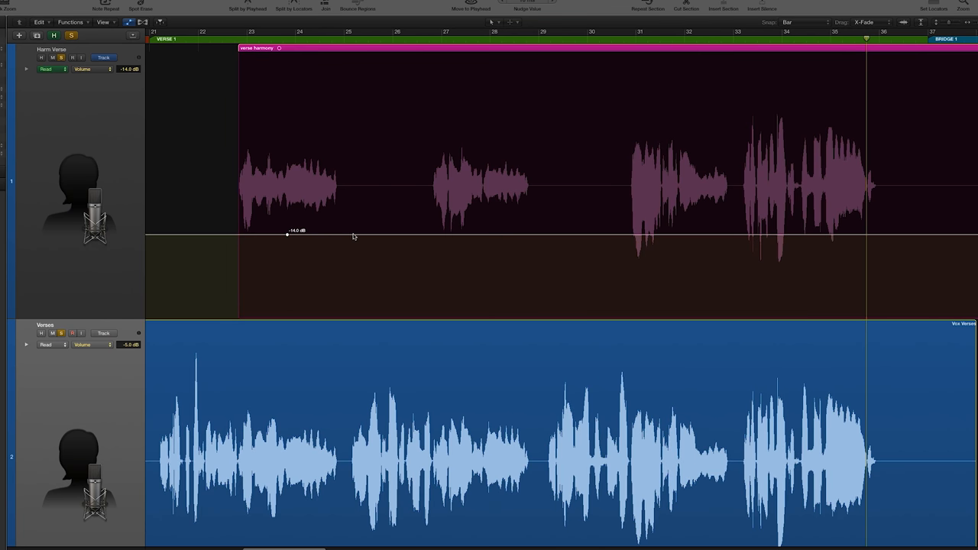
Add Harm Verse volume dips to about -19 dB after the first phrase and near bar 28, plus points near bar 33.
click(359, 234)
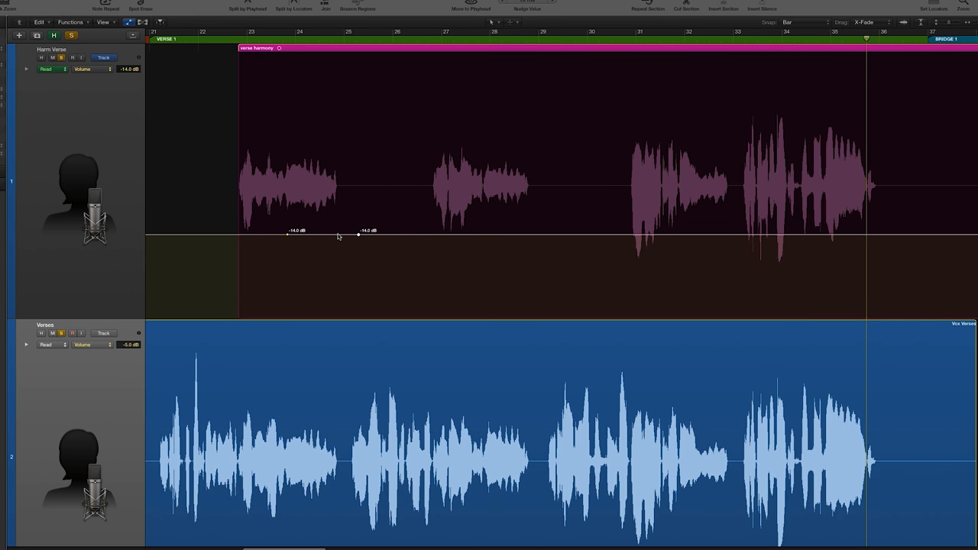
drag(359, 234, 338, 252)
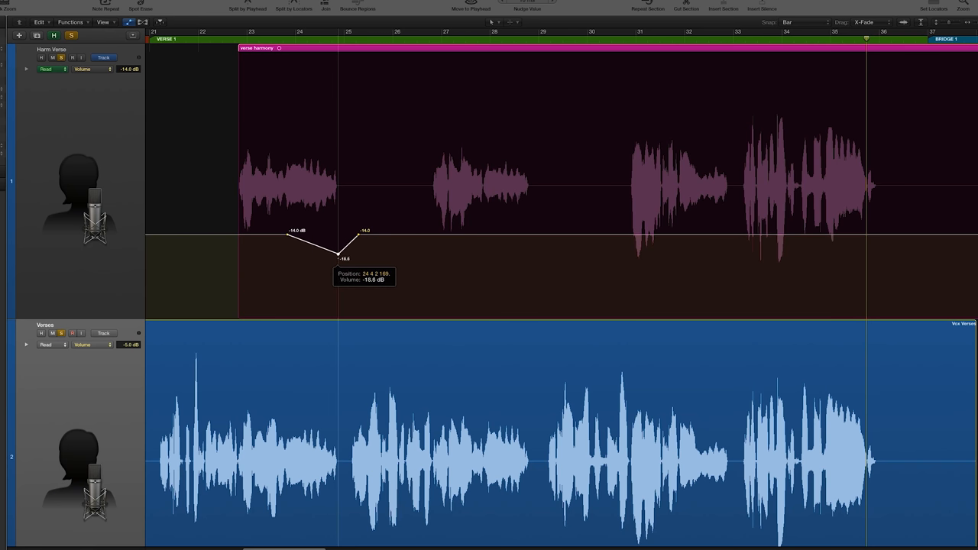
drag(339, 258, 340, 260)
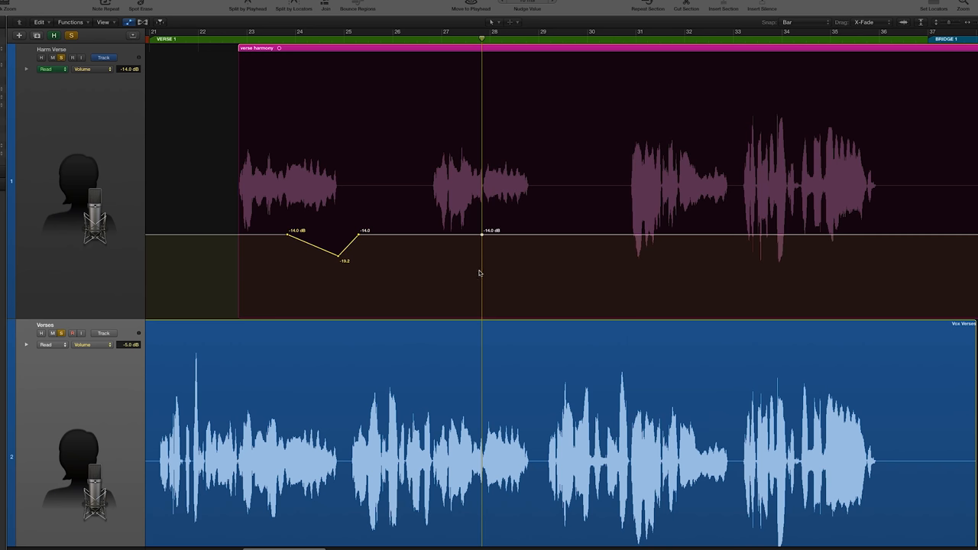
mouse_move(542, 238)
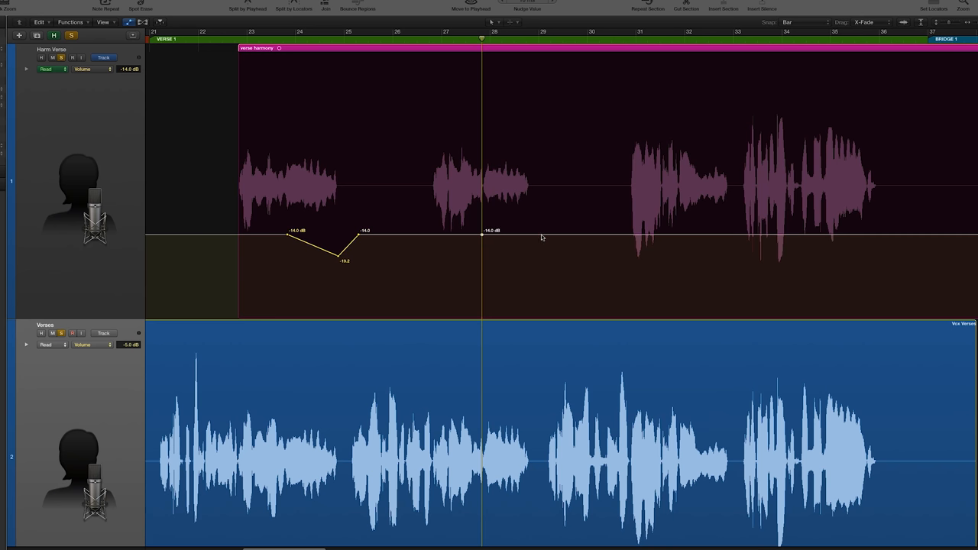
click(544, 235)
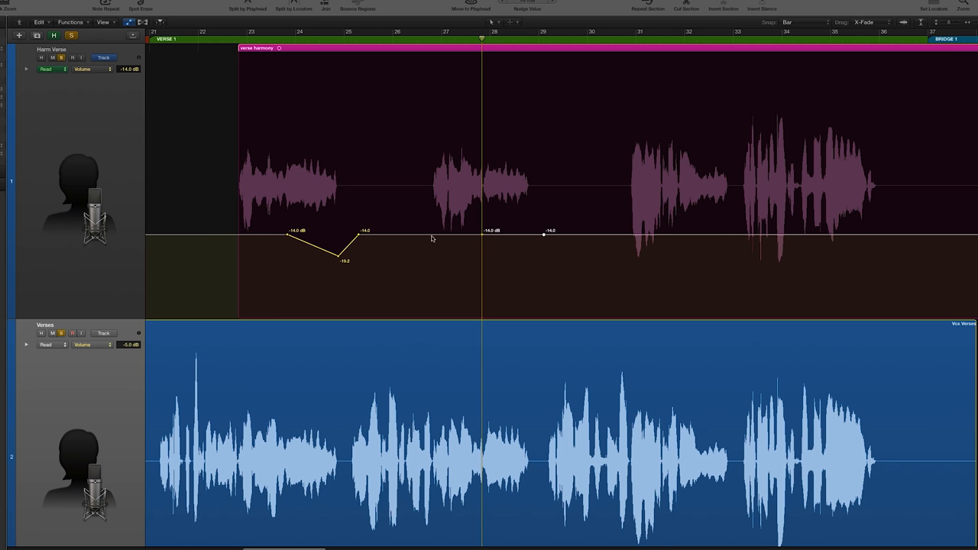
mouse_move(356, 246)
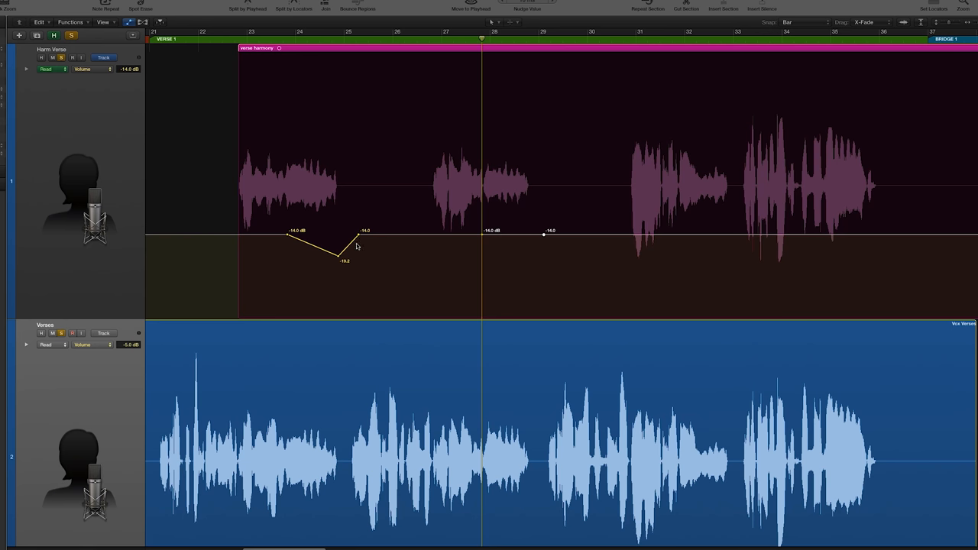
mouse_move(395, 272)
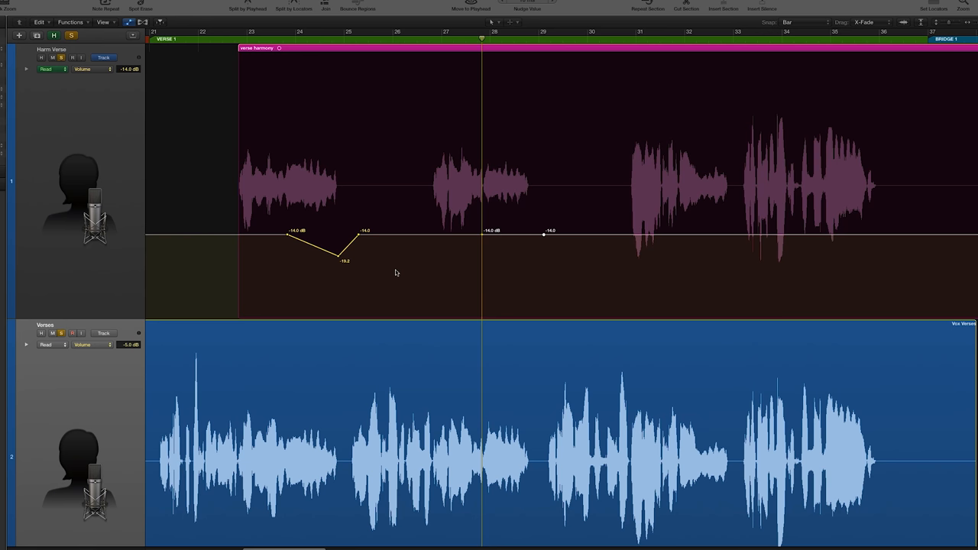
mouse_move(545, 234)
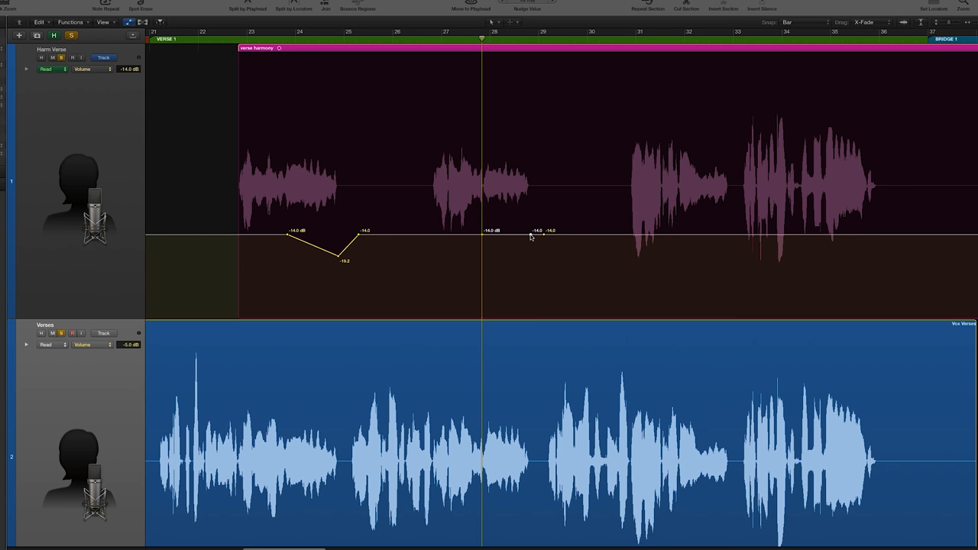
drag(543, 230, 534, 253)
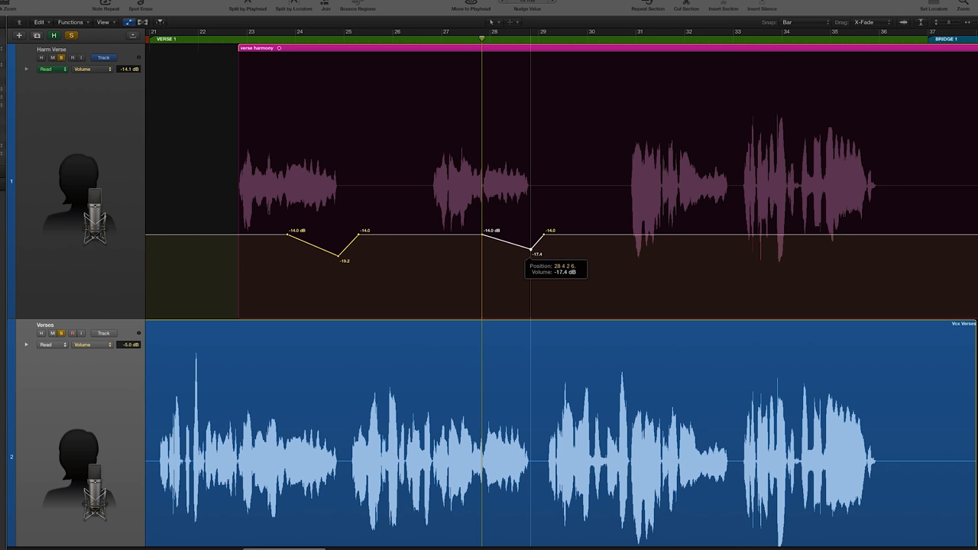
drag(535, 253, 535, 261)
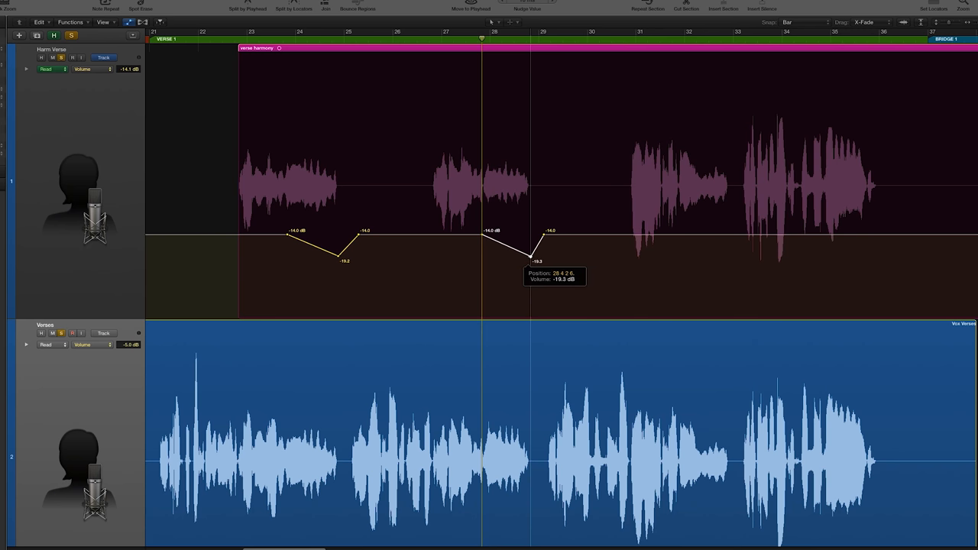
mouse_move(271, 235)
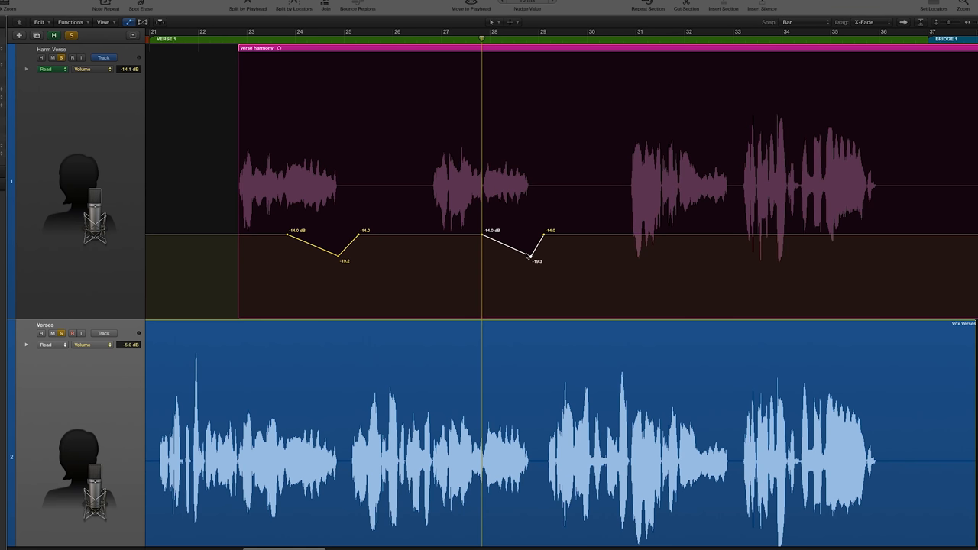
mouse_move(569, 238)
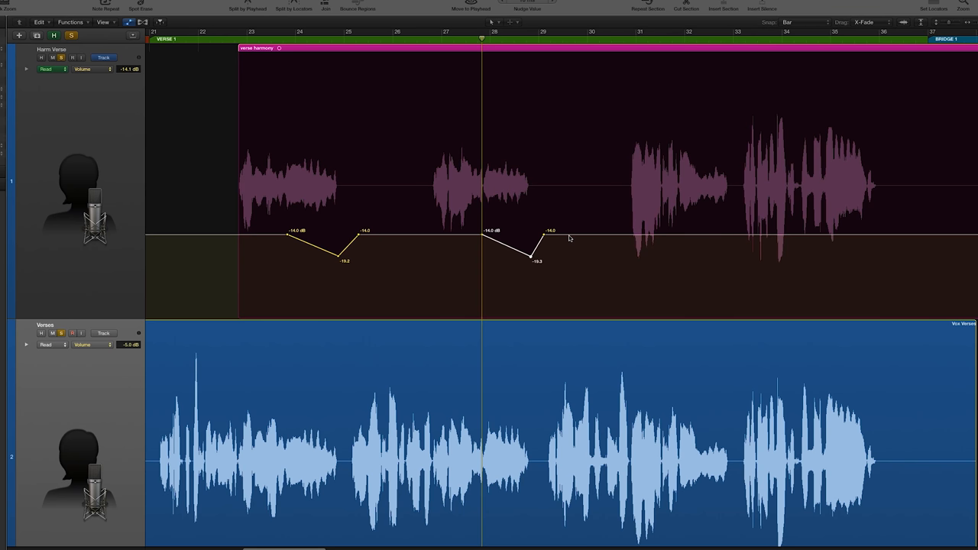
mouse_move(693, 236)
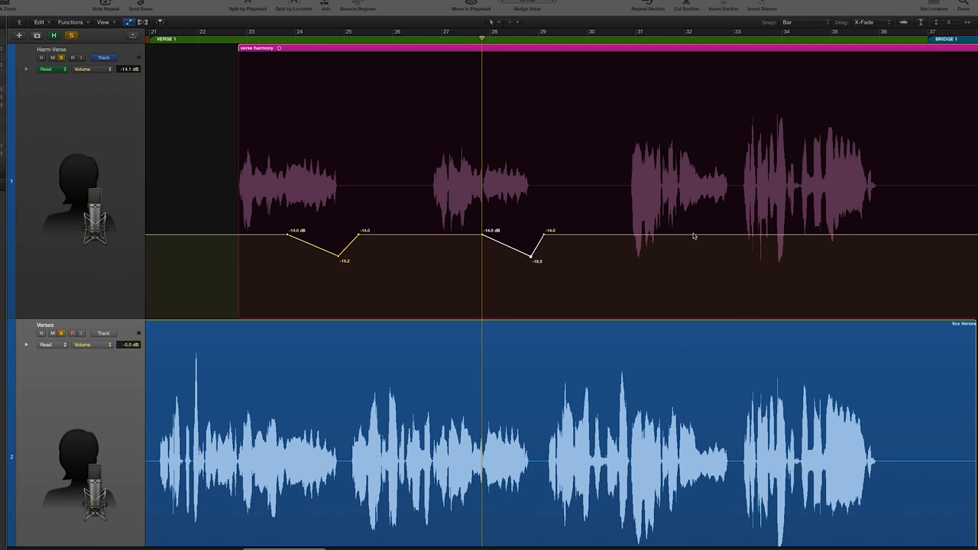
click(737, 233)
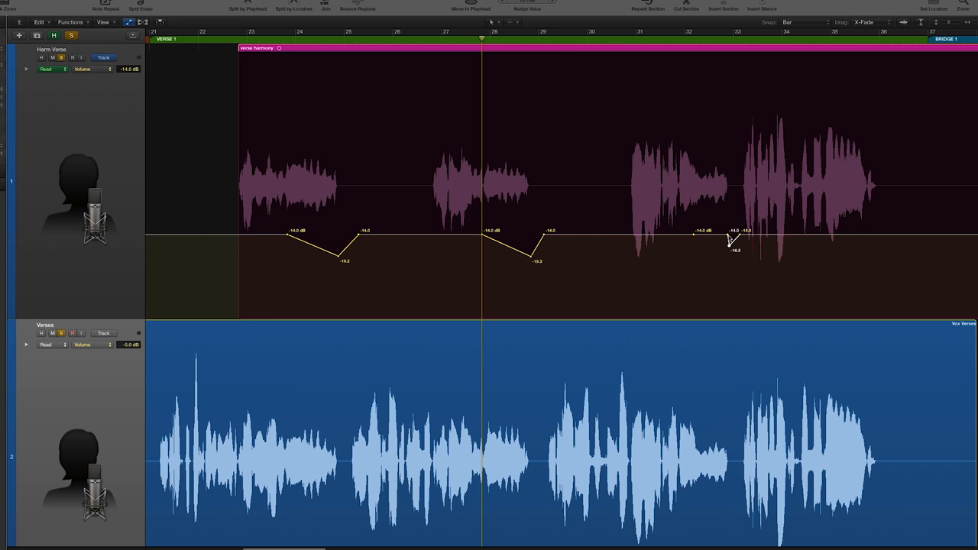
click(382, 48)
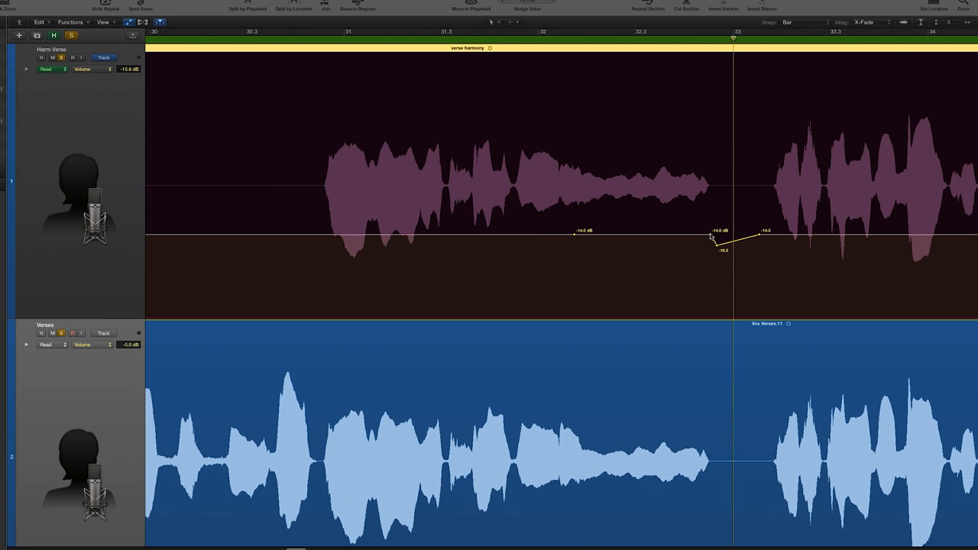
Adjust the Harm Verse dip near bars 32–33 and add a volume point before bar 31.
drag(714, 239, 718, 249)
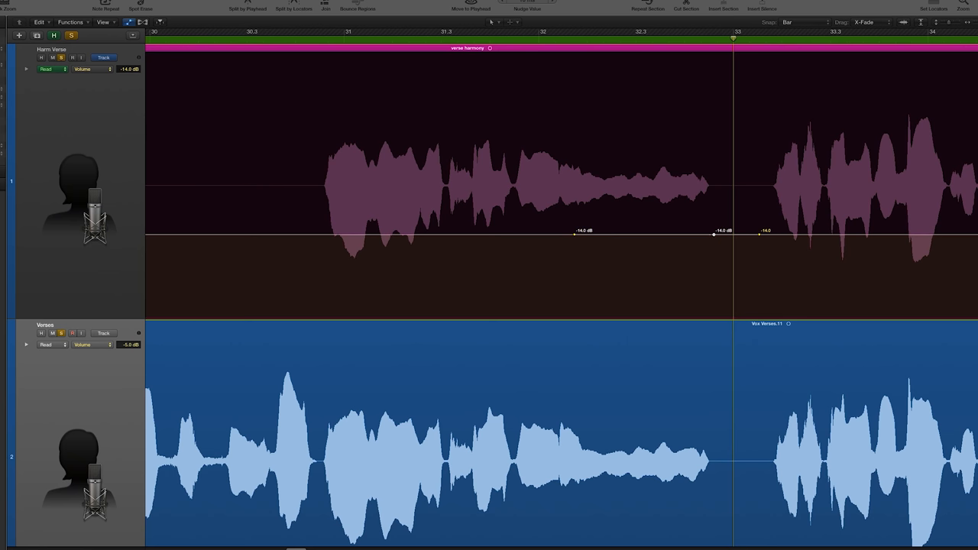
drag(714, 235, 714, 260)
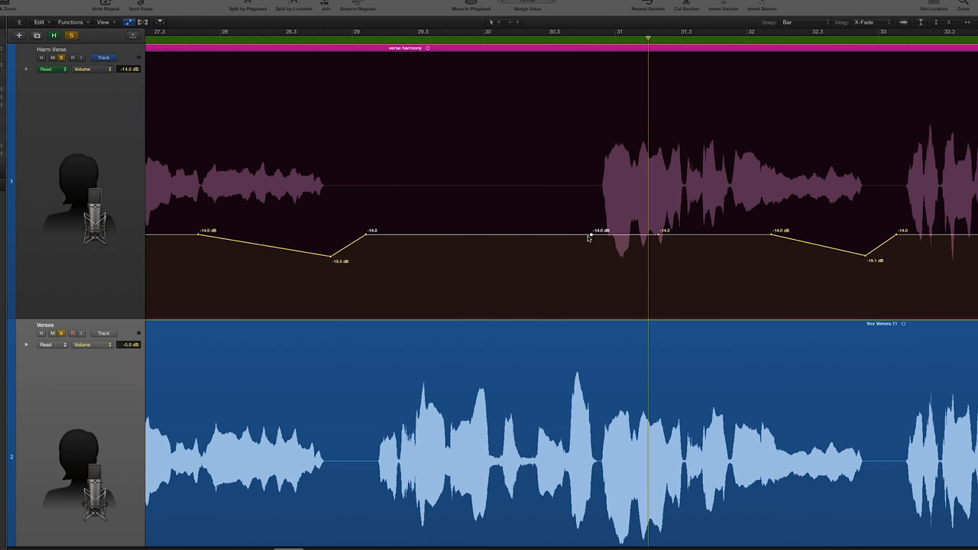
click(577, 234)
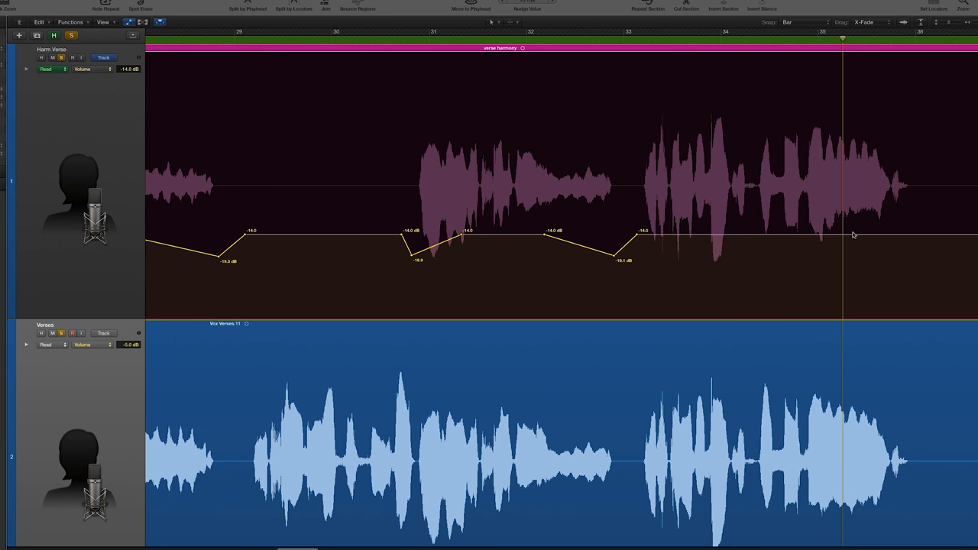
mouse_move(723, 238)
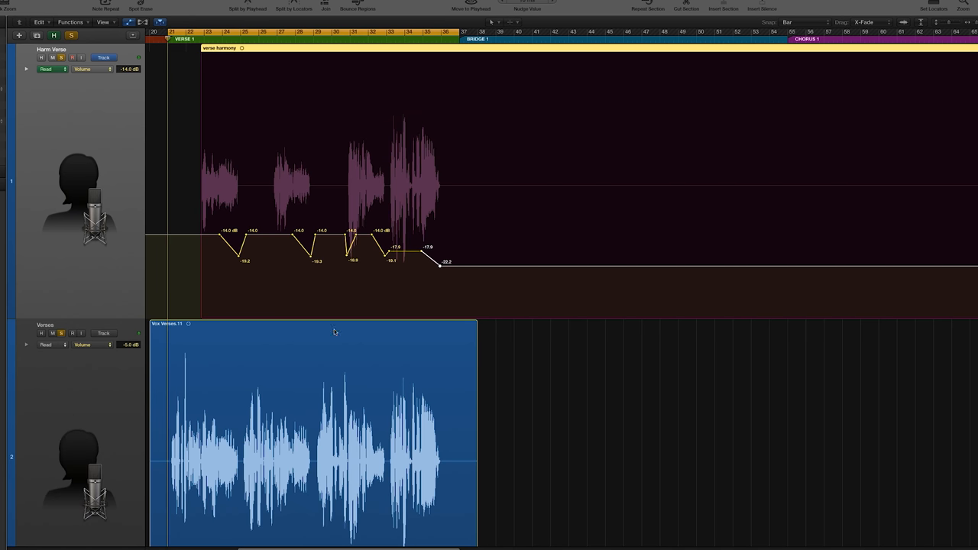
mouse_move(512, 225)
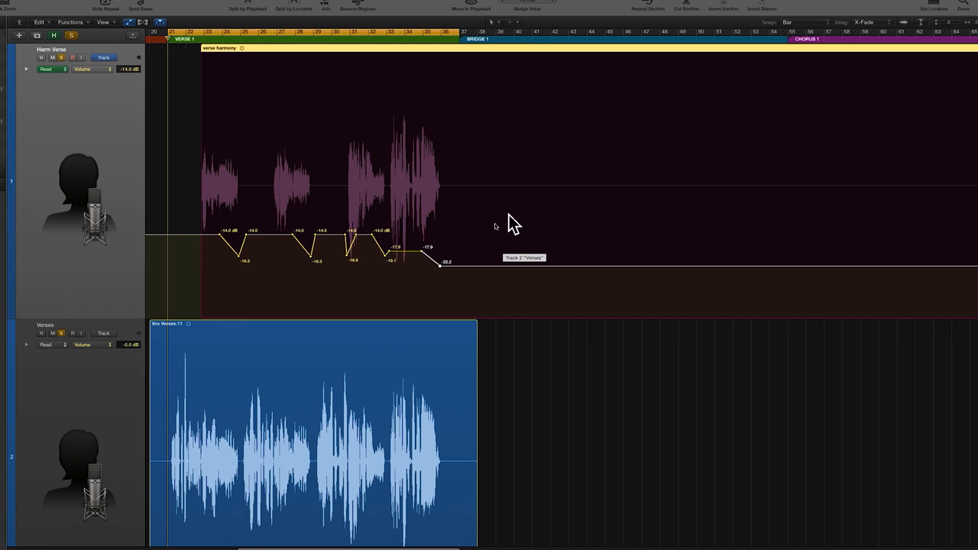
mouse_move(488, 231)
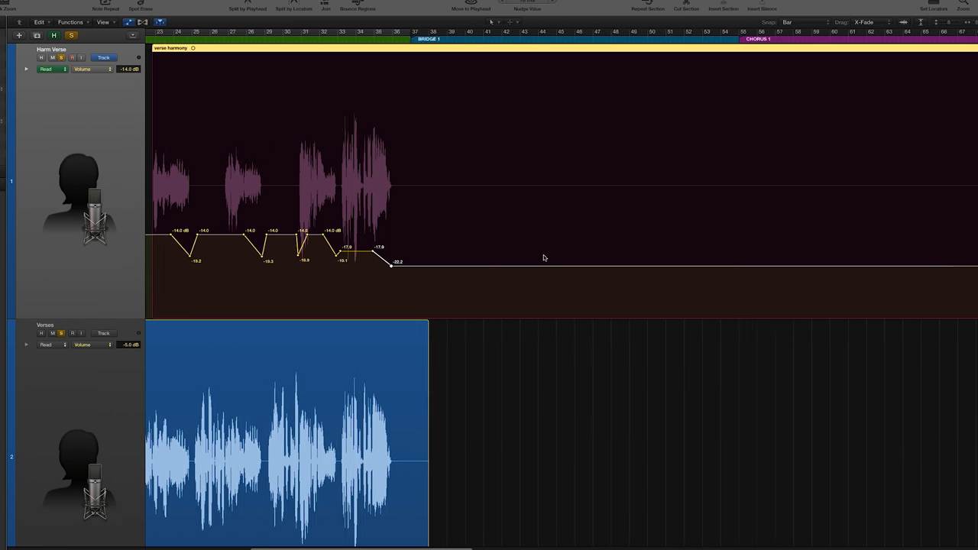
Scroll to Verse 2 and add Harm Verse points at bars 86–87, raising volume toward -9.5 dB.
scroll(right, 3)
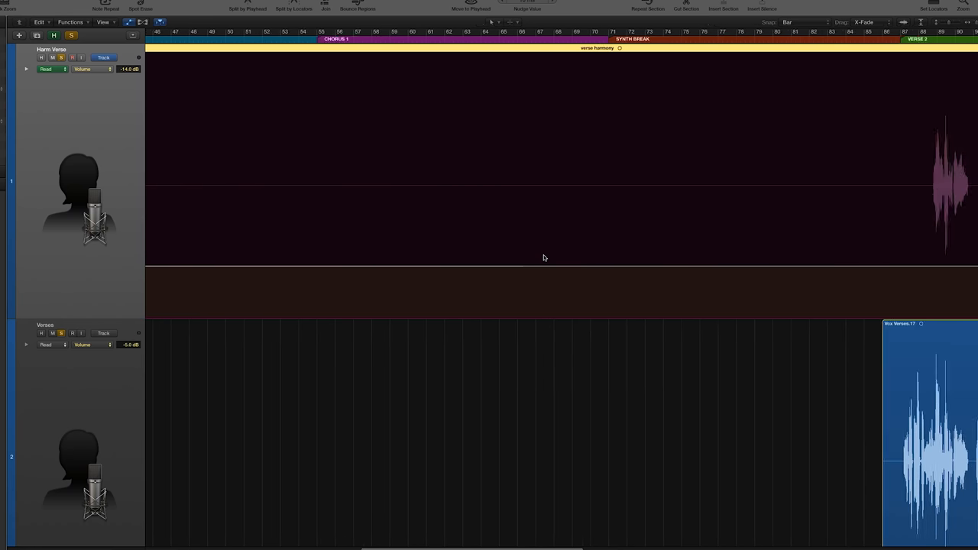
scroll(right, 3)
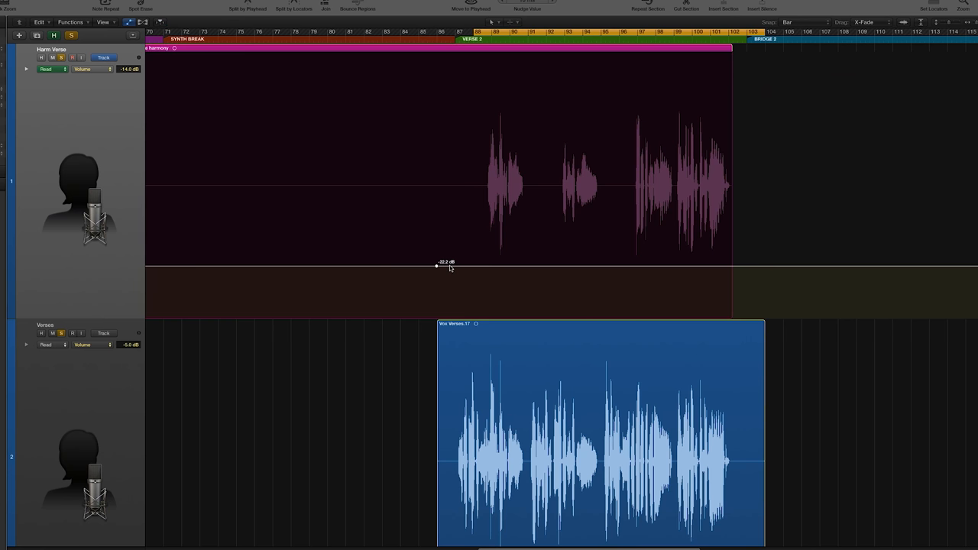
drag(437, 266, 451, 197)
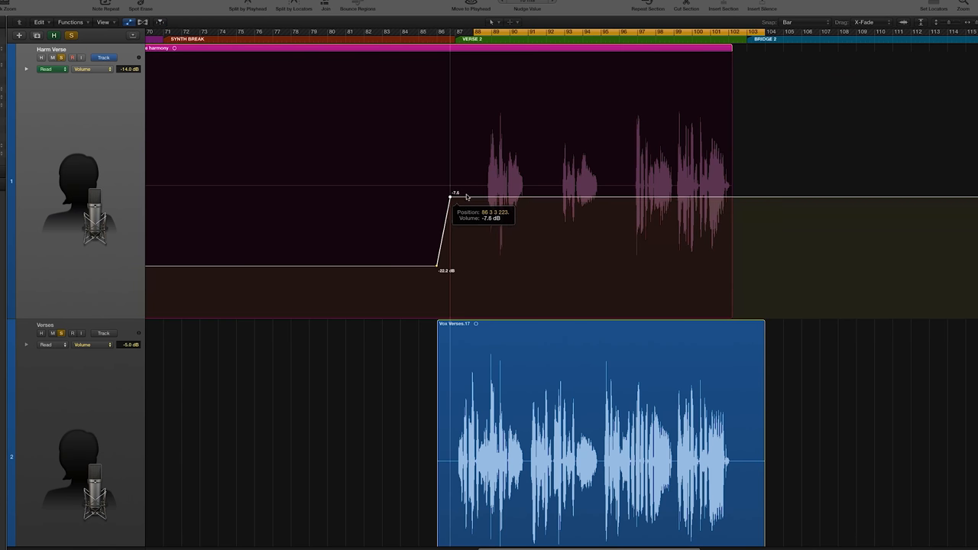
drag(452, 197, 457, 200)
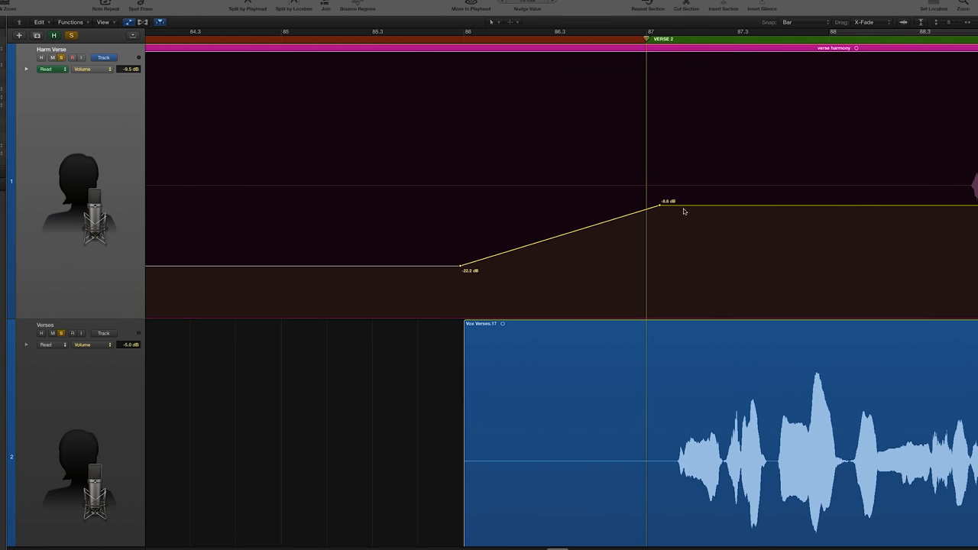
Lower the Harm Verse automation point at bar 87 to exactly -14.0 dB.
drag(661, 204, 660, 208)
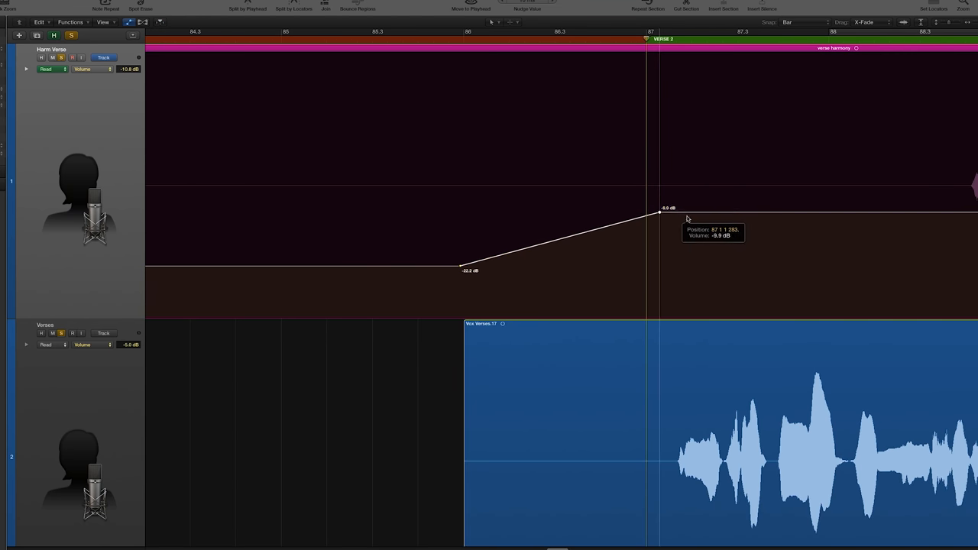
drag(659, 211, 660, 220)
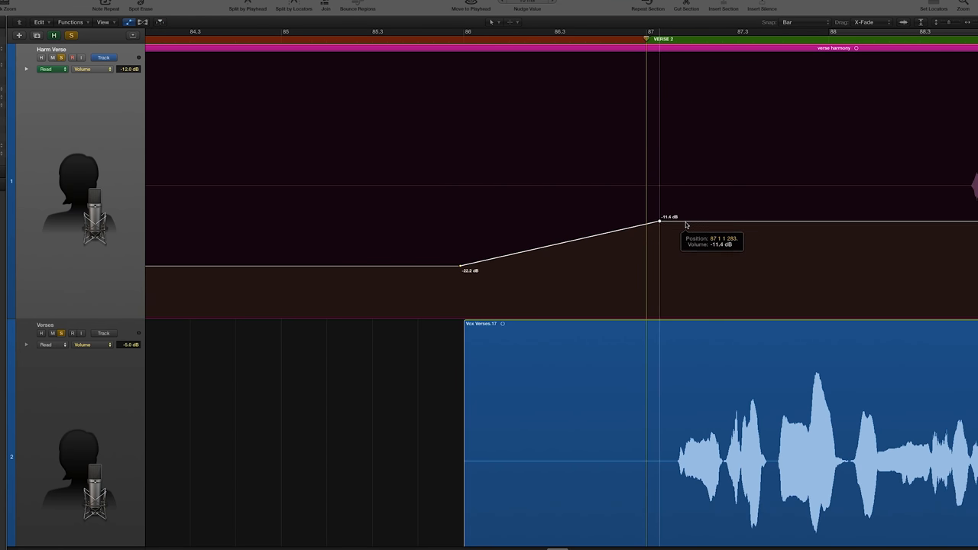
drag(660, 218, 659, 227)
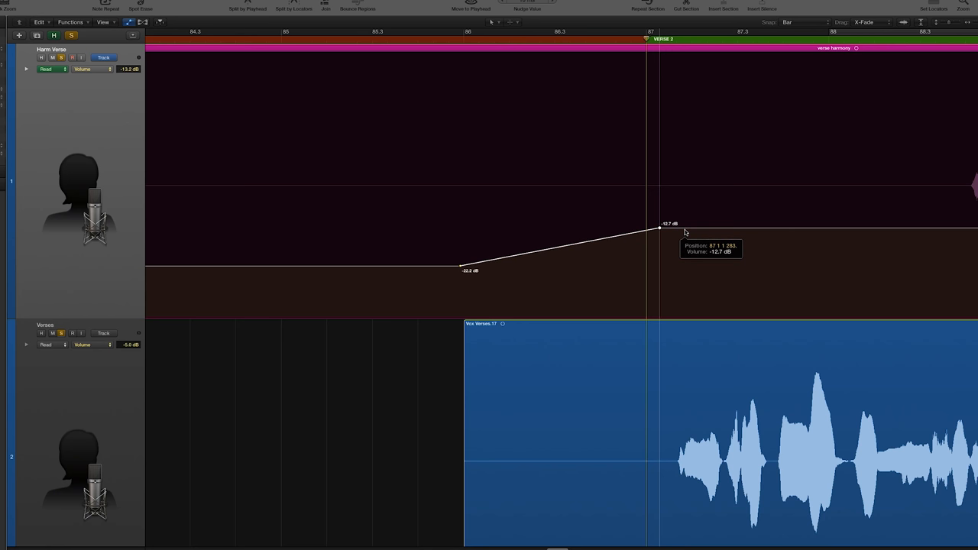
drag(659, 227, 659, 235)
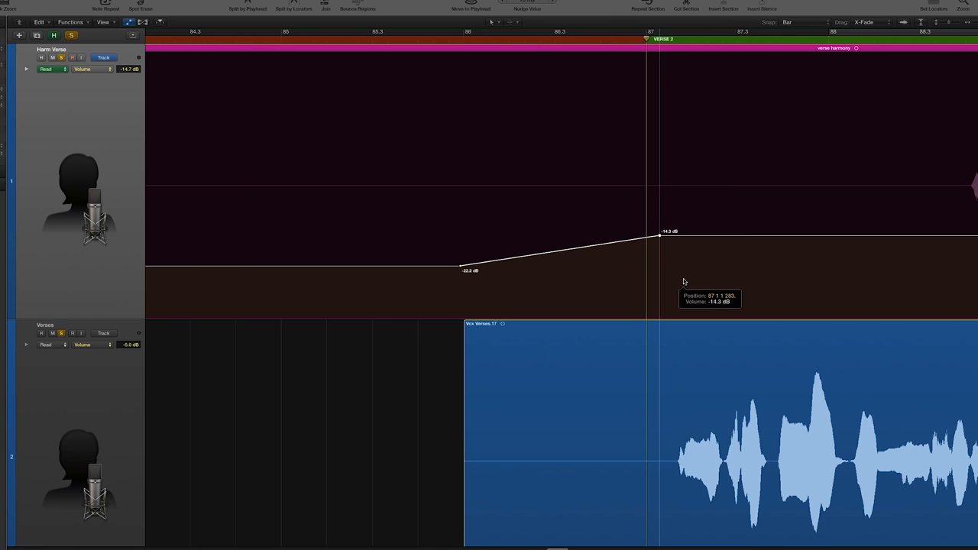
drag(660, 235, 660, 233)
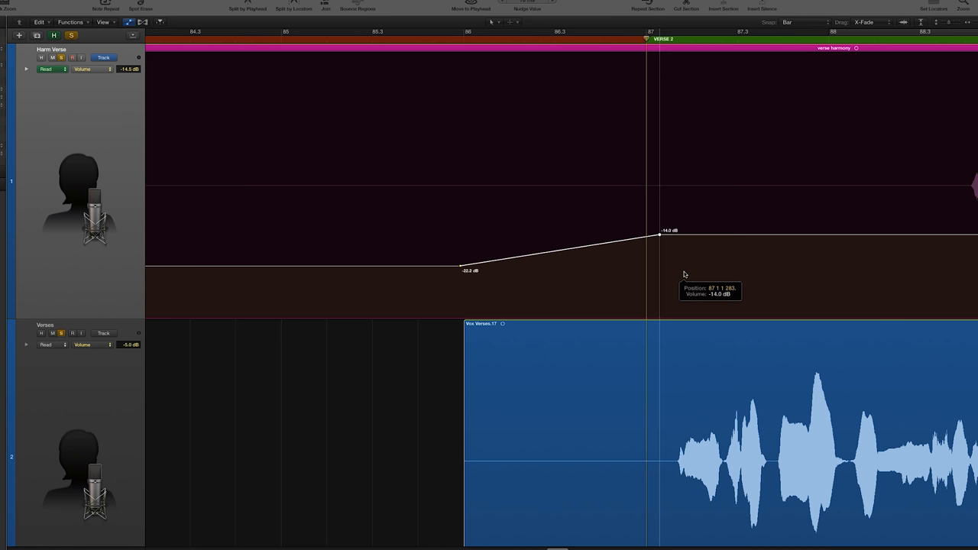
click(660, 233)
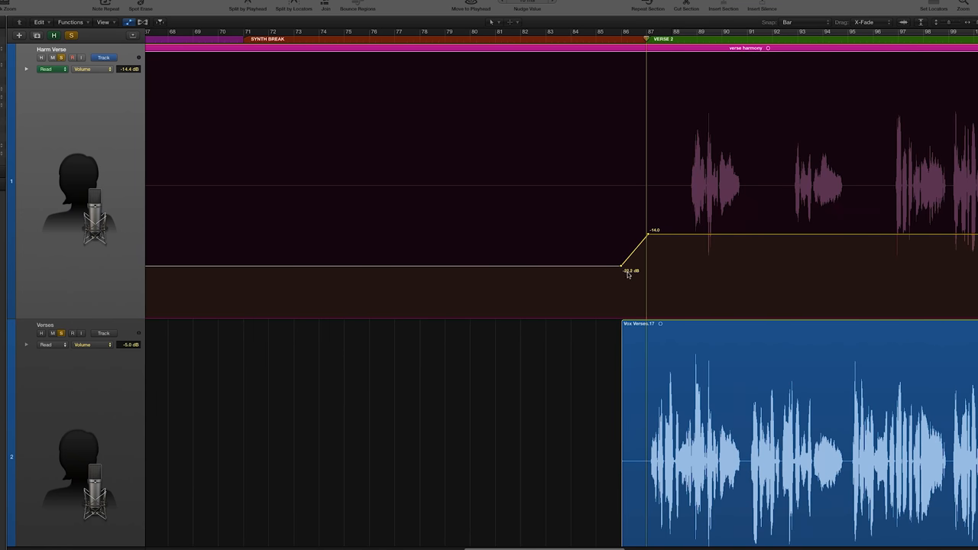
Dip the Harm Verse volume at bar 90.3 to -19.2 dB.
scroll(right, 3)
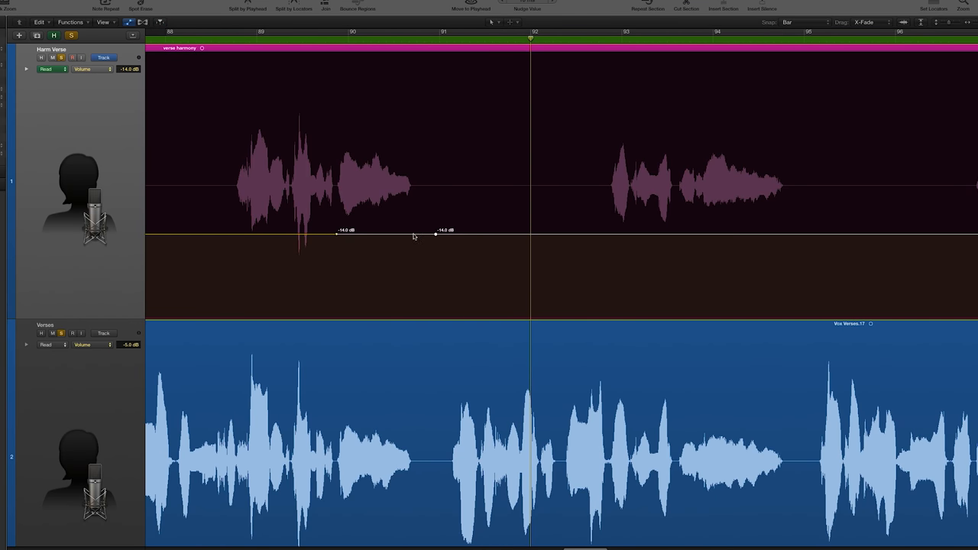
drag(436, 234, 412, 249)
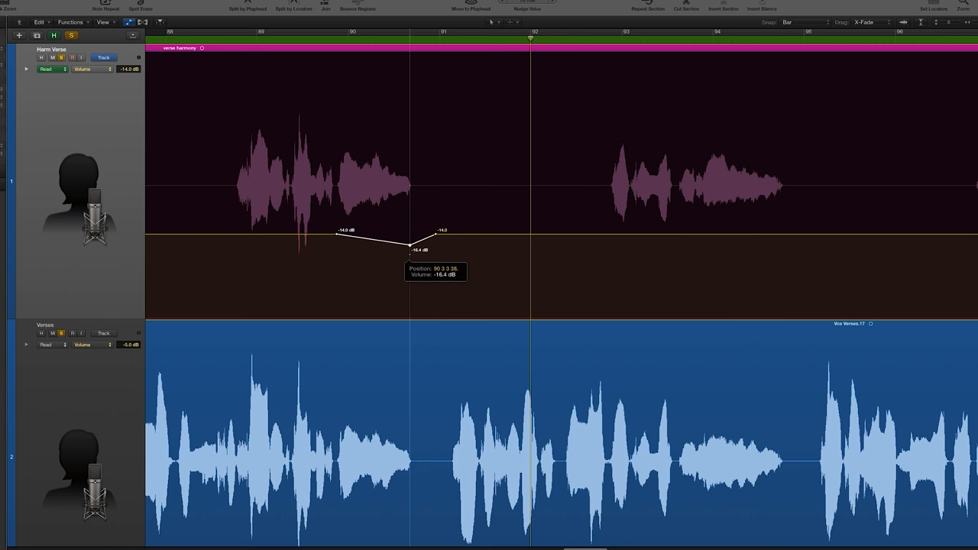
drag(412, 249, 409, 260)
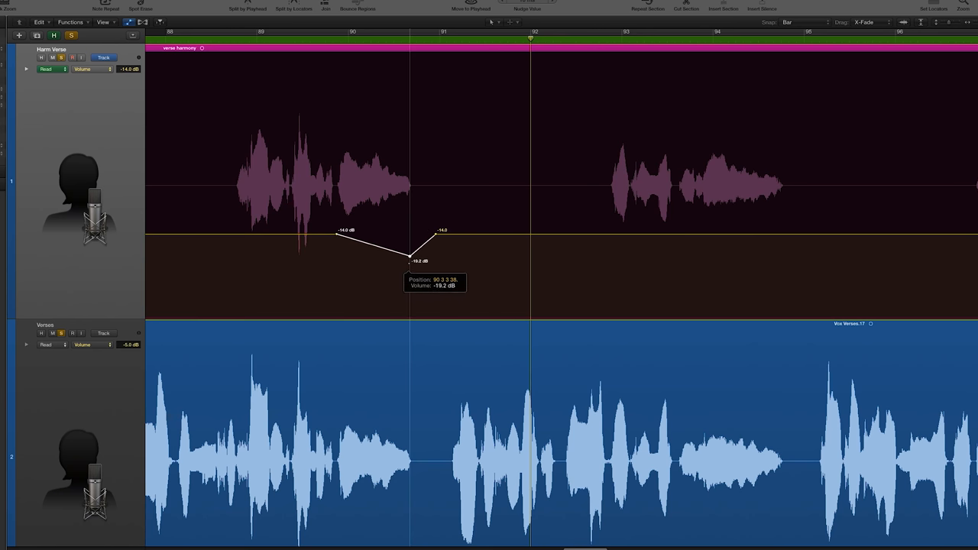
drag(411, 260, 410, 253)
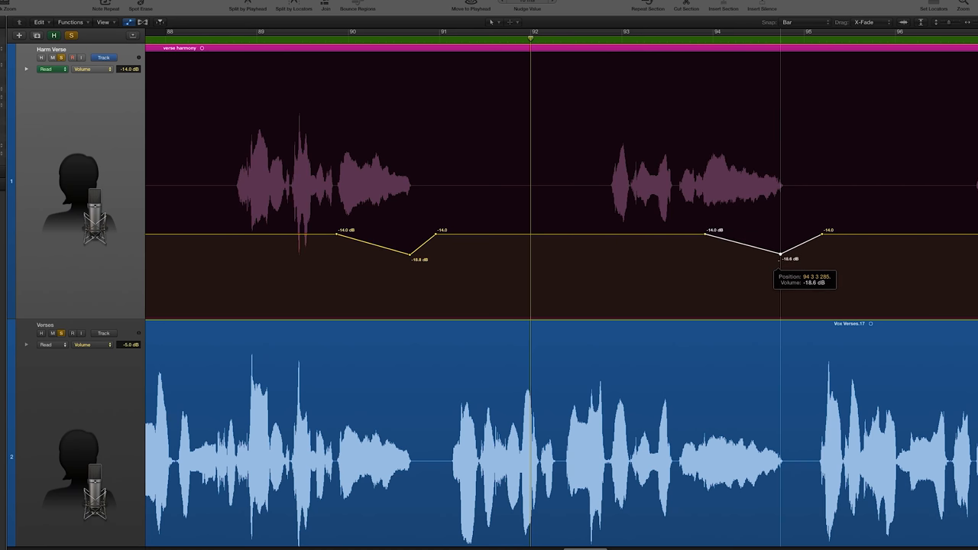
Add Harm Verse volume dips near bar 98.4 and bar 101, ending near -16.7 dB.
scroll(right, 3)
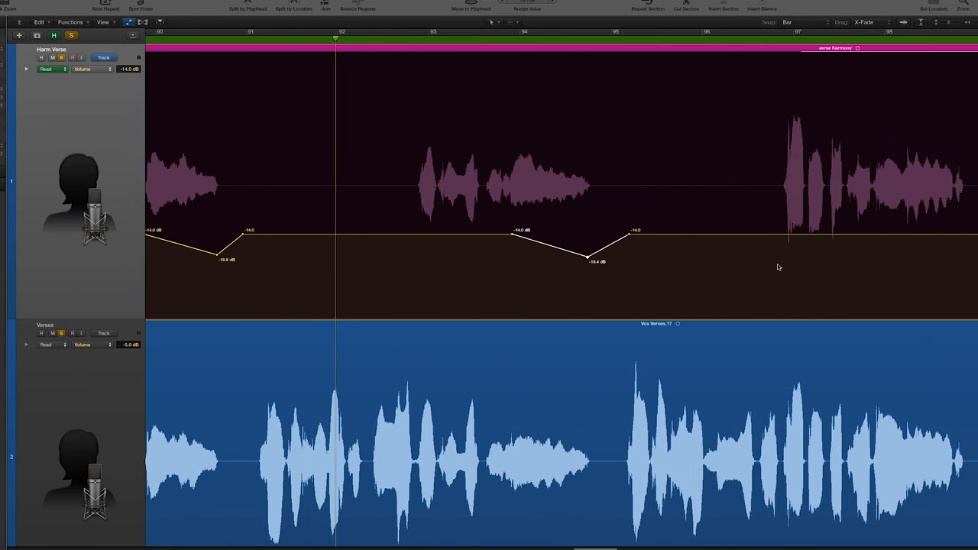
scroll(right, 3)
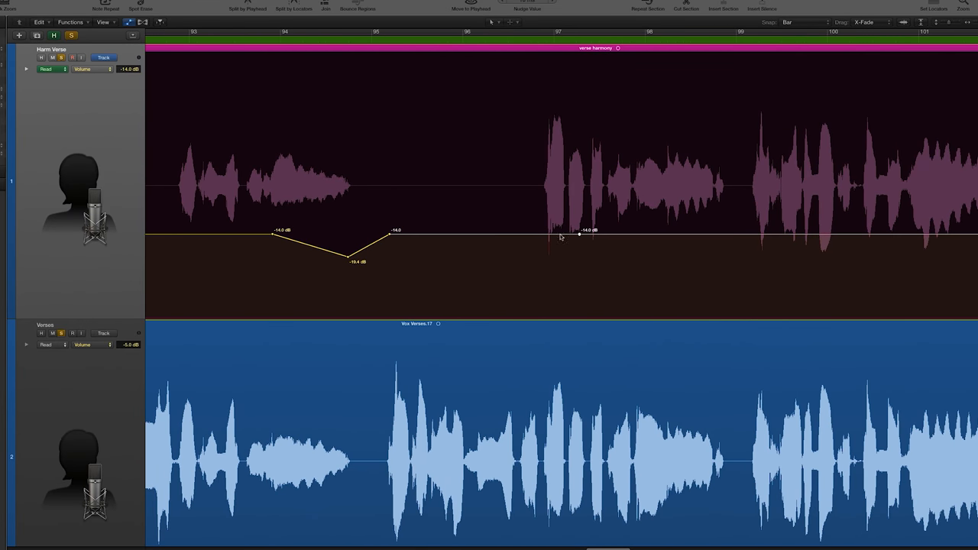
click(545, 234)
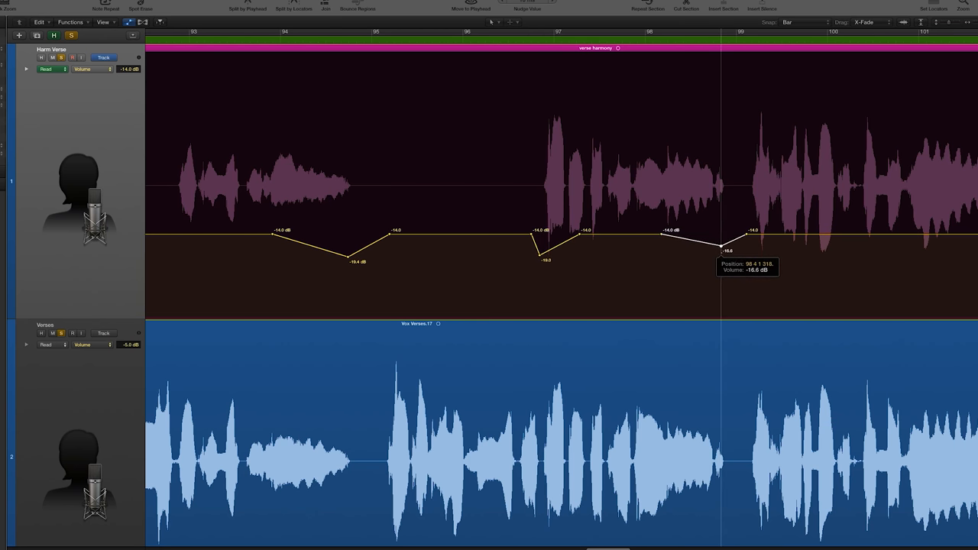
drag(721, 250, 721, 263)
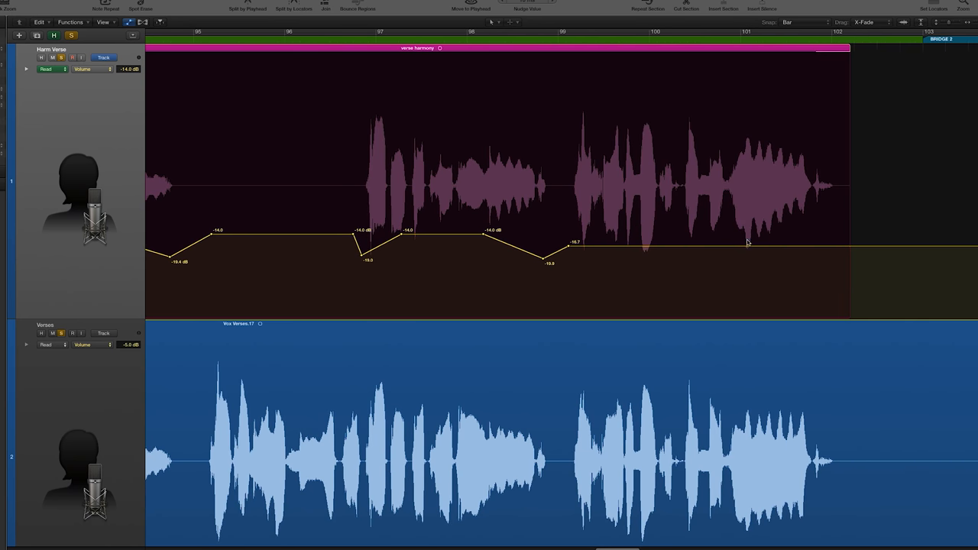
click(730, 246)
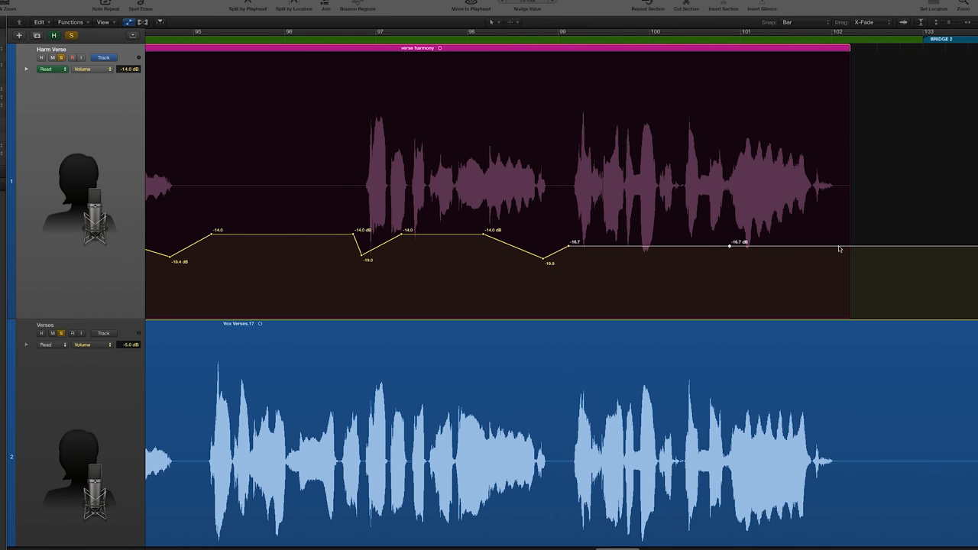
drag(730, 246, 838, 260)
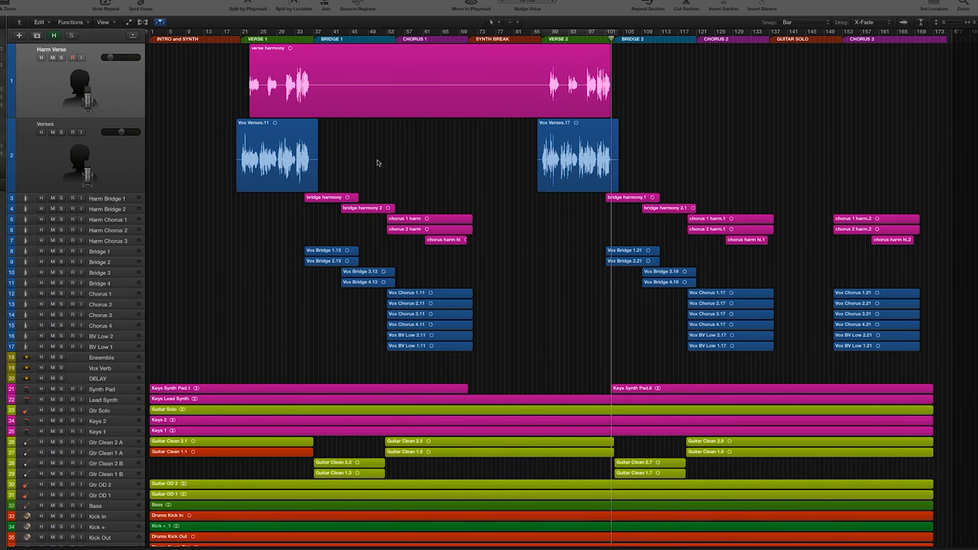
mouse_move(290, 191)
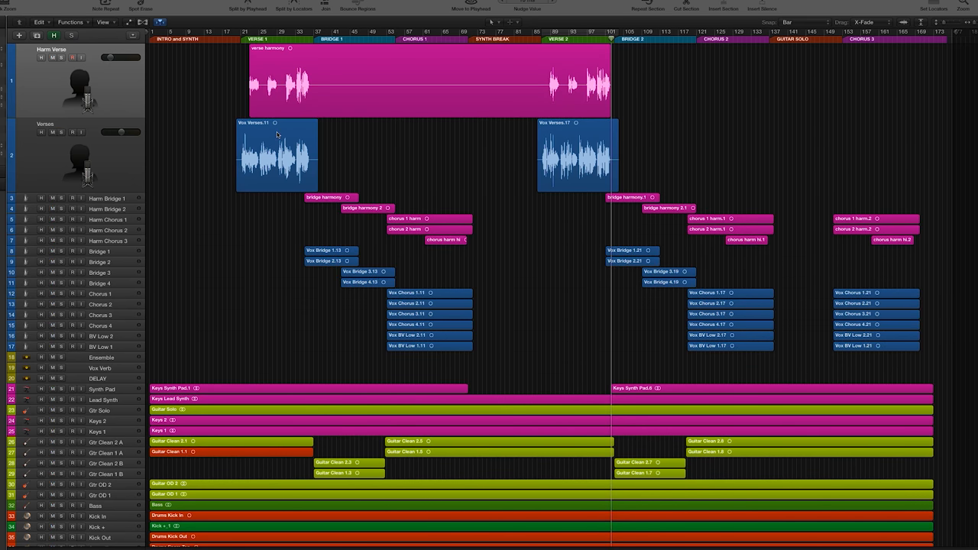
mouse_move(393, 159)
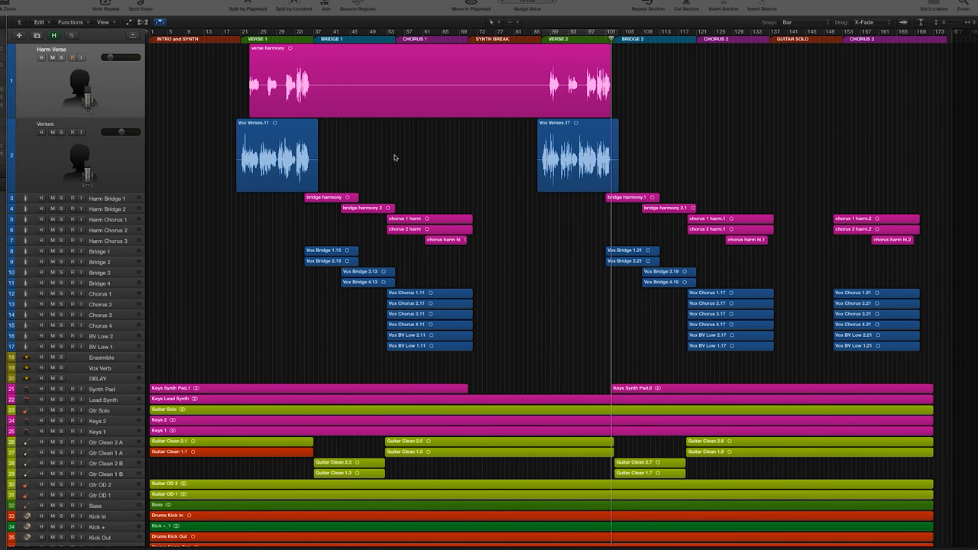
mouse_move(397, 160)
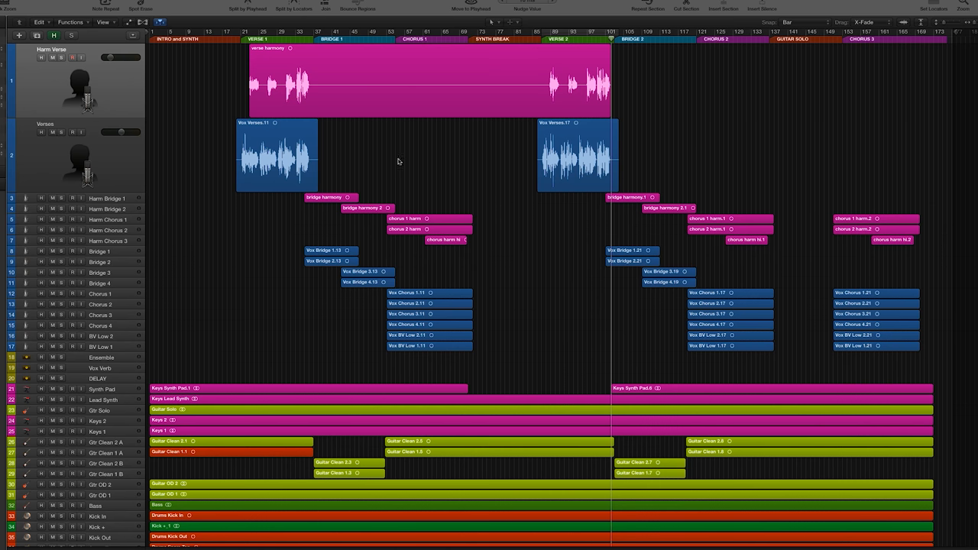
mouse_move(960, 69)
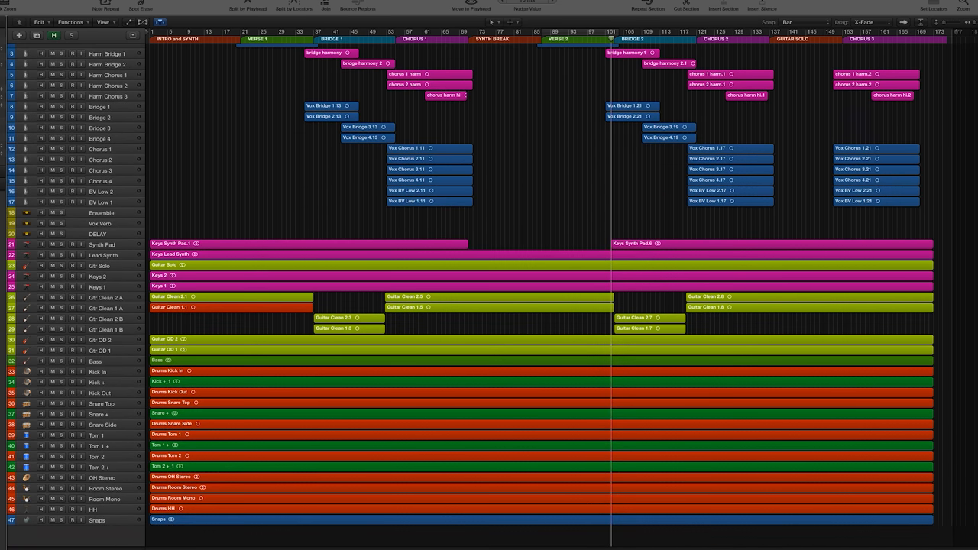
mouse_move(762, 282)
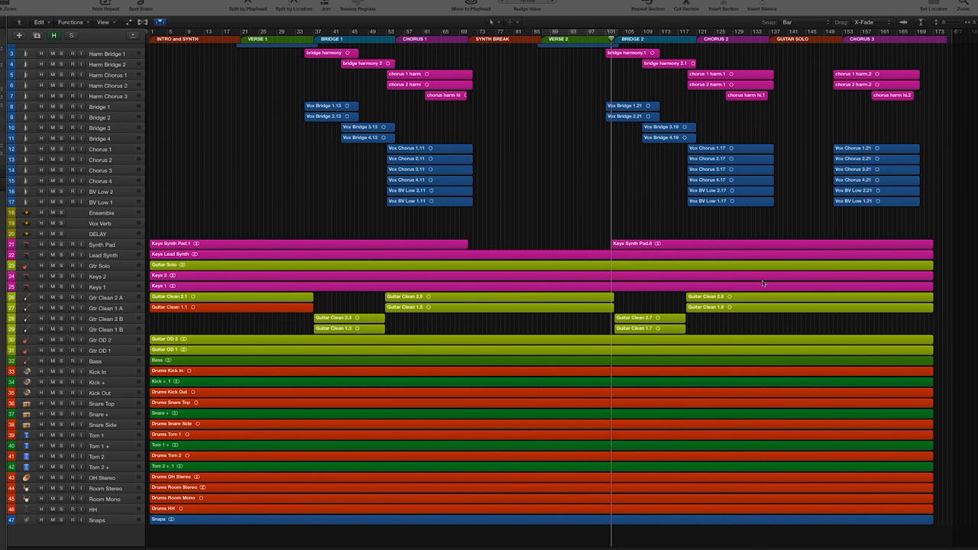
Scroll the arrangement right to the final chorus.
scroll(right, 3)
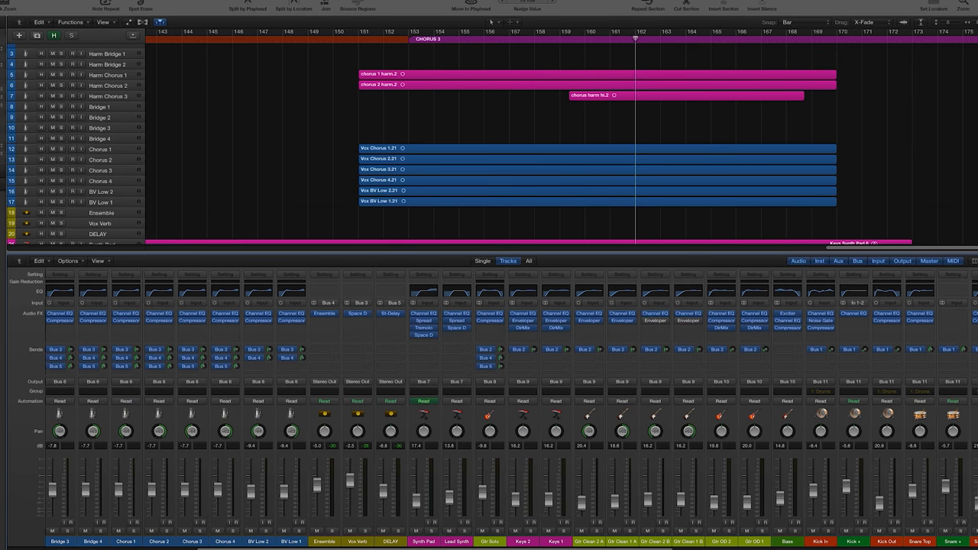
Scroll the mixer right to the bus auxes, then scroll down through the final-chorus tracks.
scroll(right, 3)
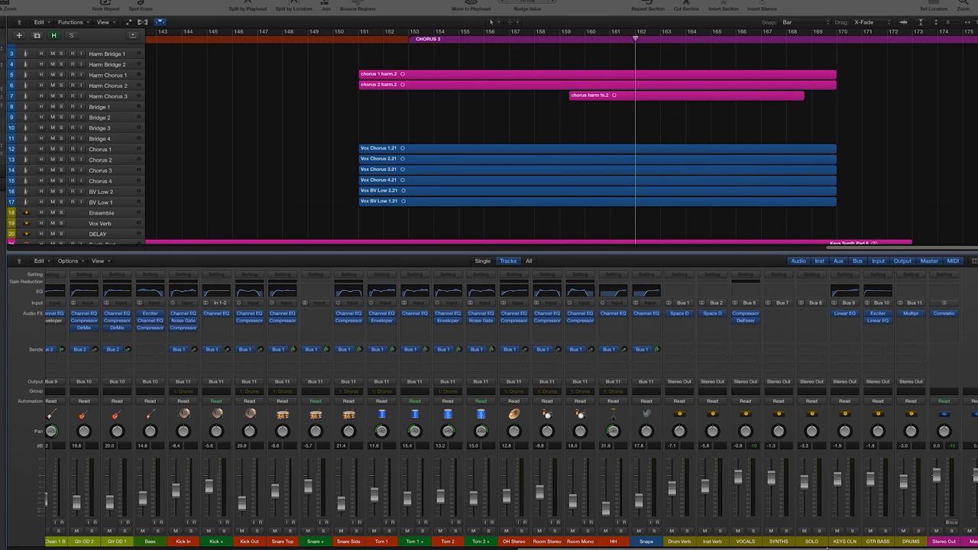
mouse_move(760, 508)
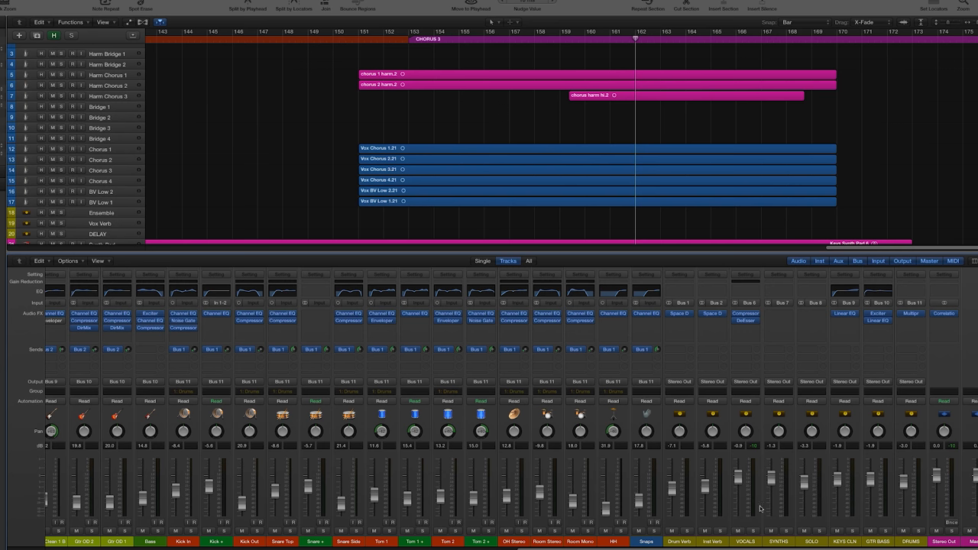
mouse_move(732, 502)
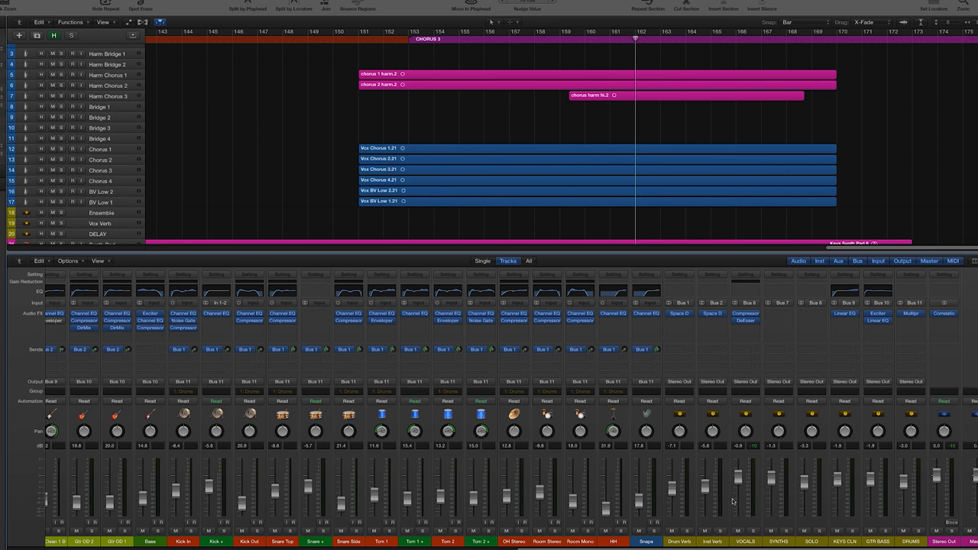
mouse_move(689, 265)
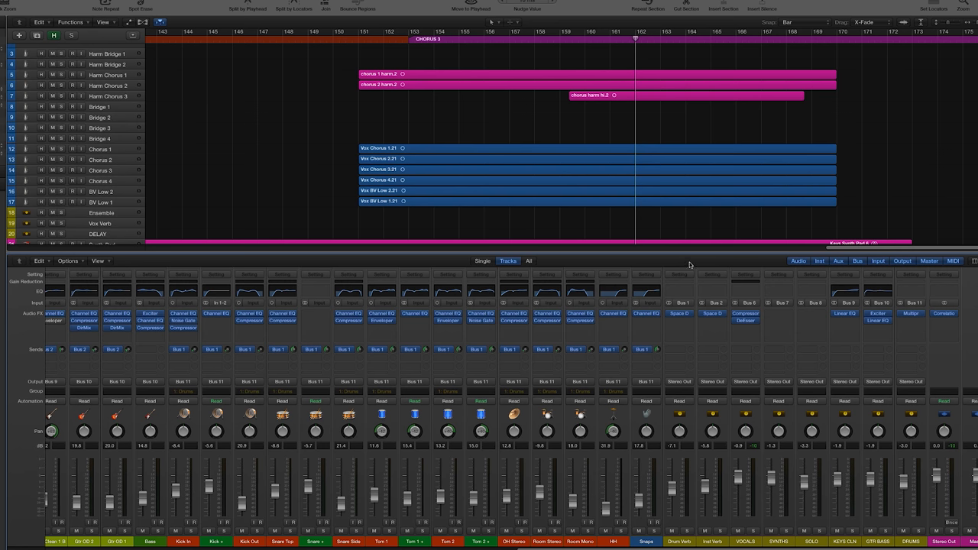
mouse_move(691, 506)
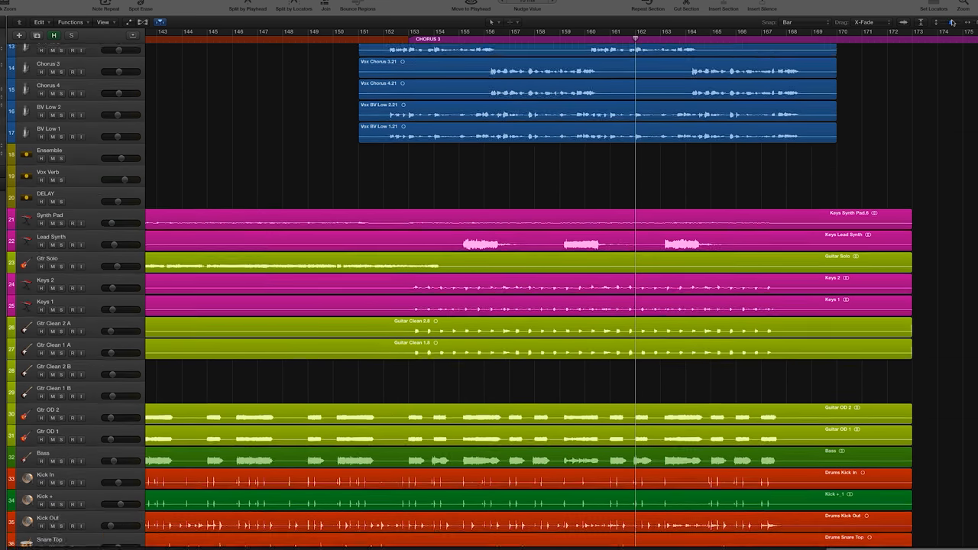
scroll(down, 3)
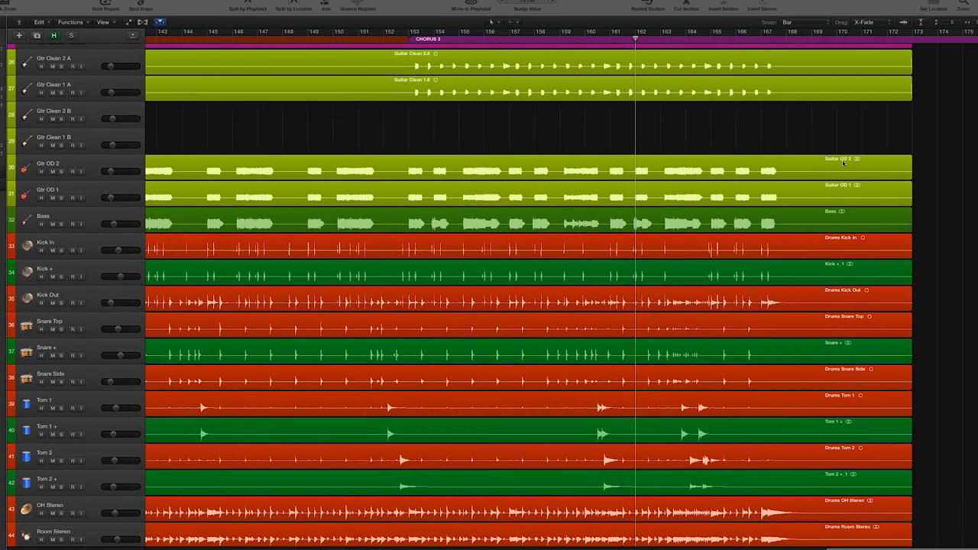
scroll(down, 3)
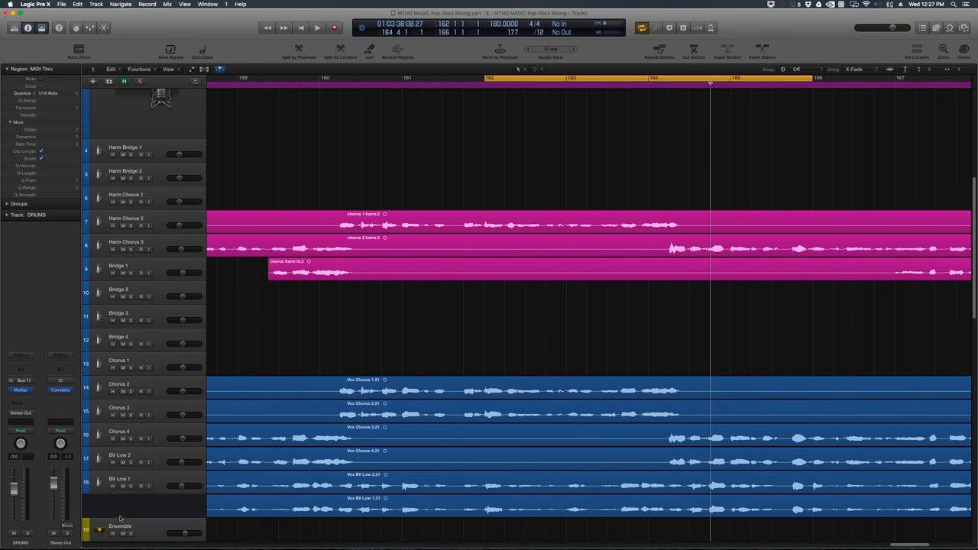
Return the playhead to bar 162 and shape the DRUMS volume swell from -3 dB to 0 dB and back.
scroll(down, 3)
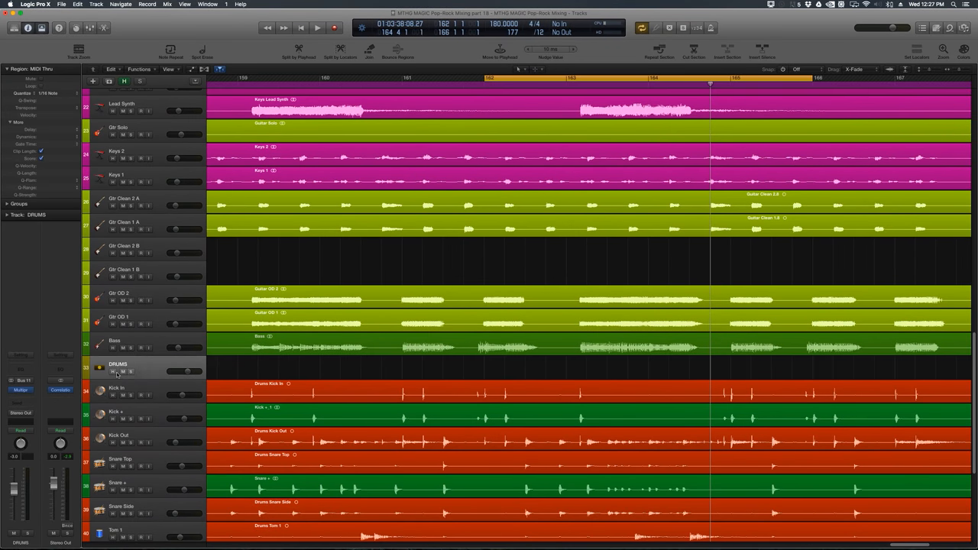
scroll(down, 3)
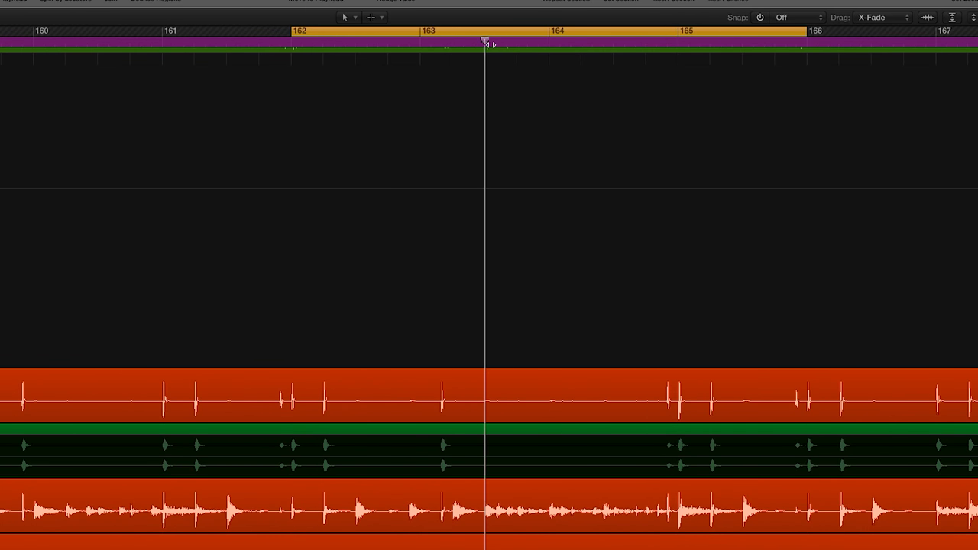
mouse_move(481, 190)
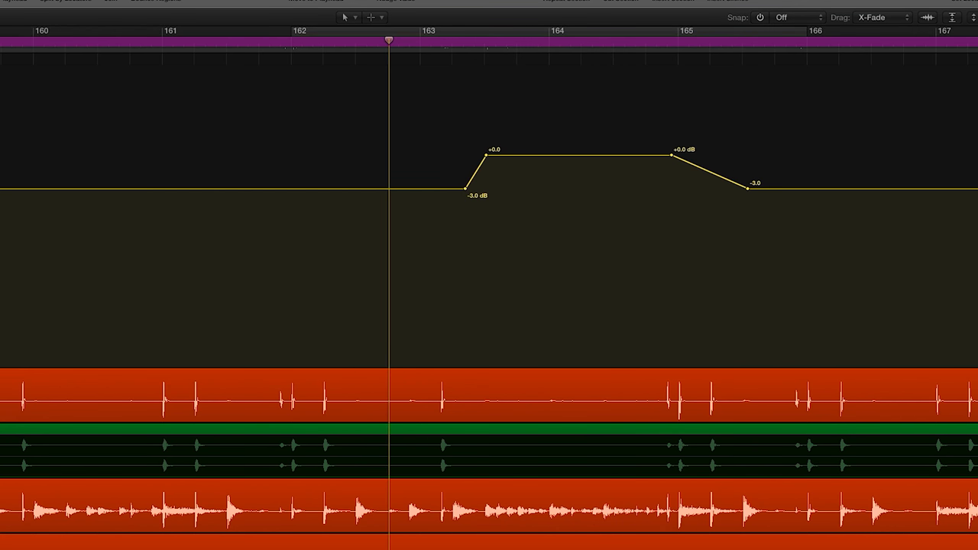
click(296, 40)
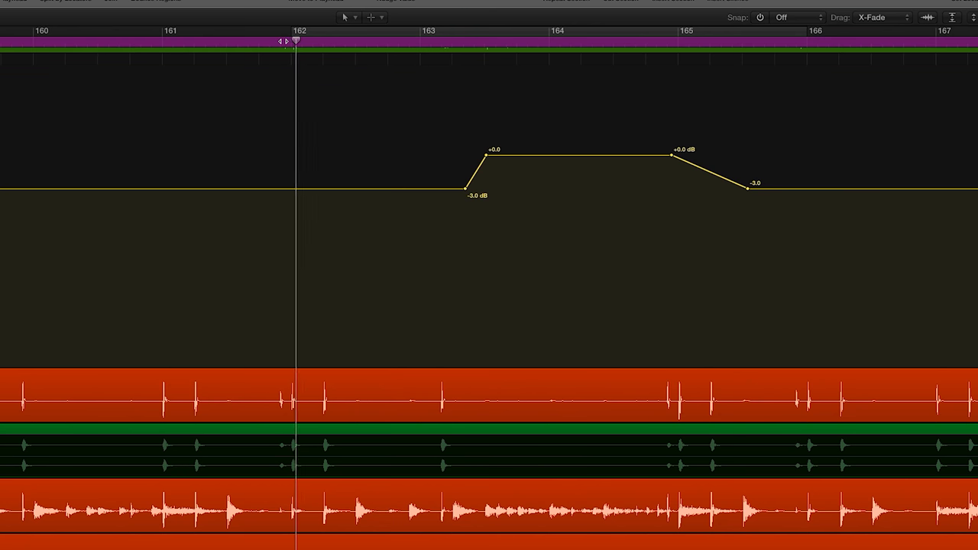
drag(297, 40, 485, 40)
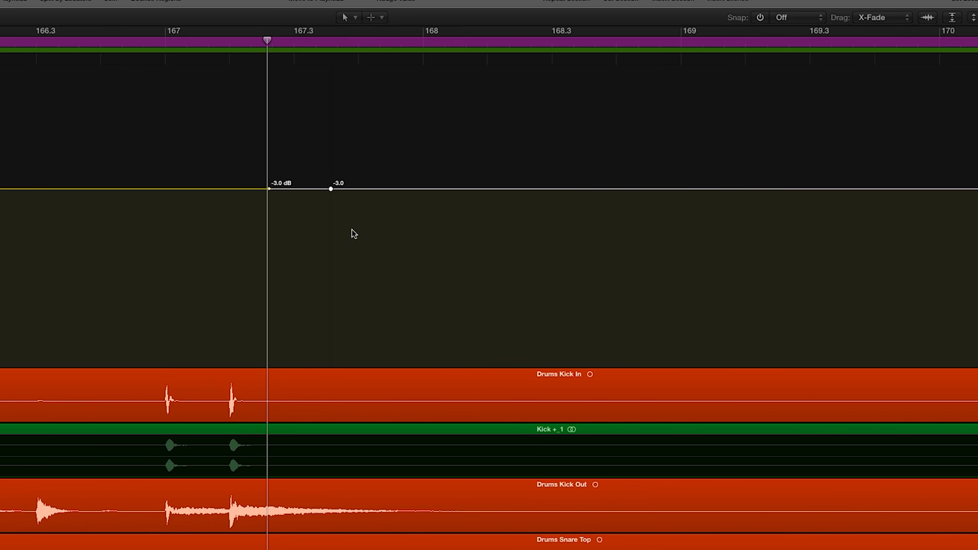
Drag the drum volume automation node near bar 167 so the line holds at -3.0 dB.
drag(331, 189, 313, 365)
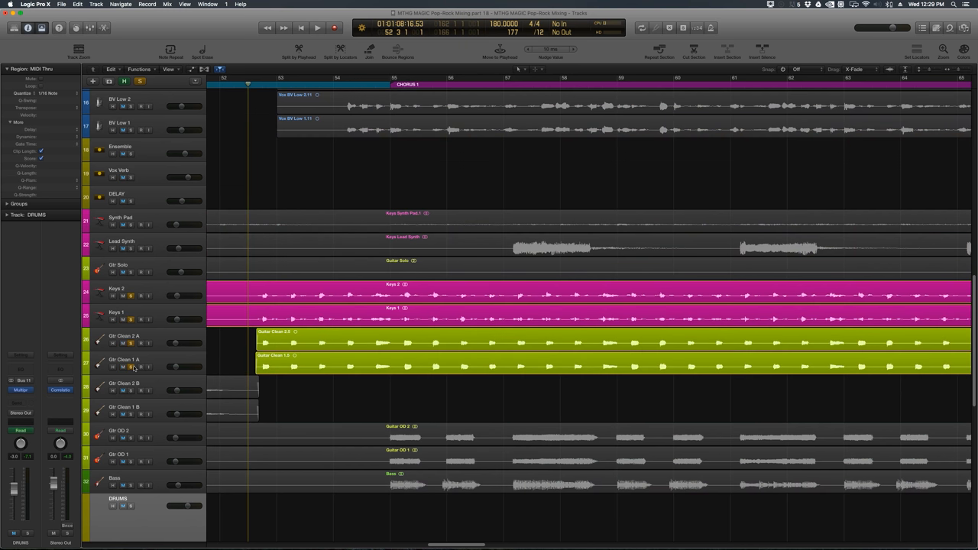
mouse_move(282, 399)
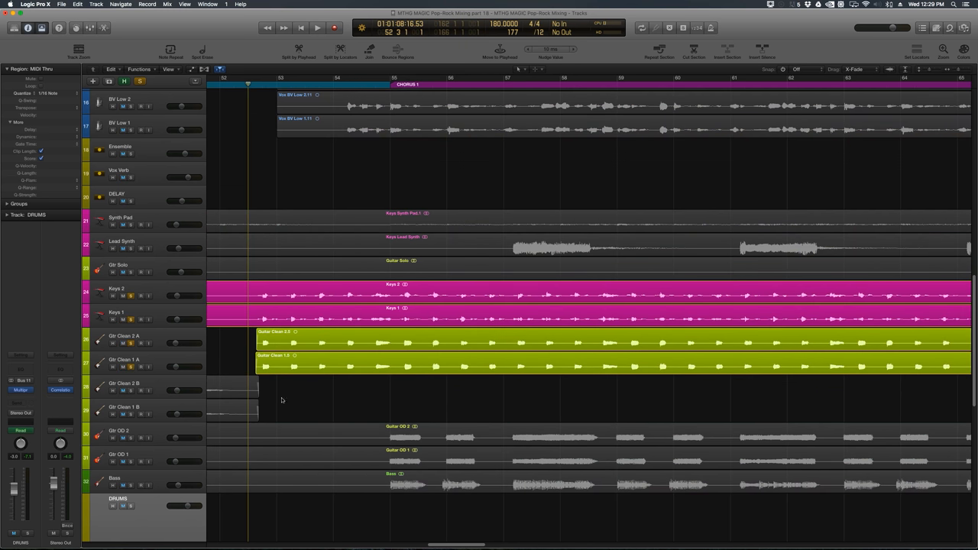
Unsolo Keys and Gtr Clean, then play and stop the first chorus with all tracks.
click(316, 27)
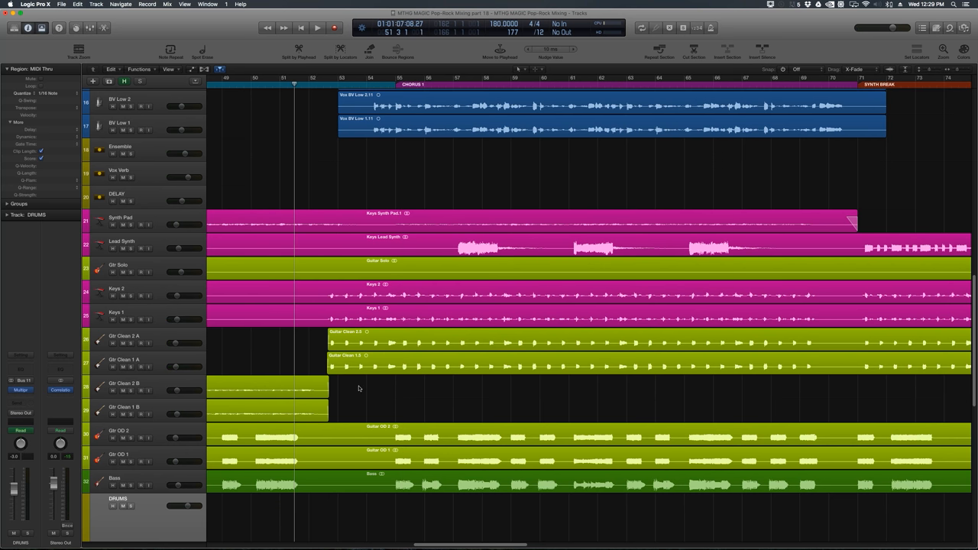
mouse_move(332, 314)
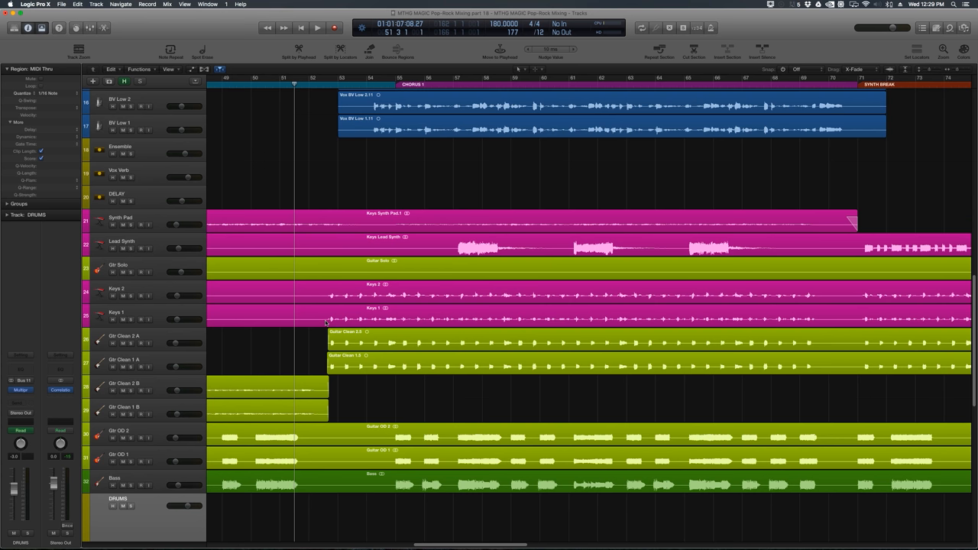
click(317, 27)
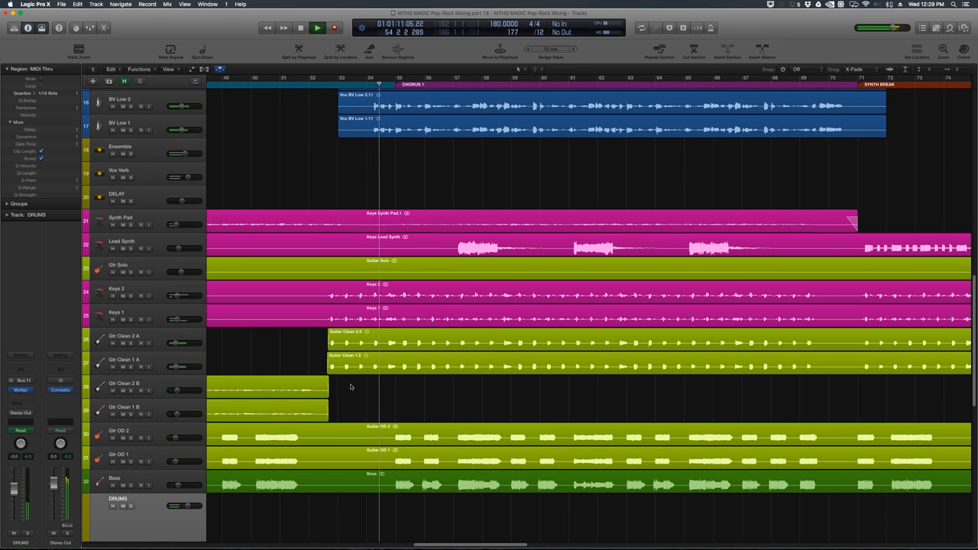
click(317, 27)
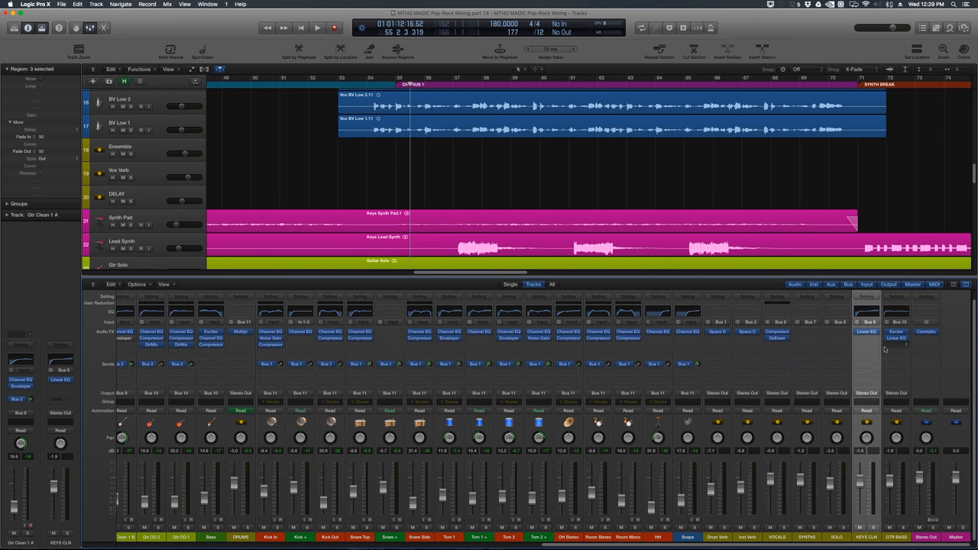
Create an arrangement track from the KEYS CLN channel strip in the Mixer.
right_click(867, 350)
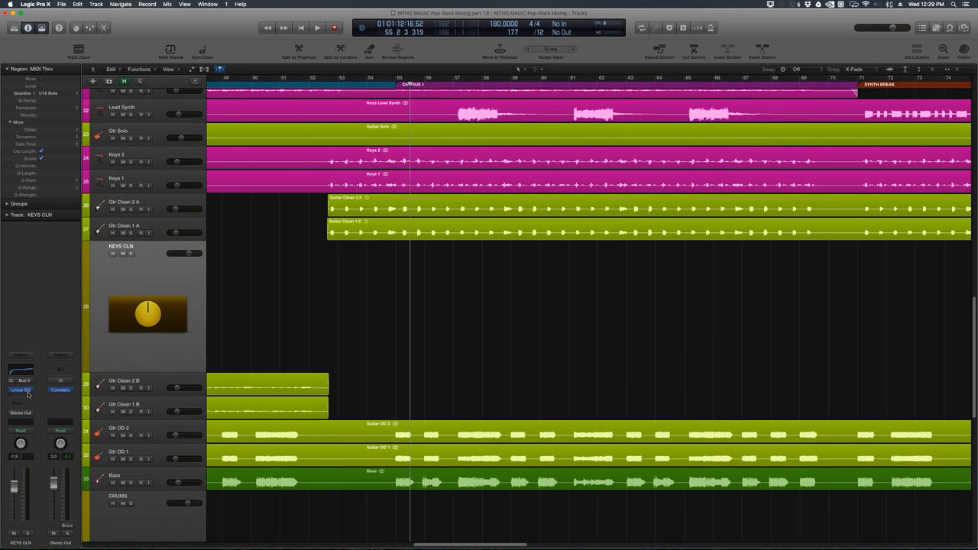
Boost the KEYS CLN Linear Phase EQ mid band by about 4.2 dB near 360 Hz.
click(20, 390)
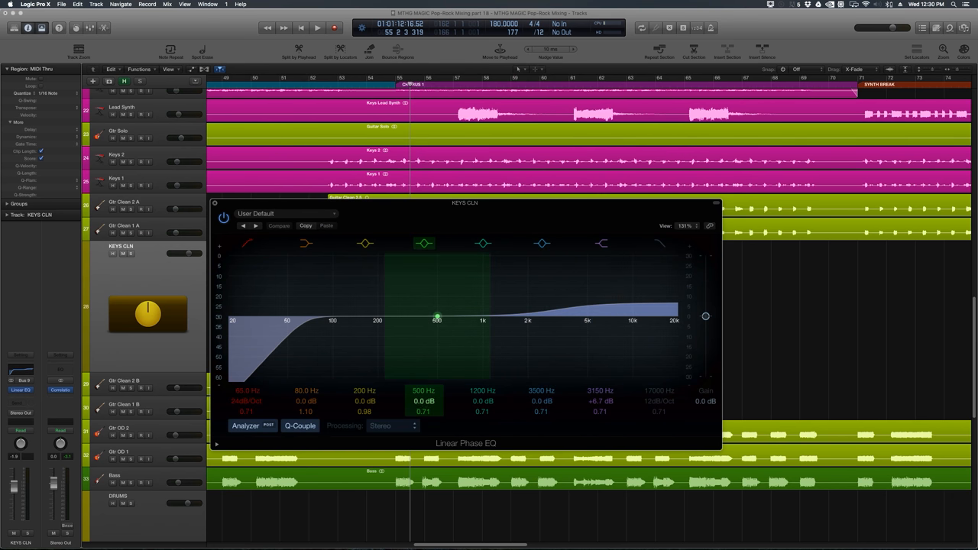
drag(437, 319, 436, 309)
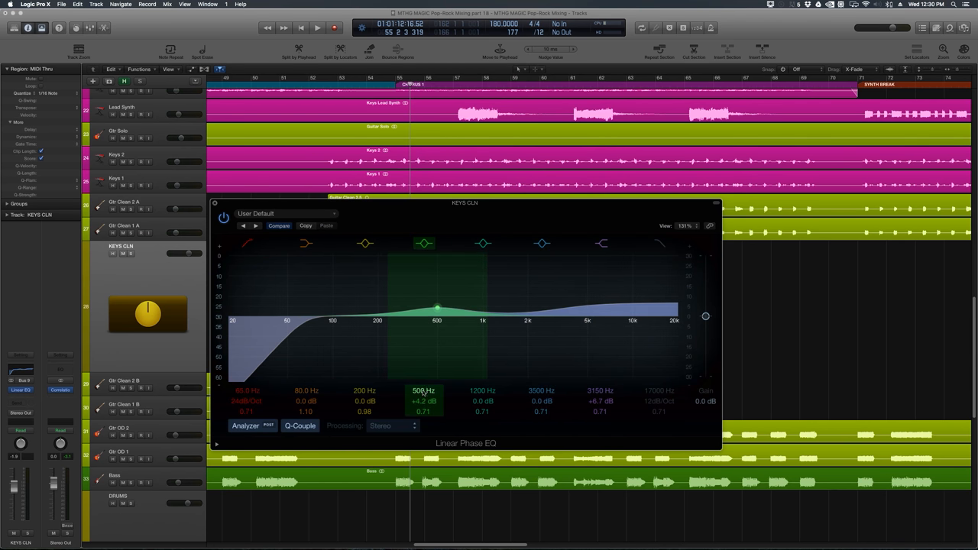
drag(436, 308, 416, 307)
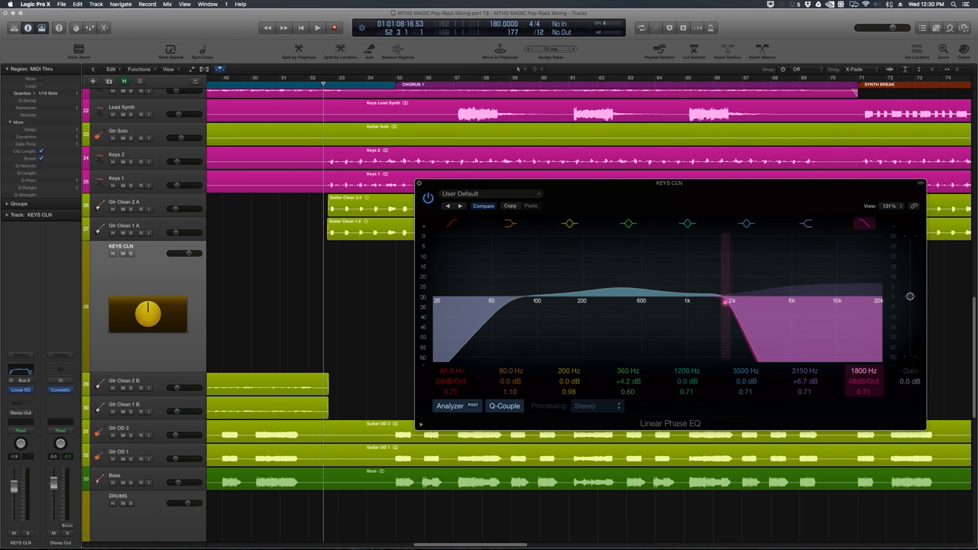
Sweep the high-cut frequency between about 2100 and 11400 Hz to audition cutoffs.
drag(725, 300, 766, 300)
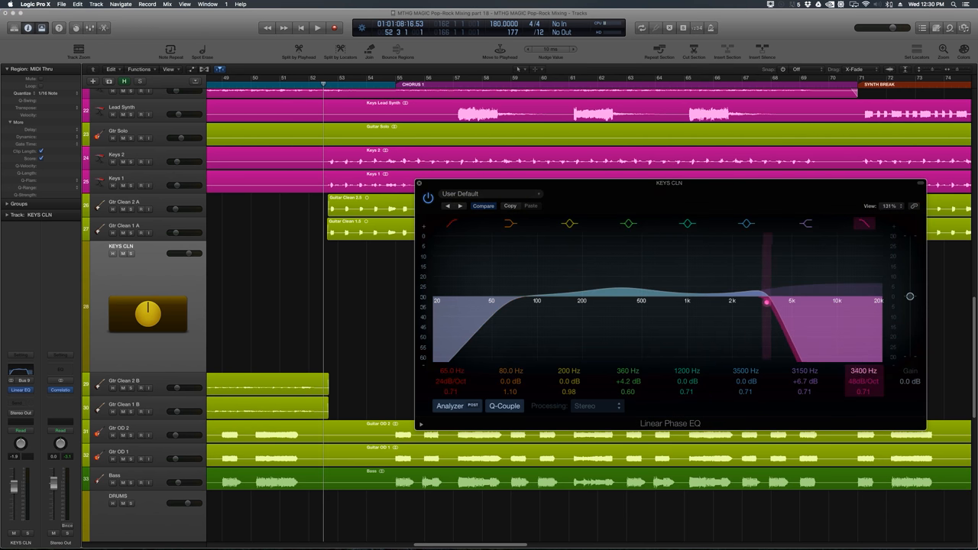
drag(766, 303, 731, 299)
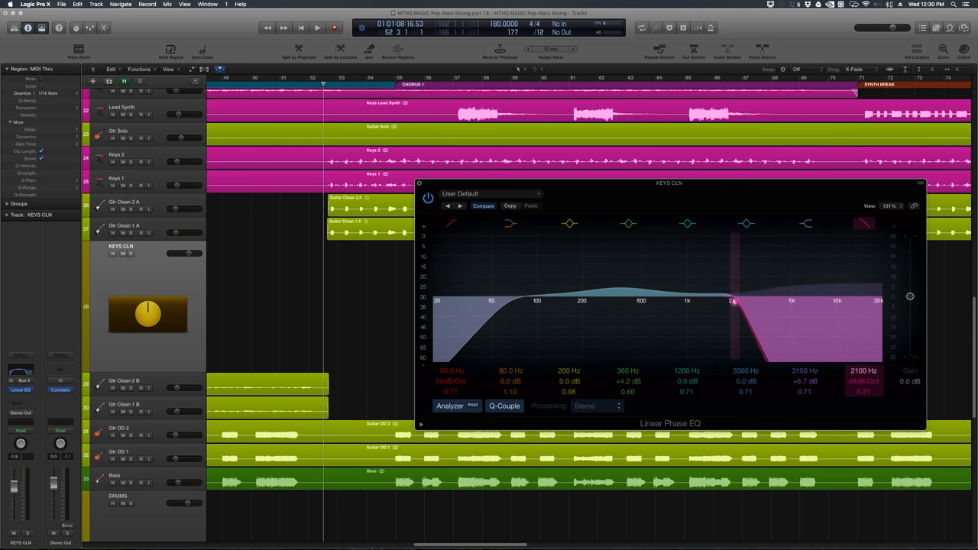
drag(731, 300, 758, 302)
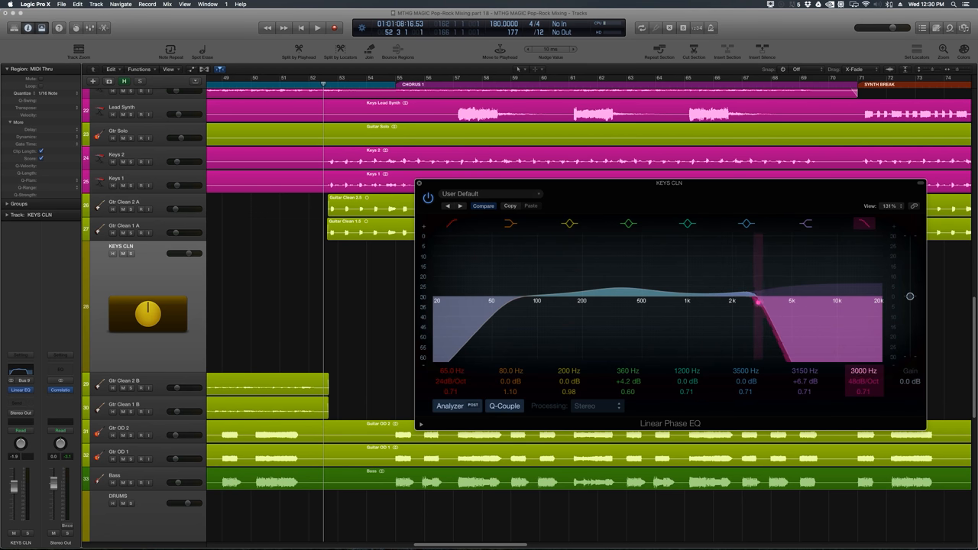
drag(757, 302, 844, 302)
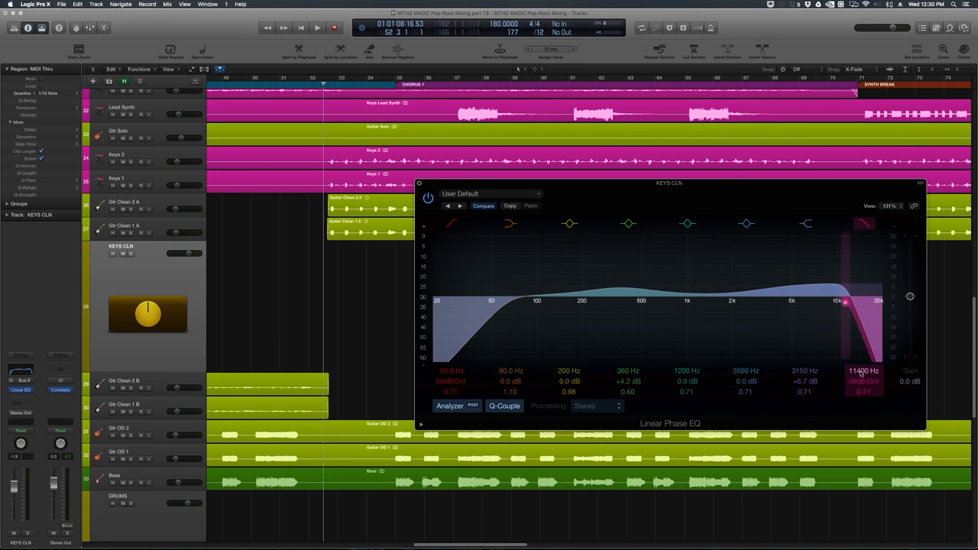
drag(844, 305, 726, 302)
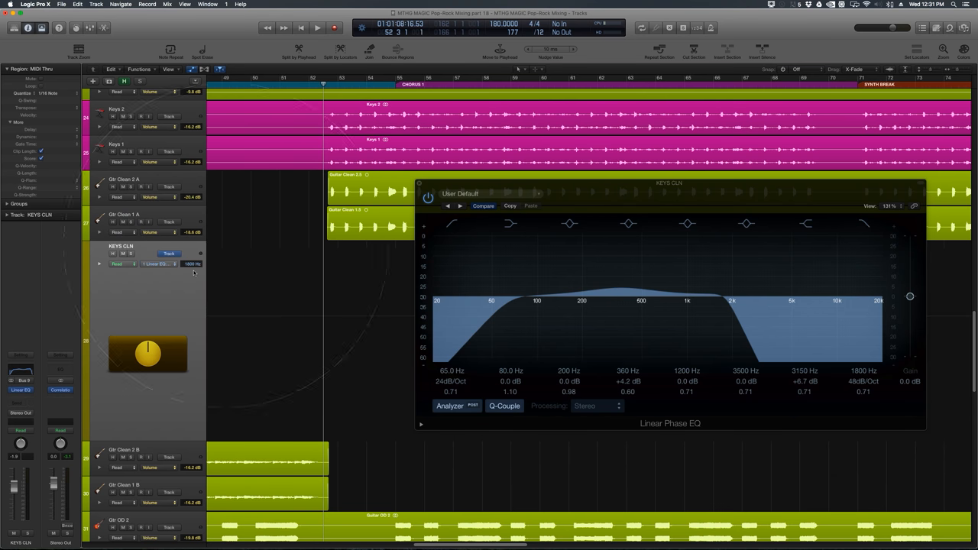
Automate the Linear EQ high-cut frequency with an 1800 Hz point ramping to 20000 Hz.
click(862, 223)
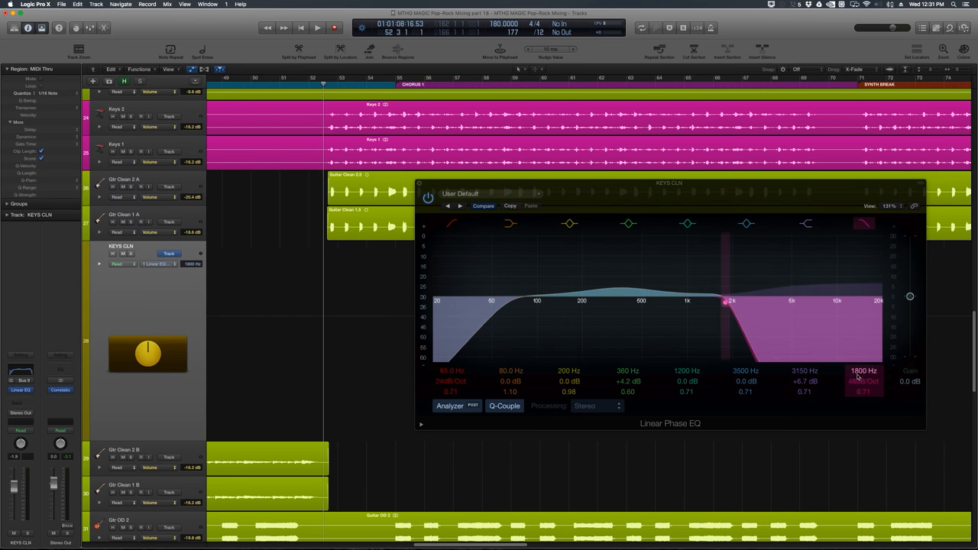
click(863, 224)
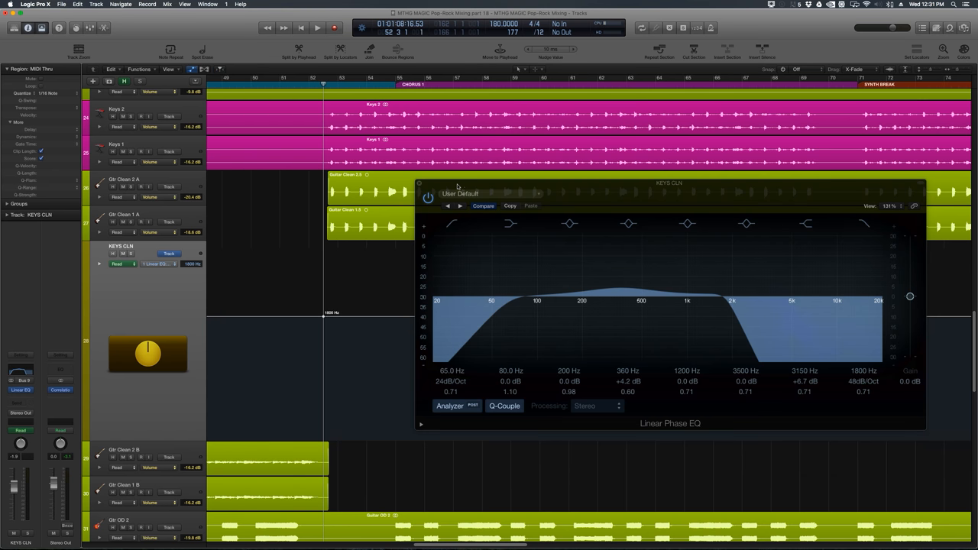
drag(668, 183, 753, 182)
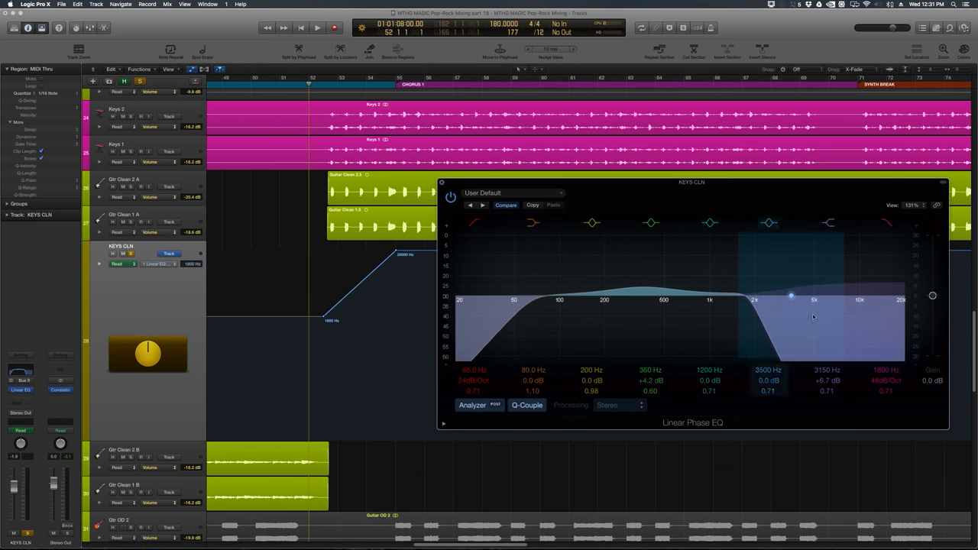
click(317, 28)
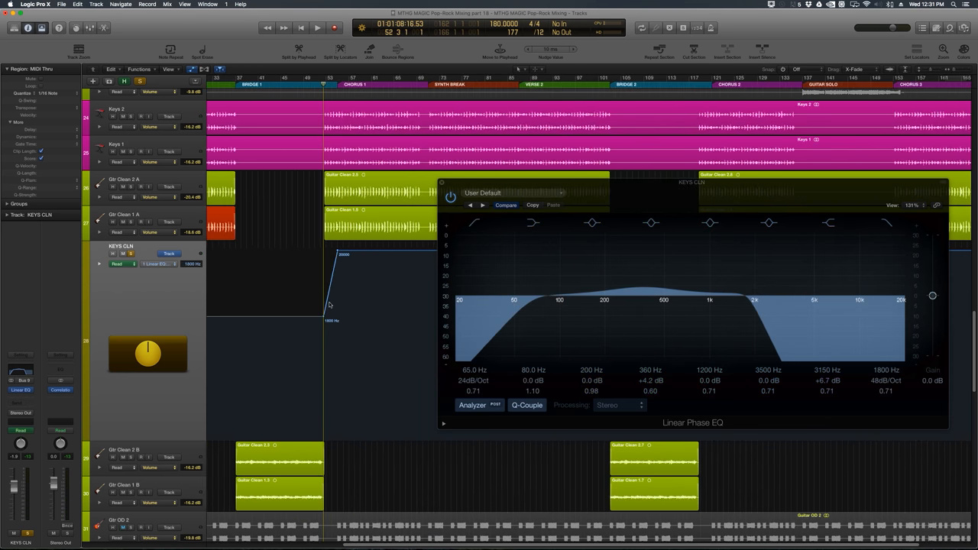
Set Snap to Beat with Snap Automation on, then adjust the sweep's automation points.
scroll(left, 3)
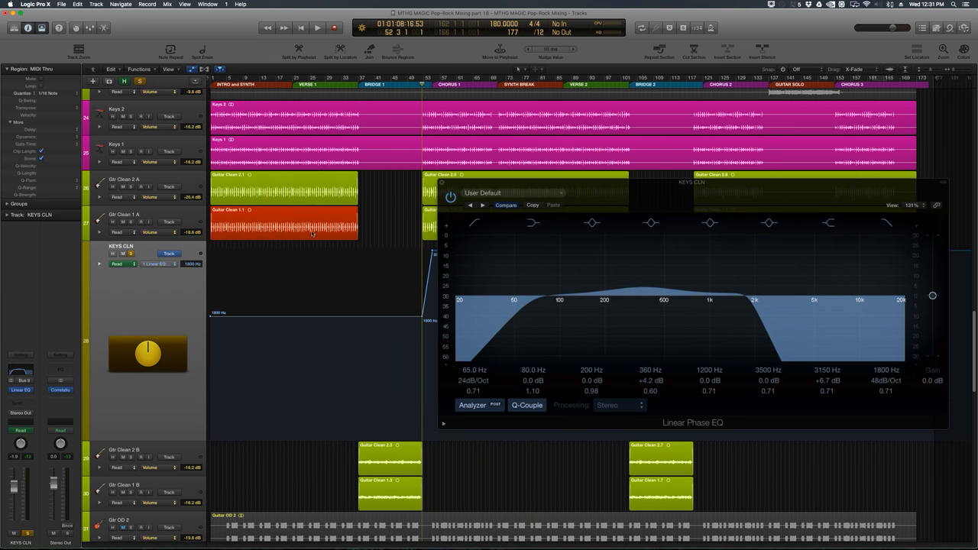
mouse_move(386, 315)
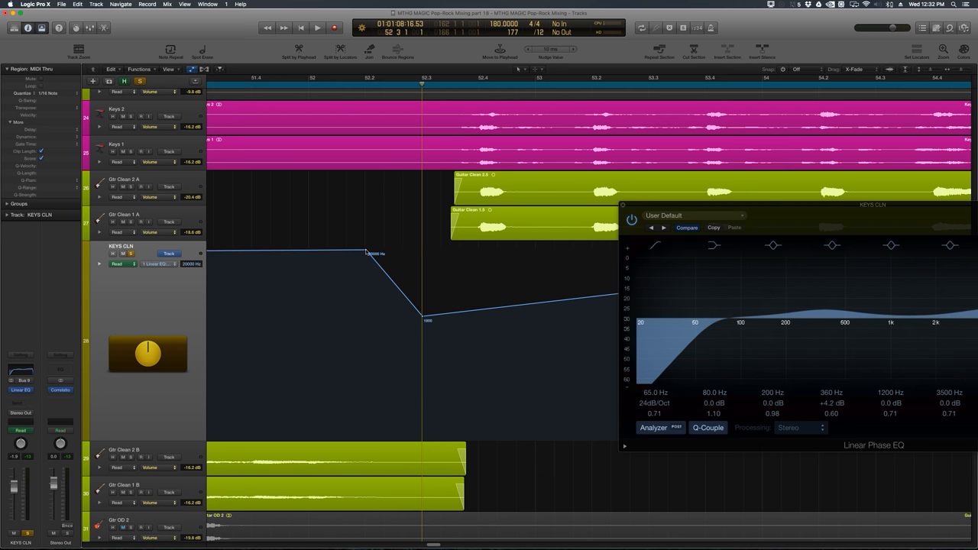
mouse_move(849, 43)
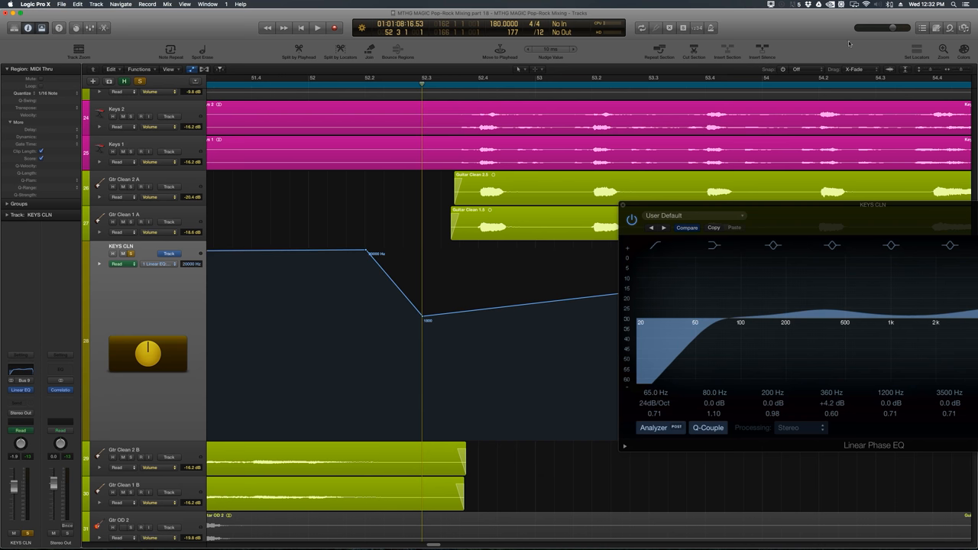
click(800, 69)
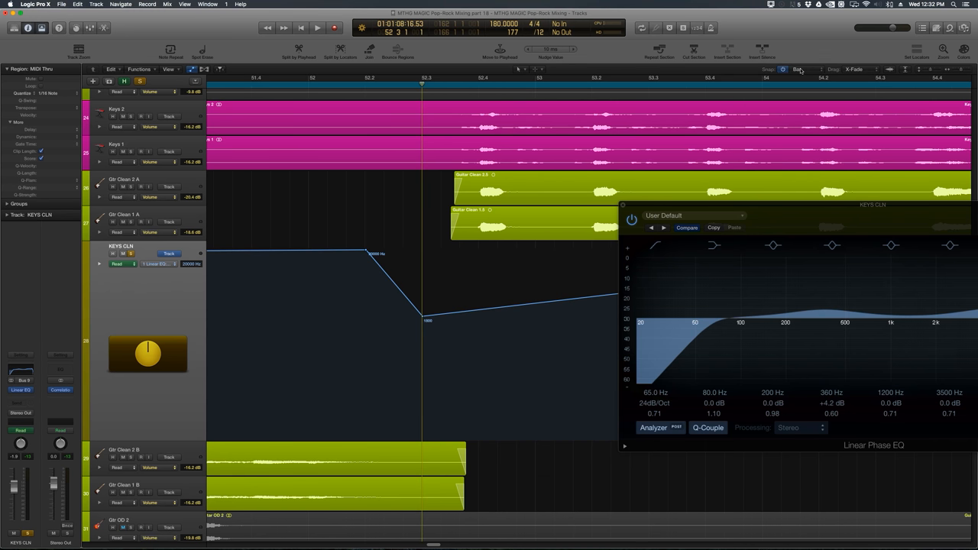
click(798, 70)
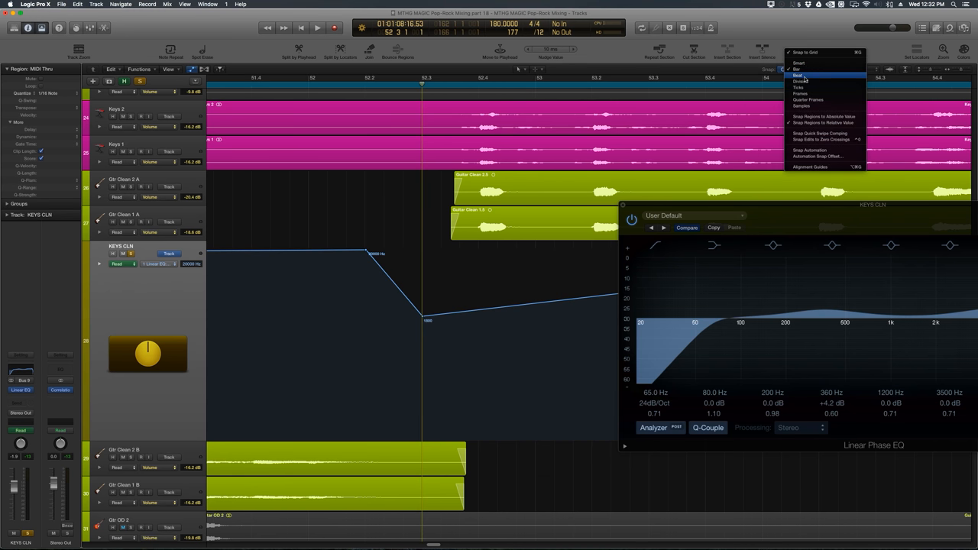
click(798, 76)
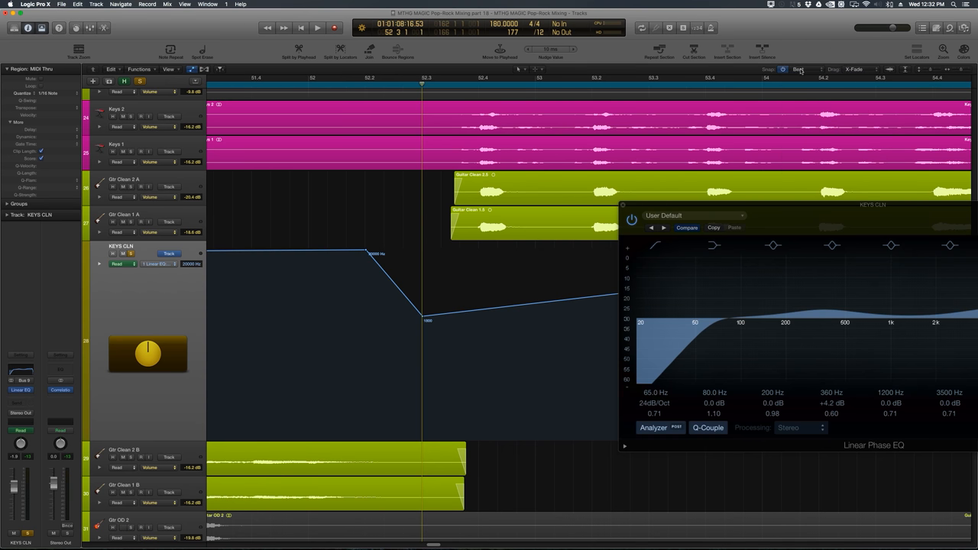
click(795, 69)
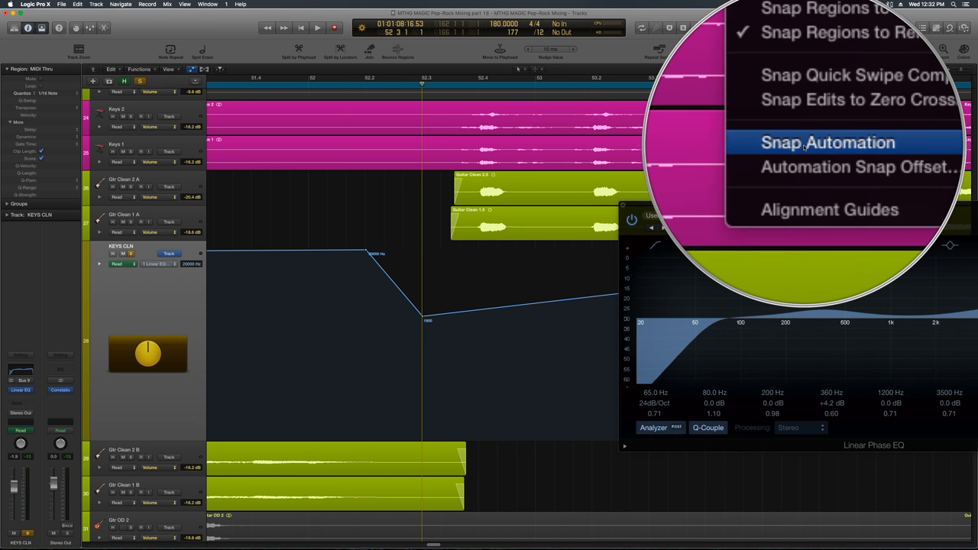
click(827, 142)
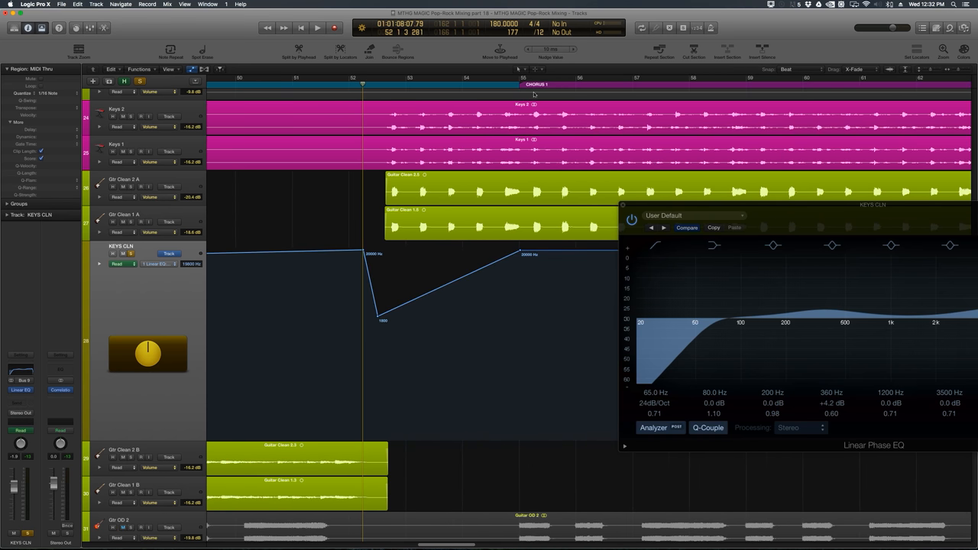
click(533, 70)
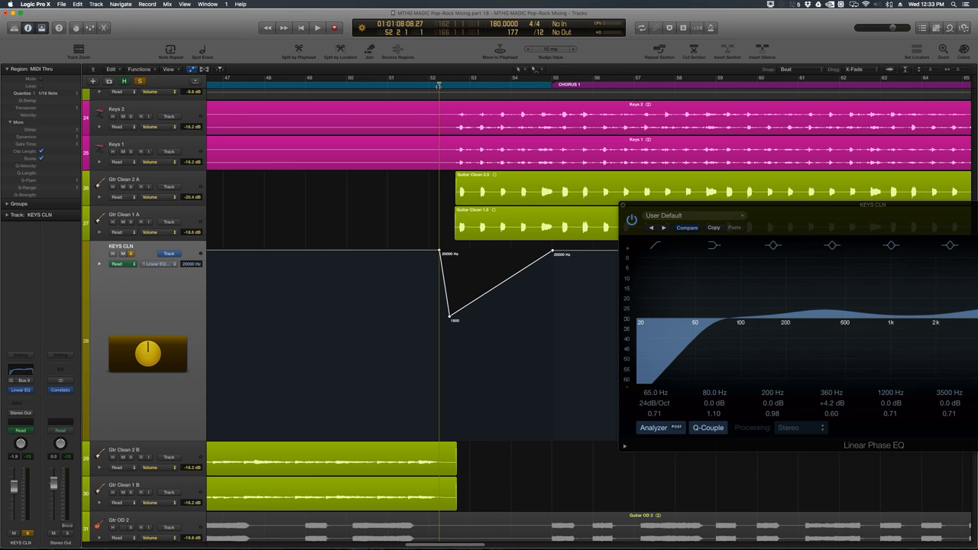
mouse_move(605, 208)
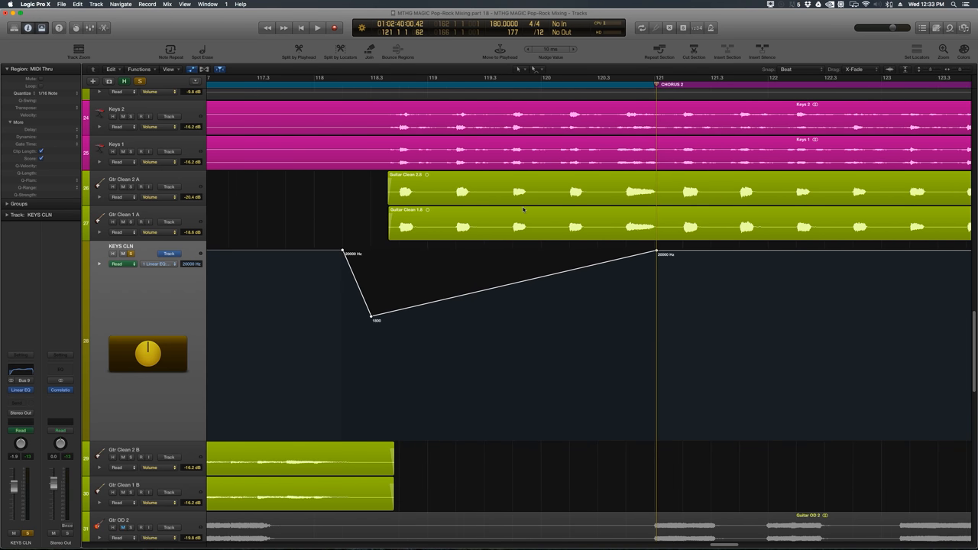
Audition the filter sweep, then unsolo KEYS CLN and hide its automation lane.
click(317, 29)
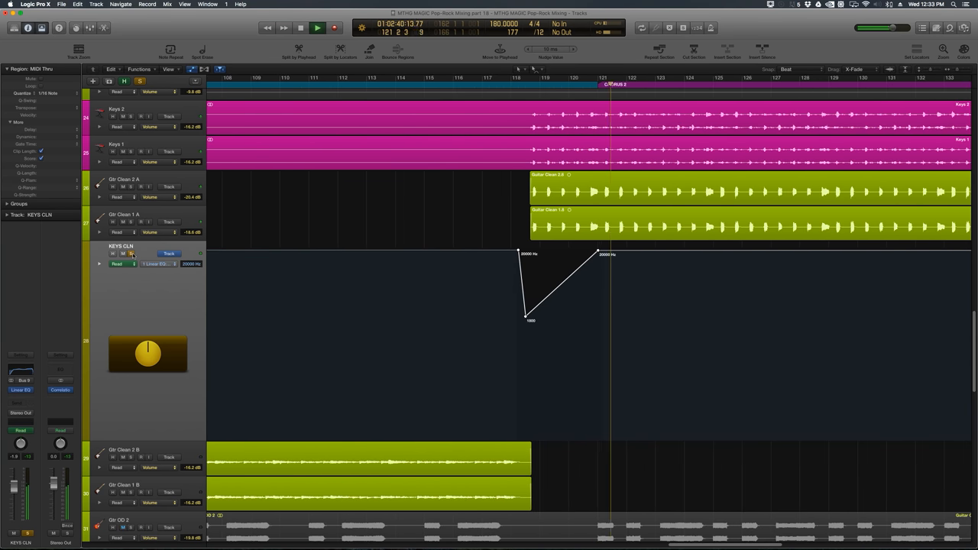
click(317, 29)
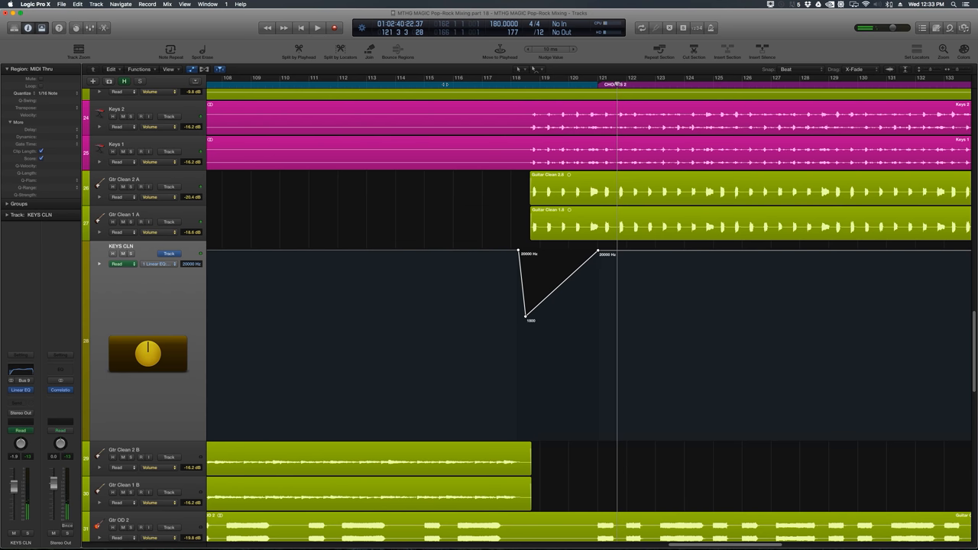
click(316, 28)
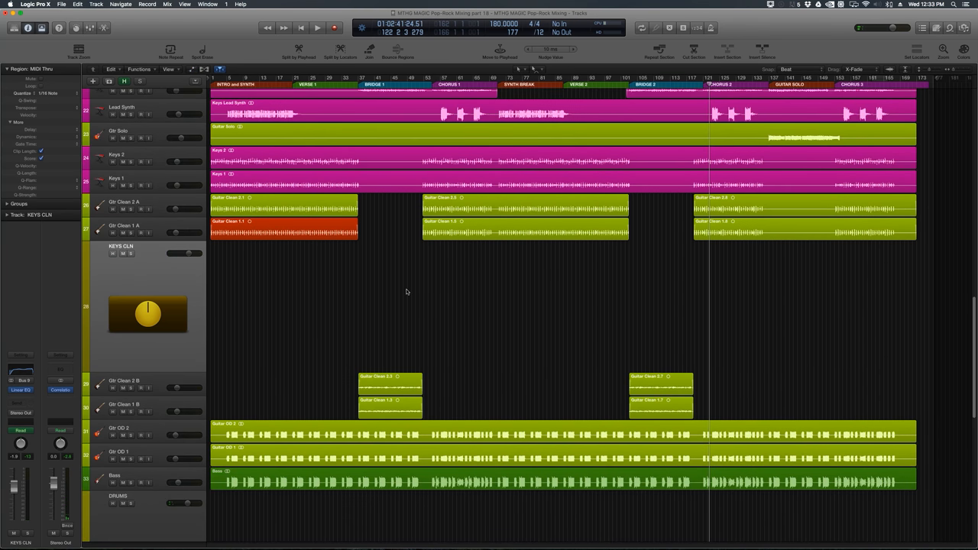
mouse_move(93, 395)
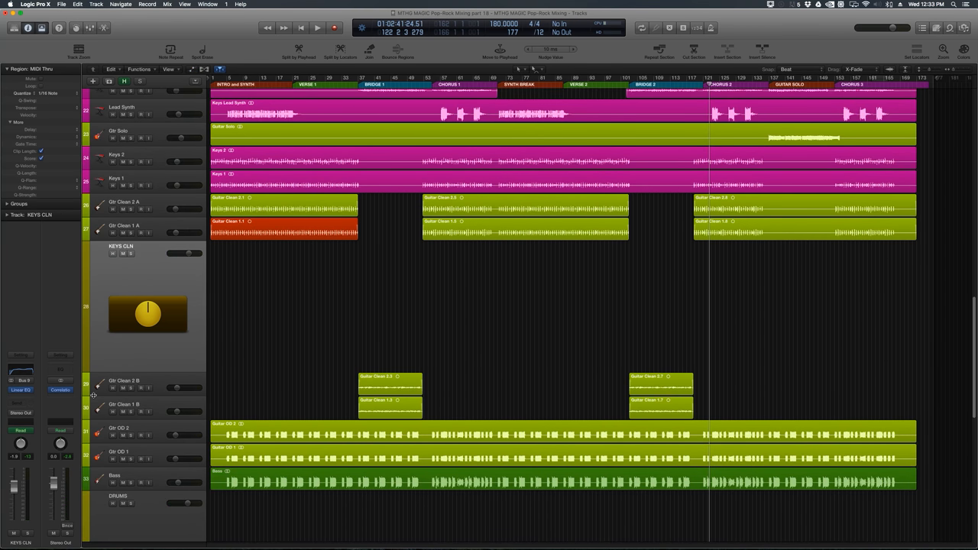
Play the final chorus with vocals soloed, stop it, and select the Vox Verb track.
scroll(down, 3)
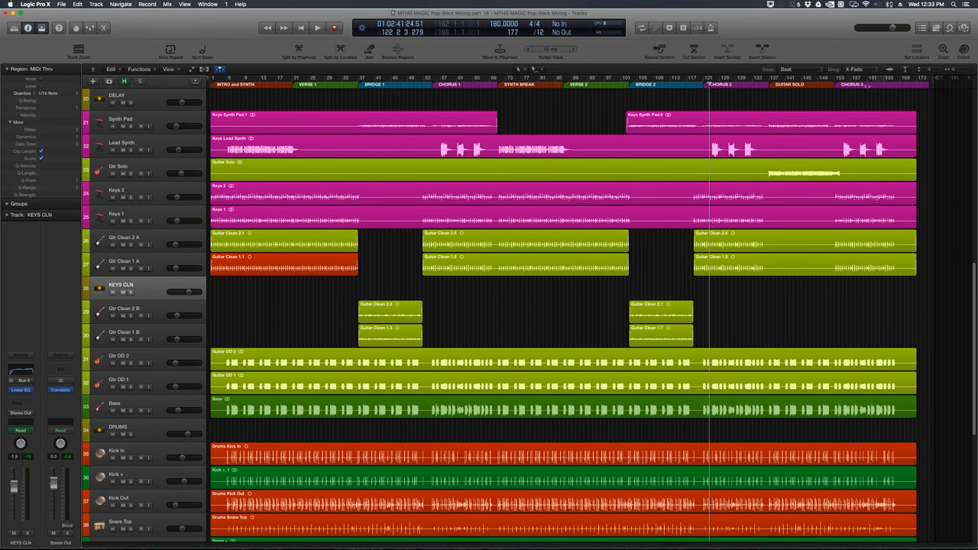
scroll(right, 3)
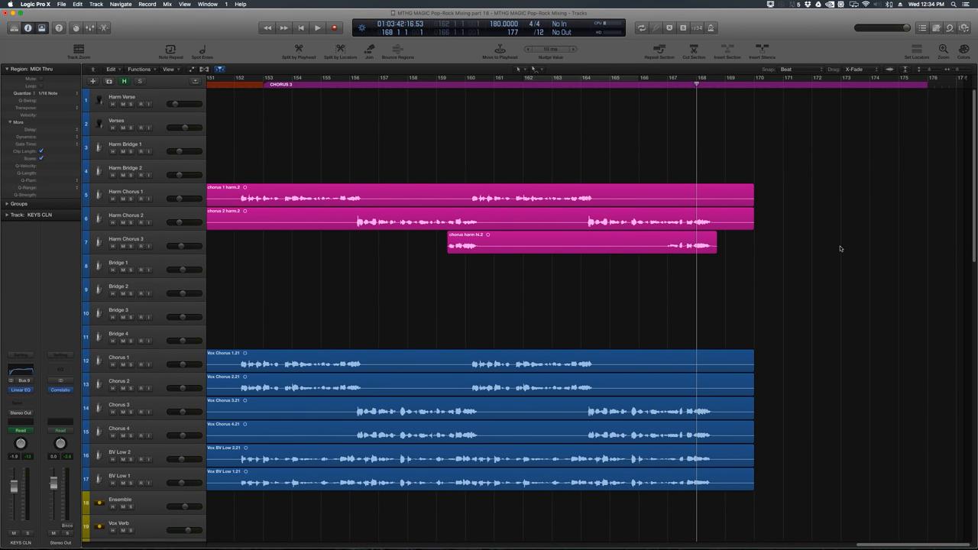
scroll(down, 3)
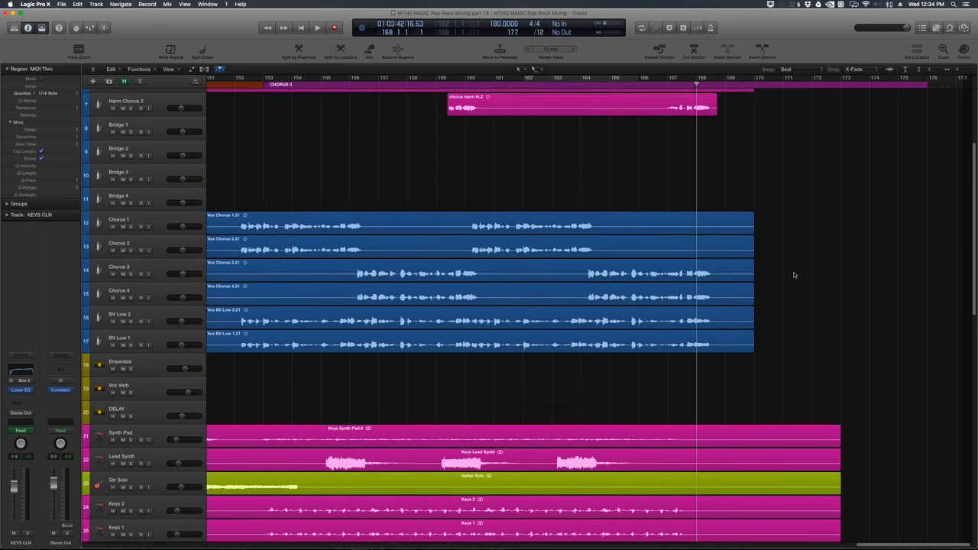
scroll(down, 3)
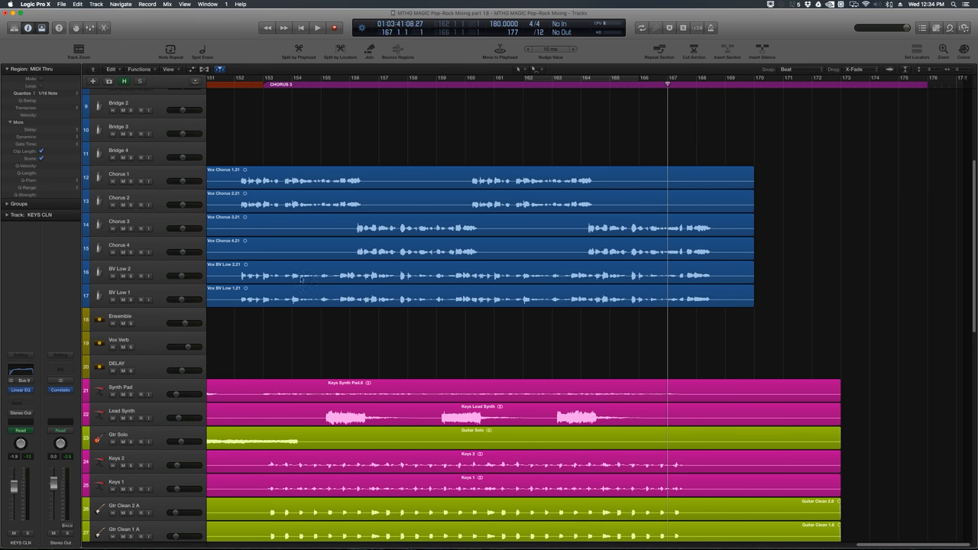
mouse_move(130, 374)
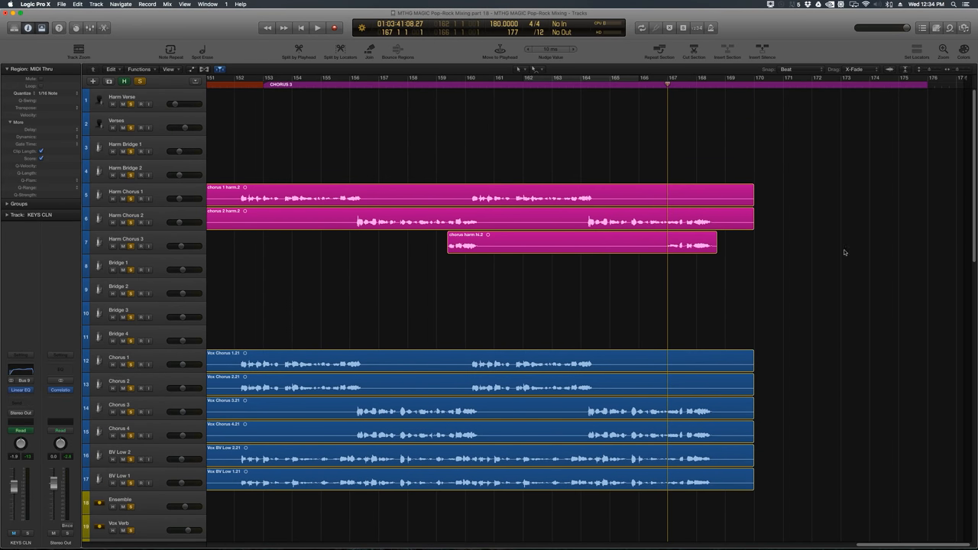
scroll(down, 3)
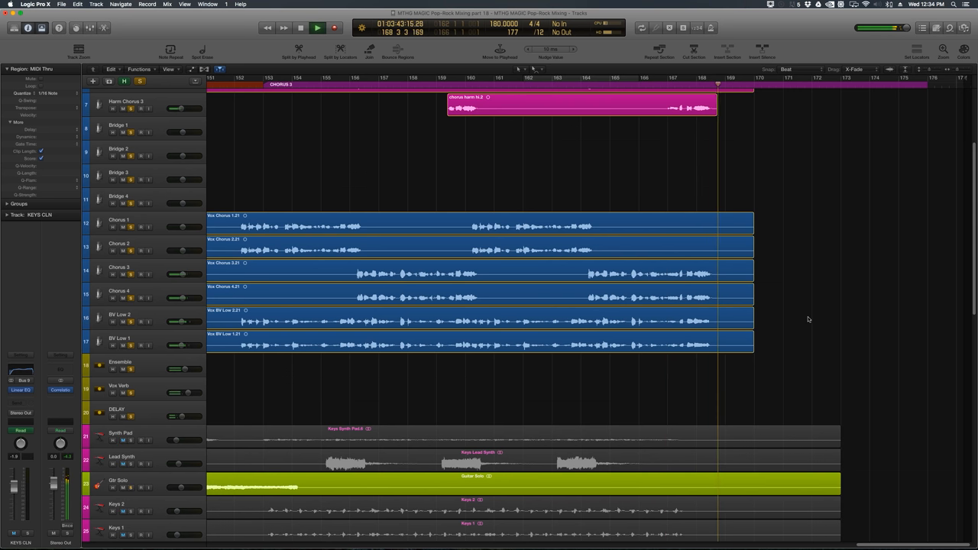
click(317, 28)
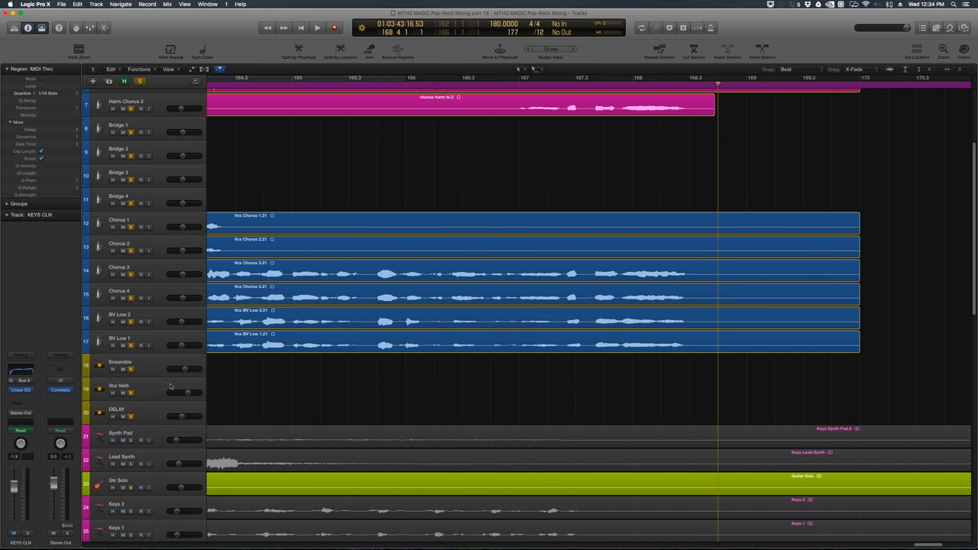
click(119, 389)
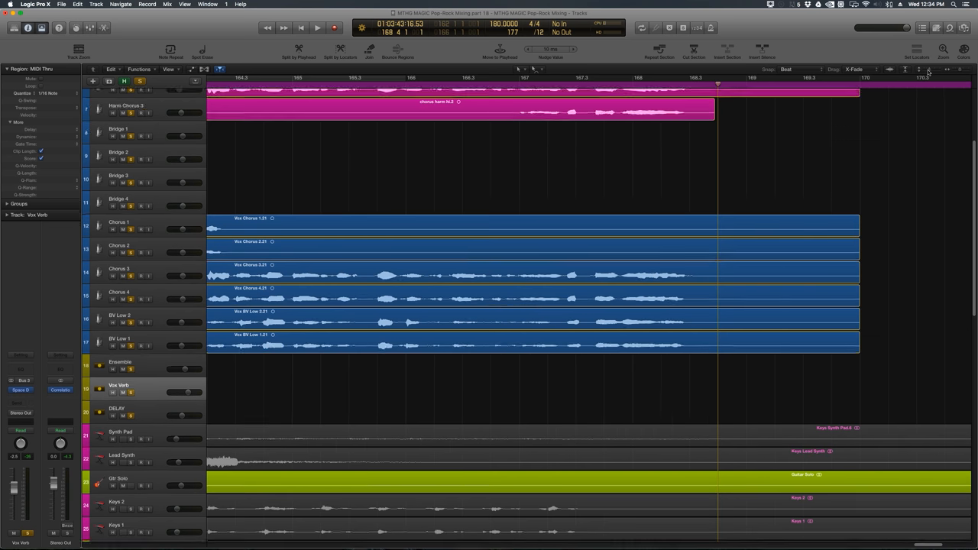
scroll(down, 3)
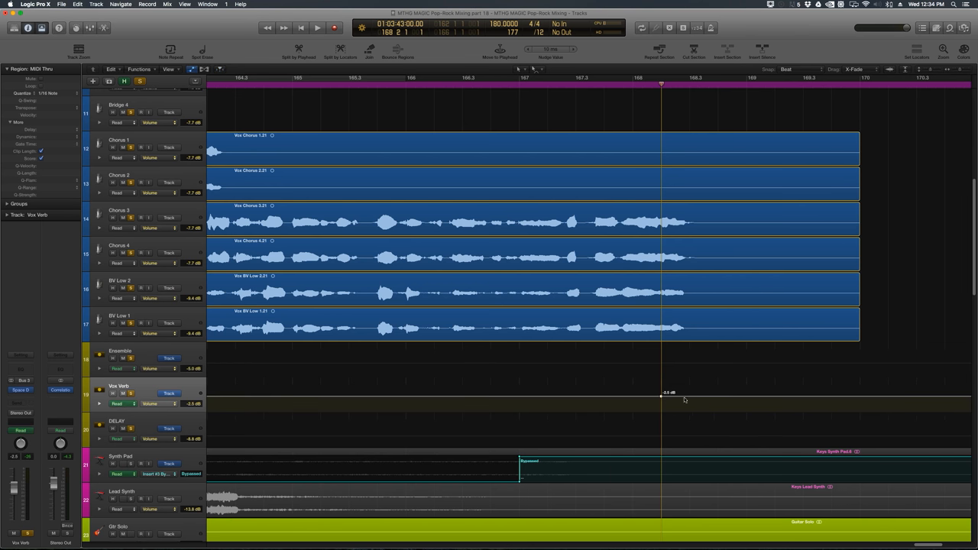
Add a Vox Verb volume point at the chorus end and ramp it down to silence.
drag(662, 396, 685, 400)
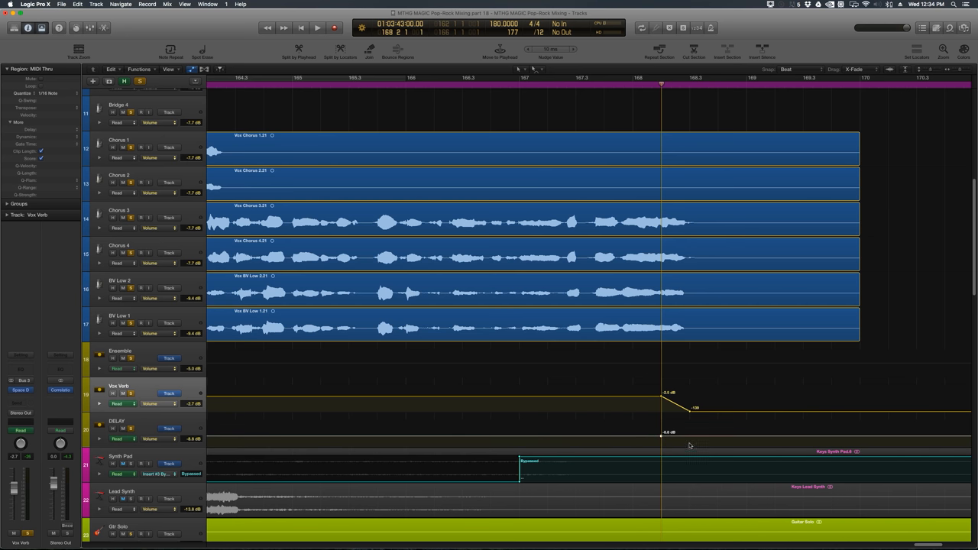
drag(661, 437, 691, 445)
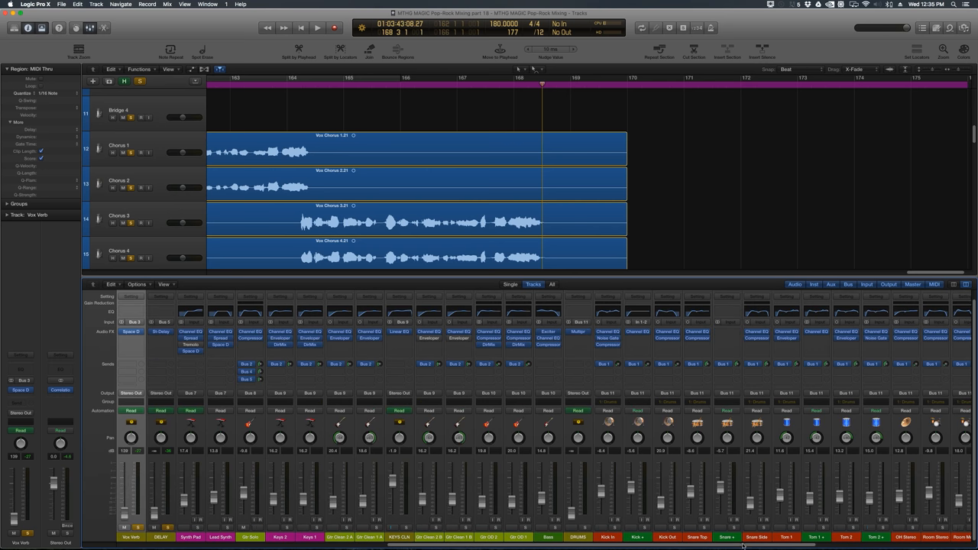
Route a VOCALS send to Bus 12, creating the Ending VERB aux with PlatinumVerb inserted.
scroll(right, 3)
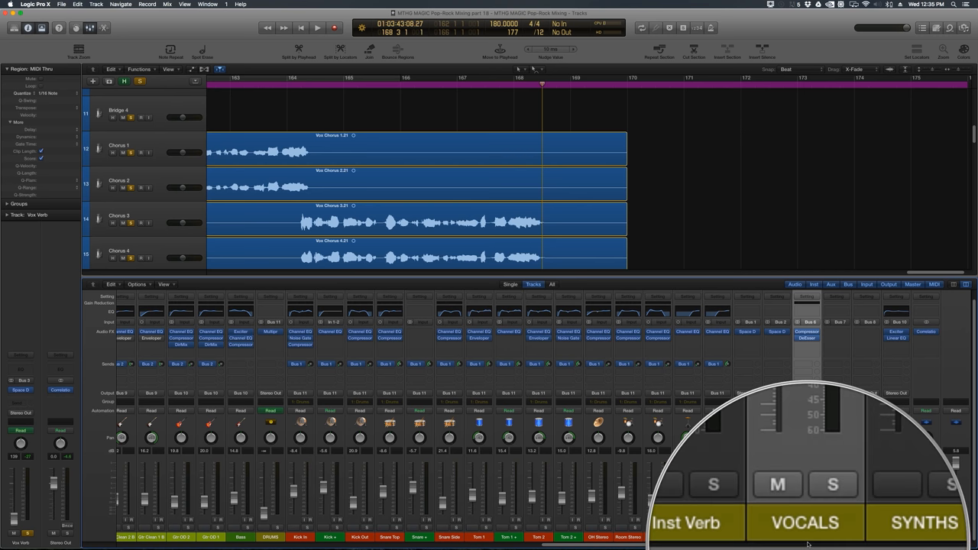
click(806, 364)
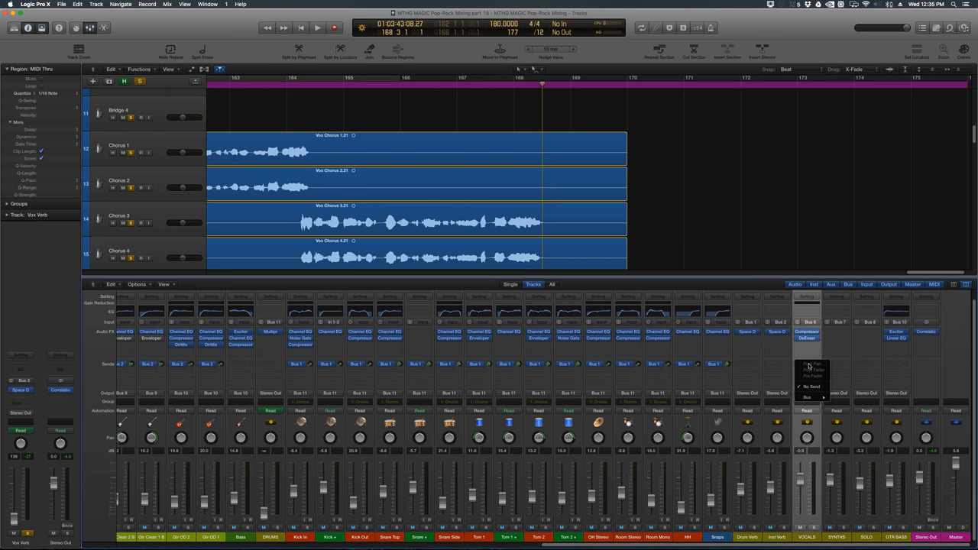
click(808, 397)
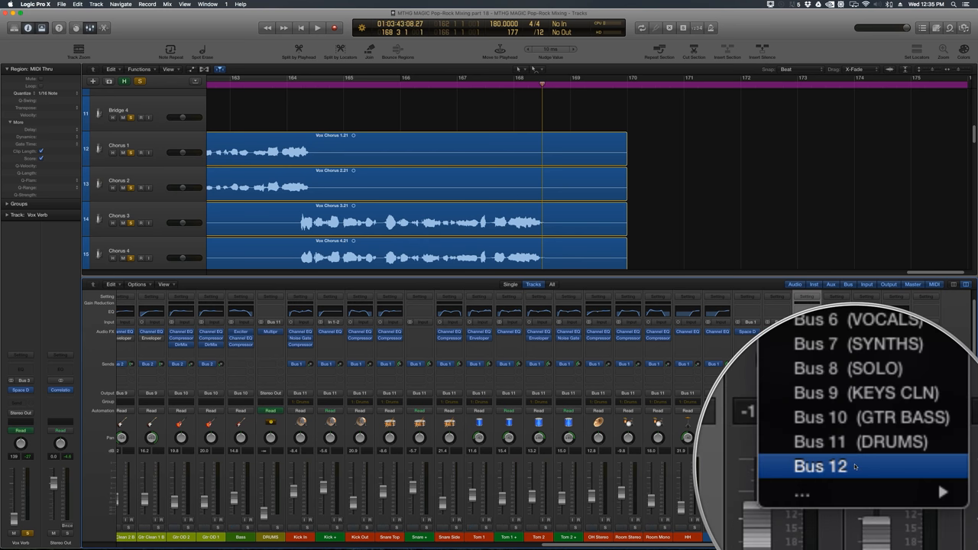
click(820, 466)
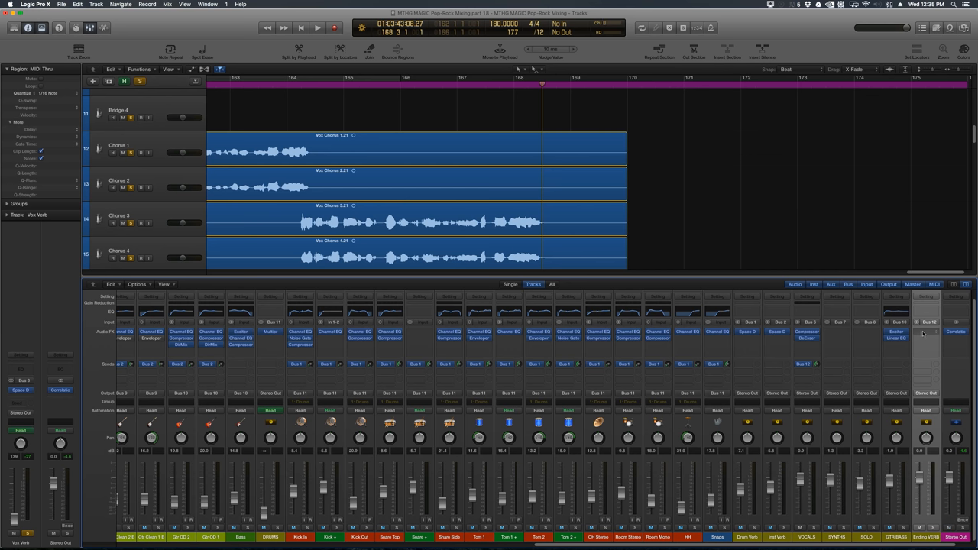
click(926, 322)
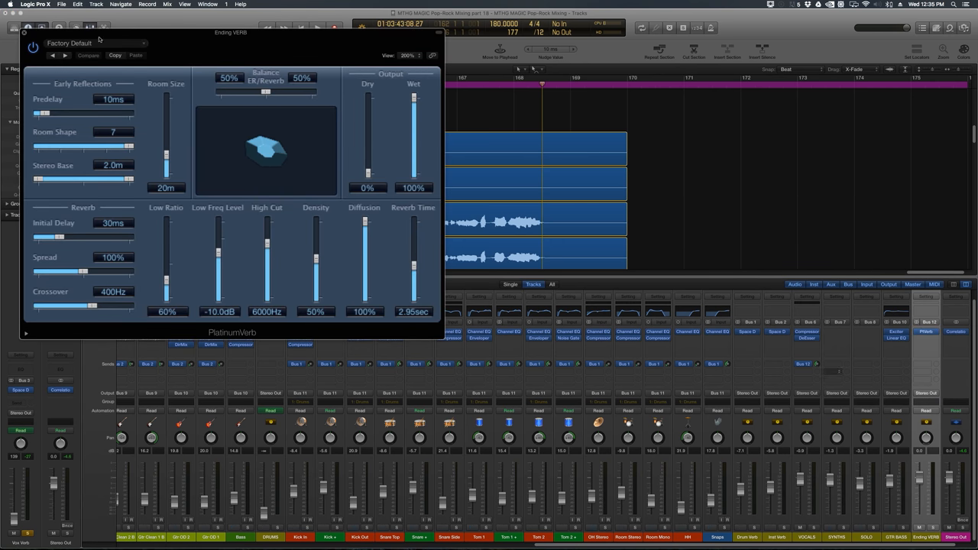
Load the Bright Long Verb preset on PlatinumVerb and set Reverb Time to 4.00 sec.
click(95, 43)
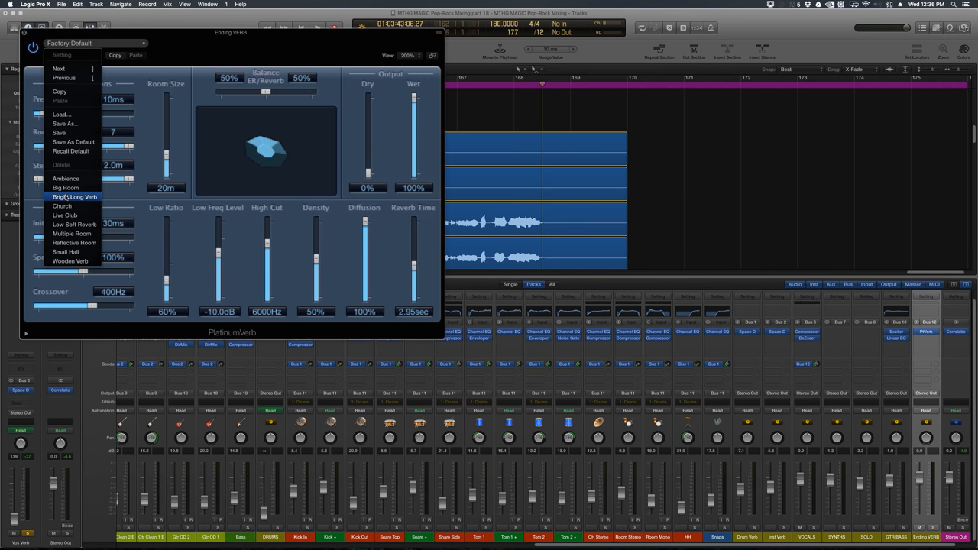
click(74, 197)
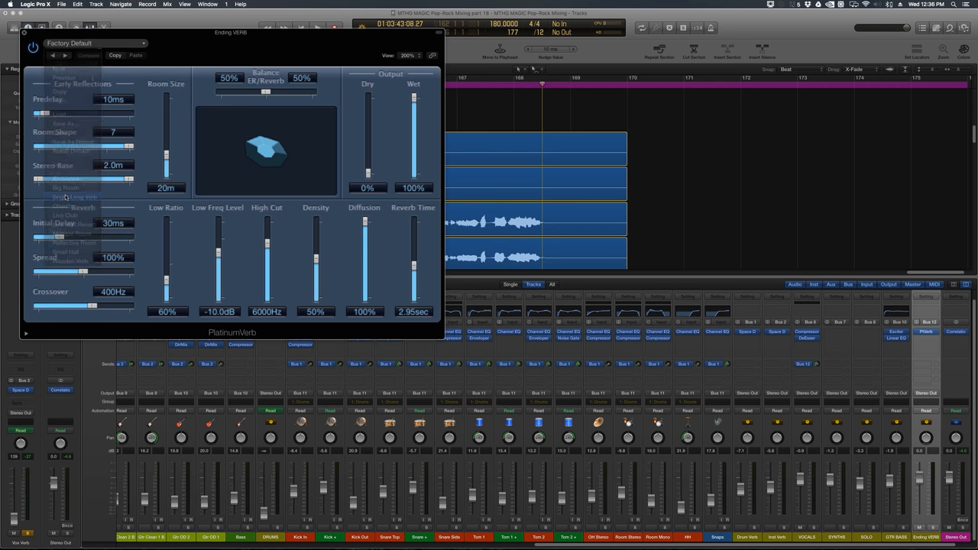
click(76, 197)
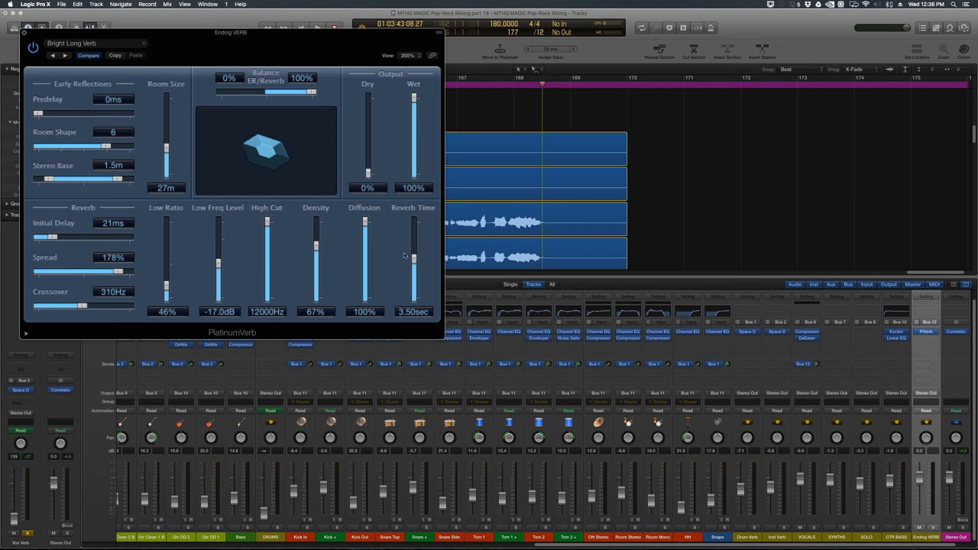
drag(413, 260, 413, 253)
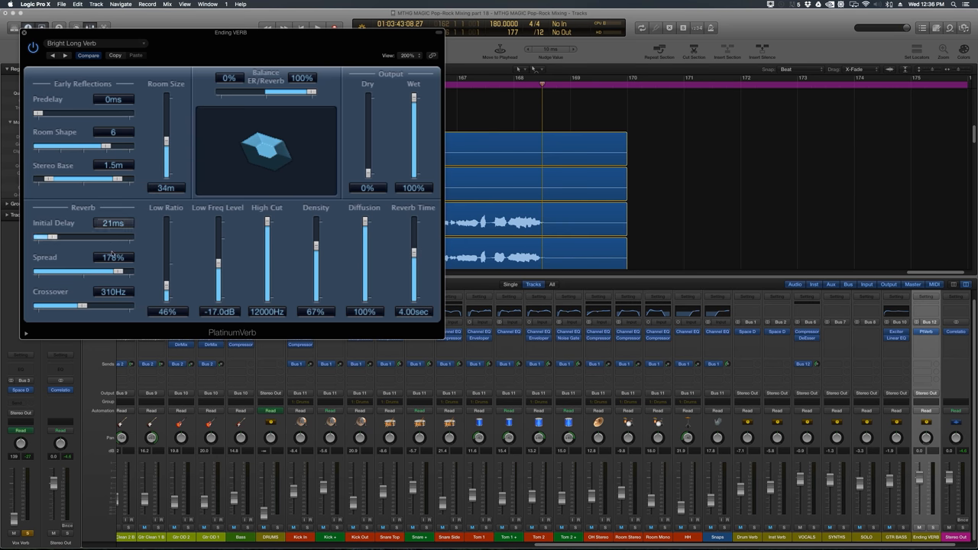
drag(99, 272, 114, 273)
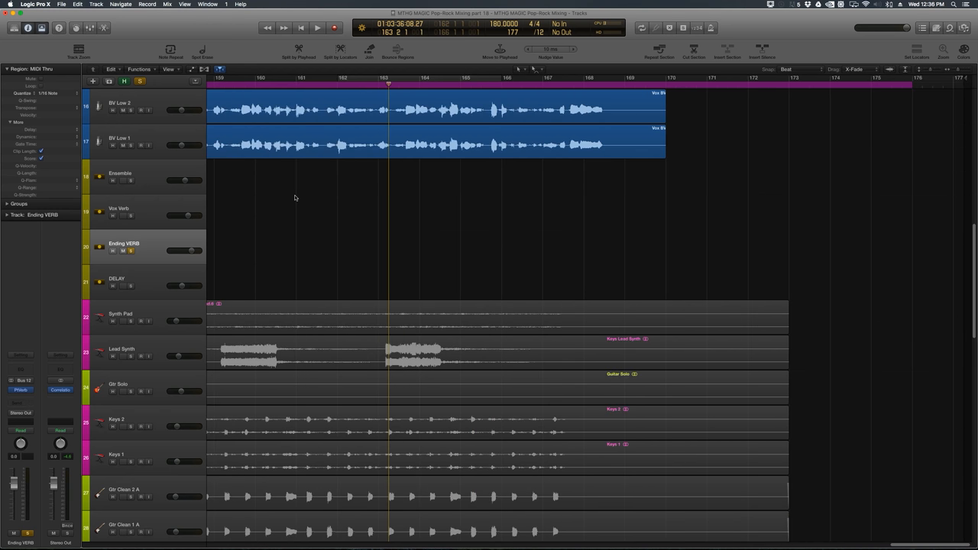
click(317, 29)
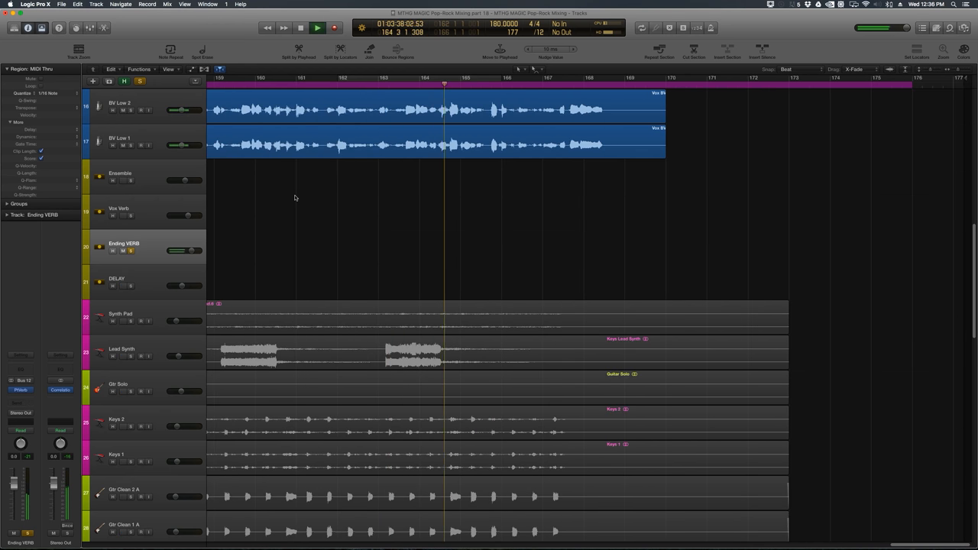
click(334, 28)
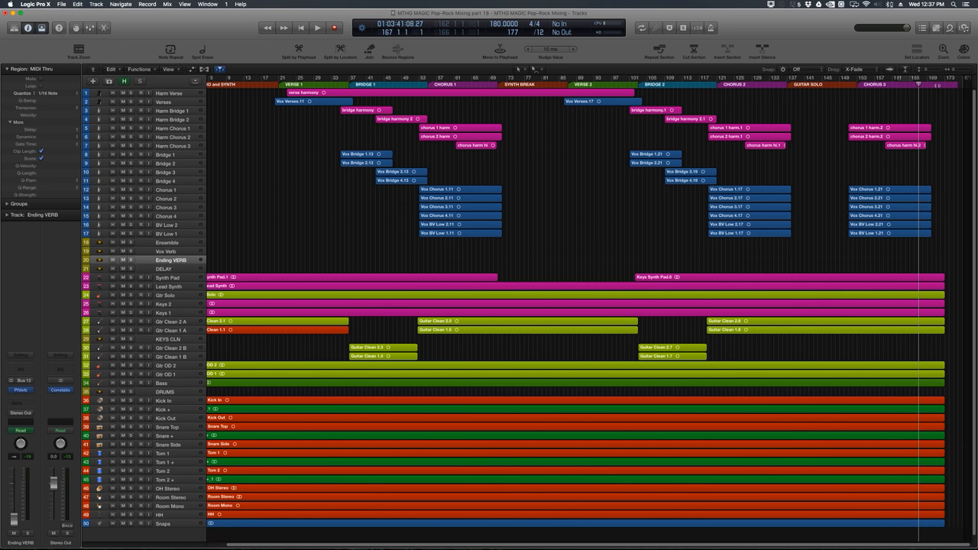
Enlarge the Ending VERB track lane and play back the final chorus to the song's end.
click(317, 28)
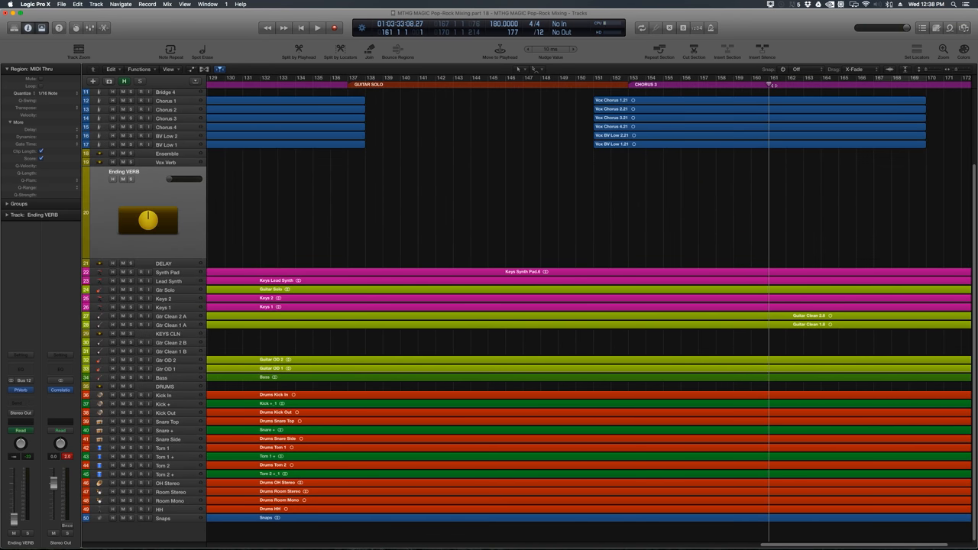
click(317, 28)
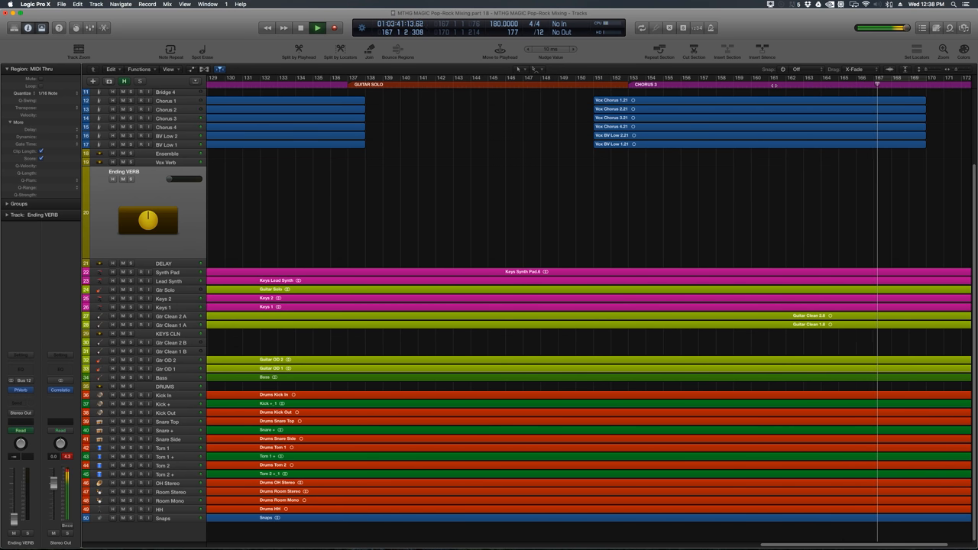
scroll(right, 3)
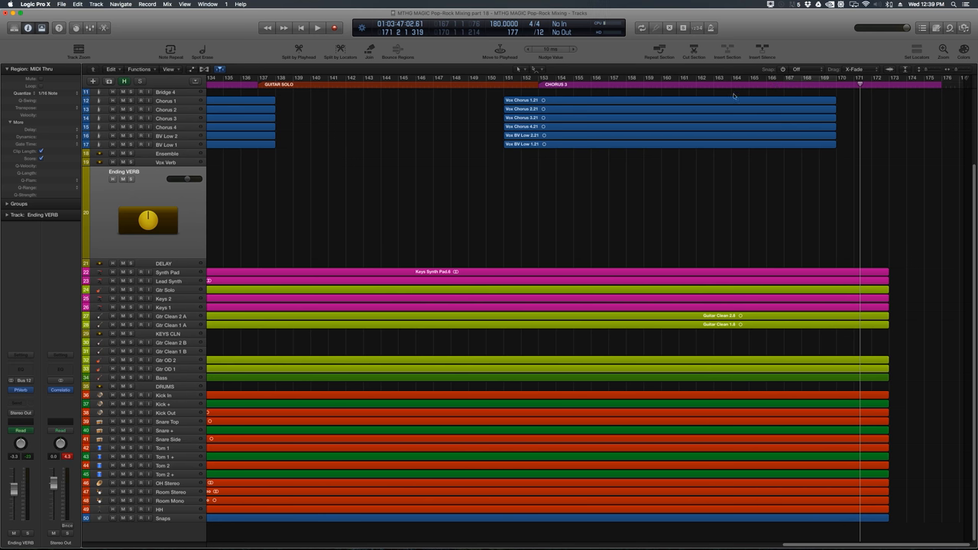
mouse_move(692, 167)
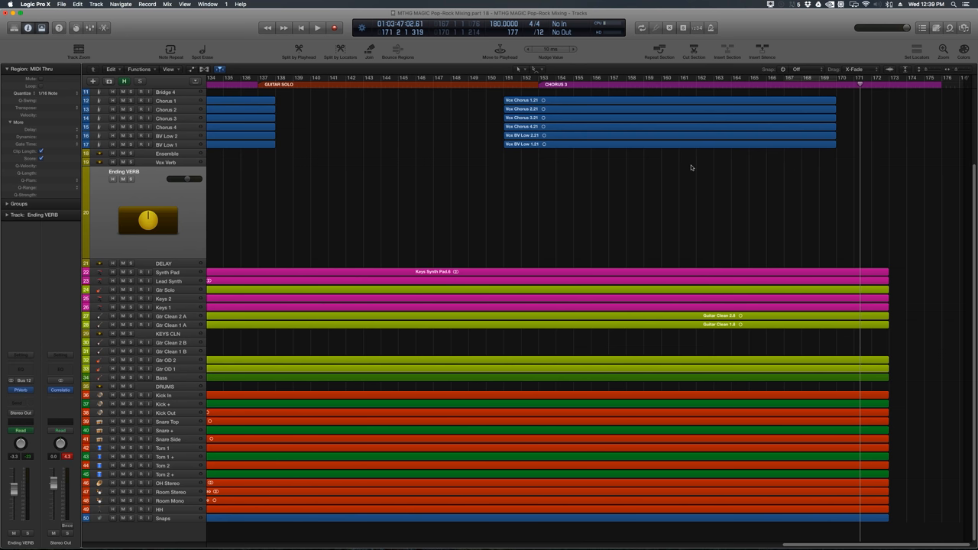